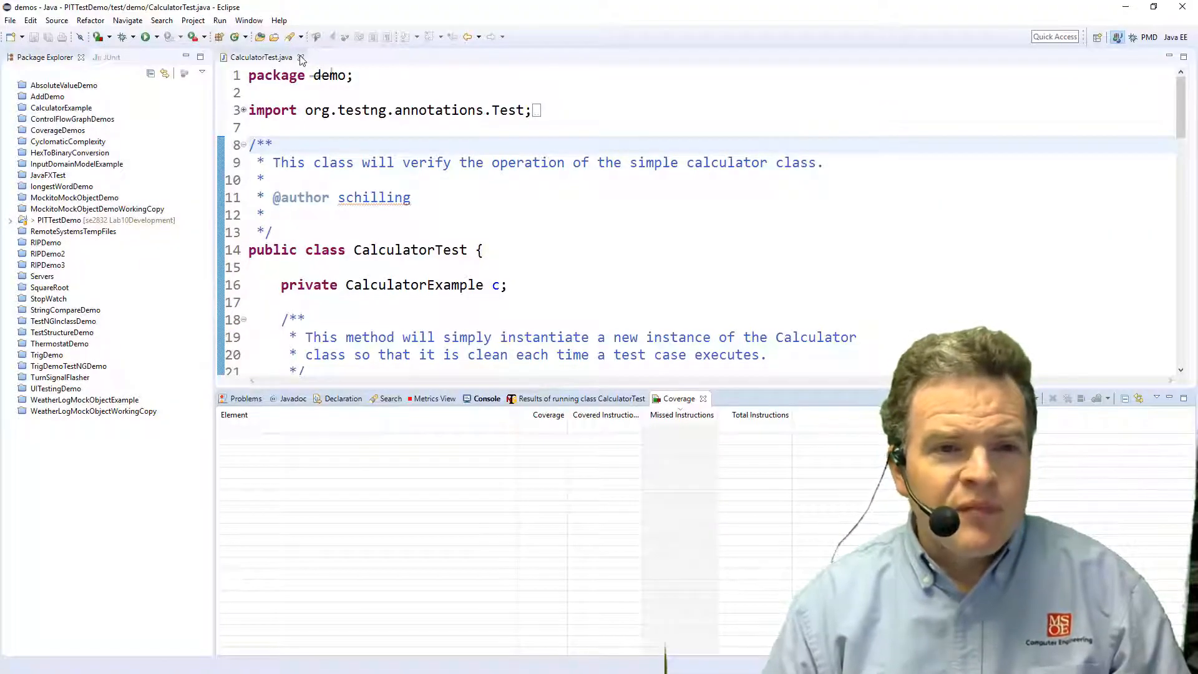
# Open CalculatorExample.java from PITTestDemo > src > demo in Package Explorer
pyautogui.click(10, 220)
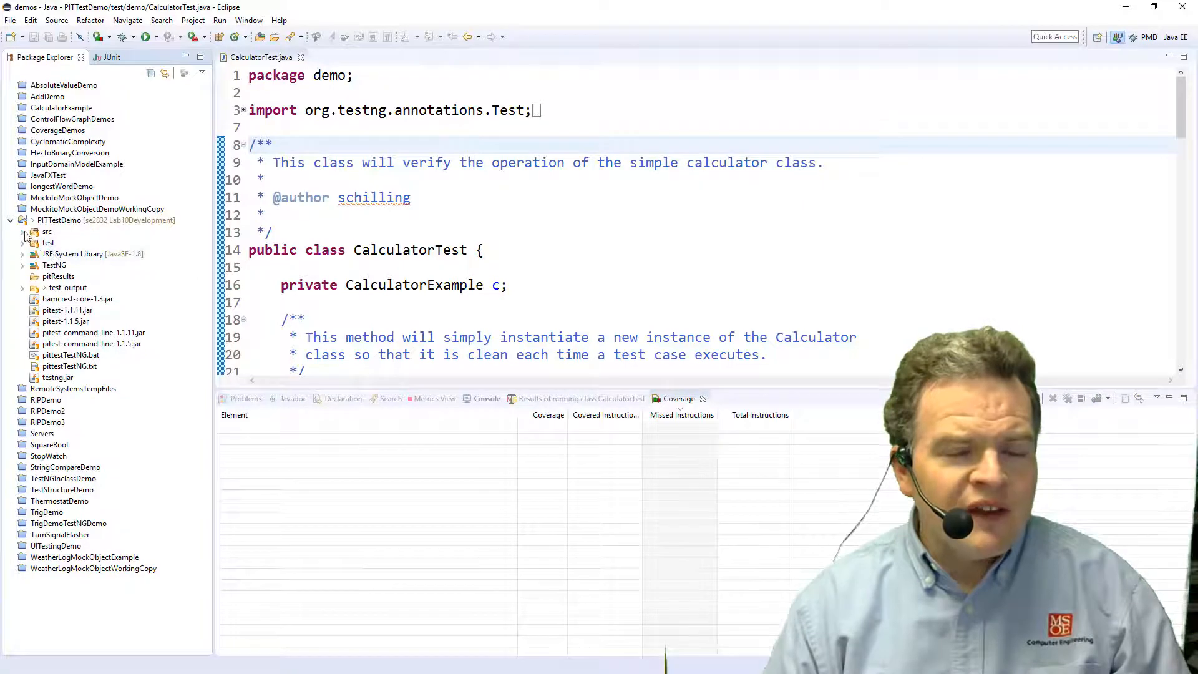
pyautogui.click(22, 231)
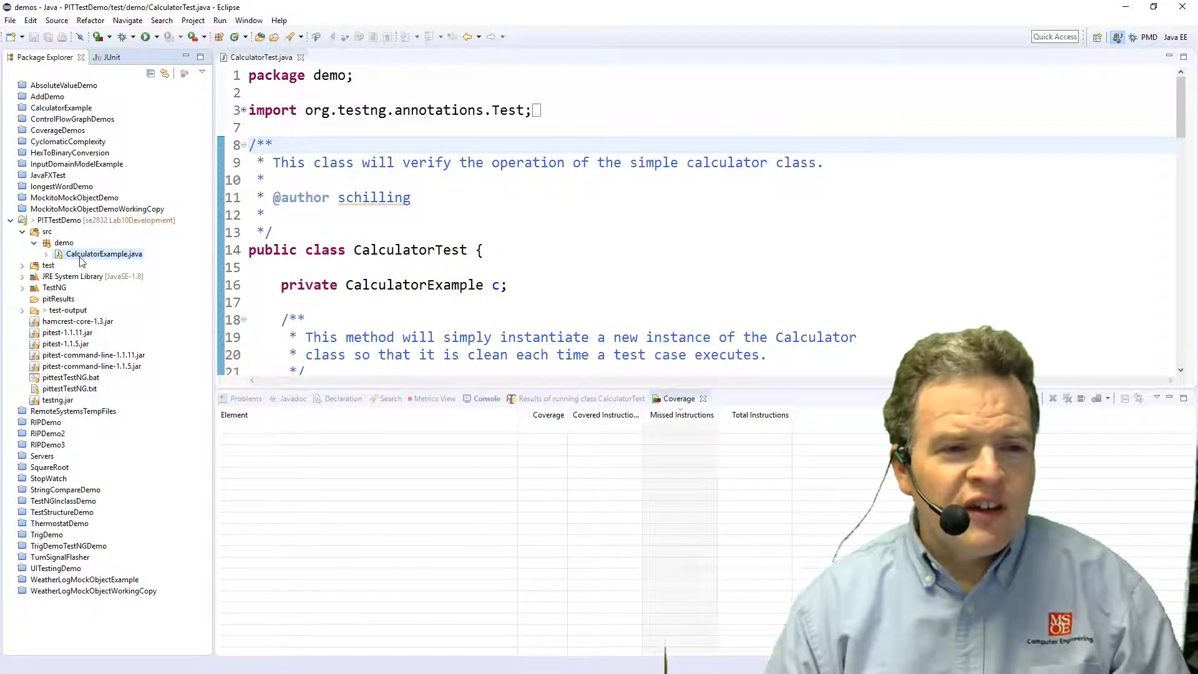
pyautogui.doubleClick(104, 254)
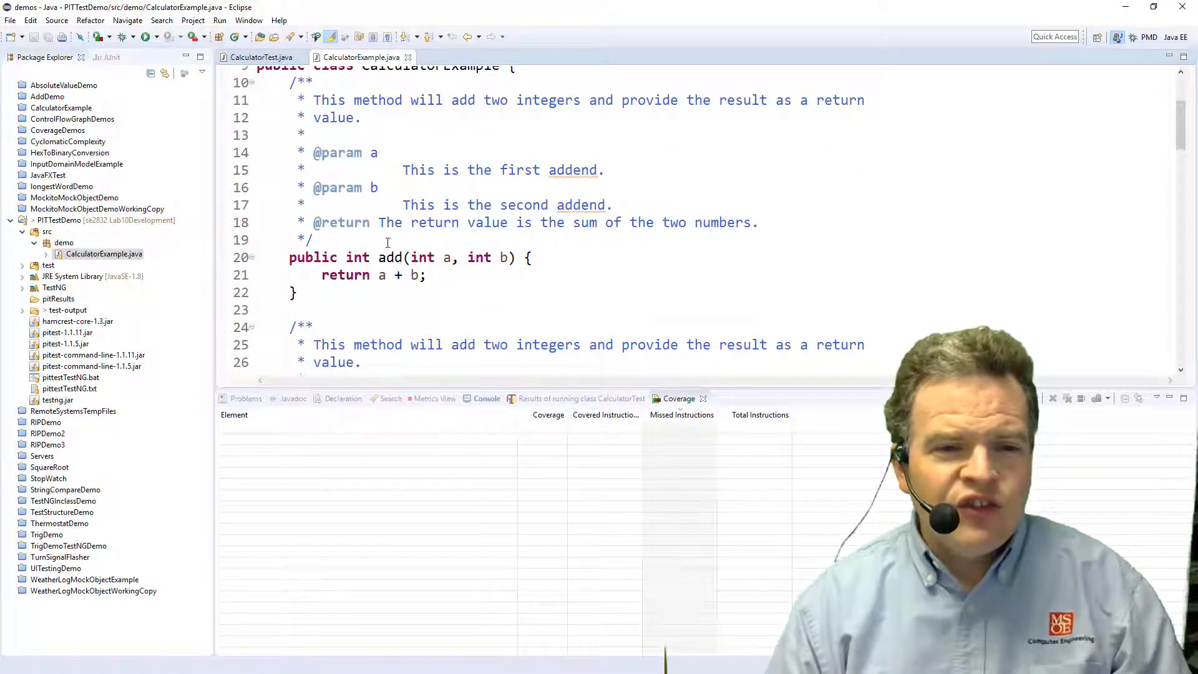
# Correct the summation Javadoc so it describes the start parameter and returned summation
pyautogui.scroll(-3)
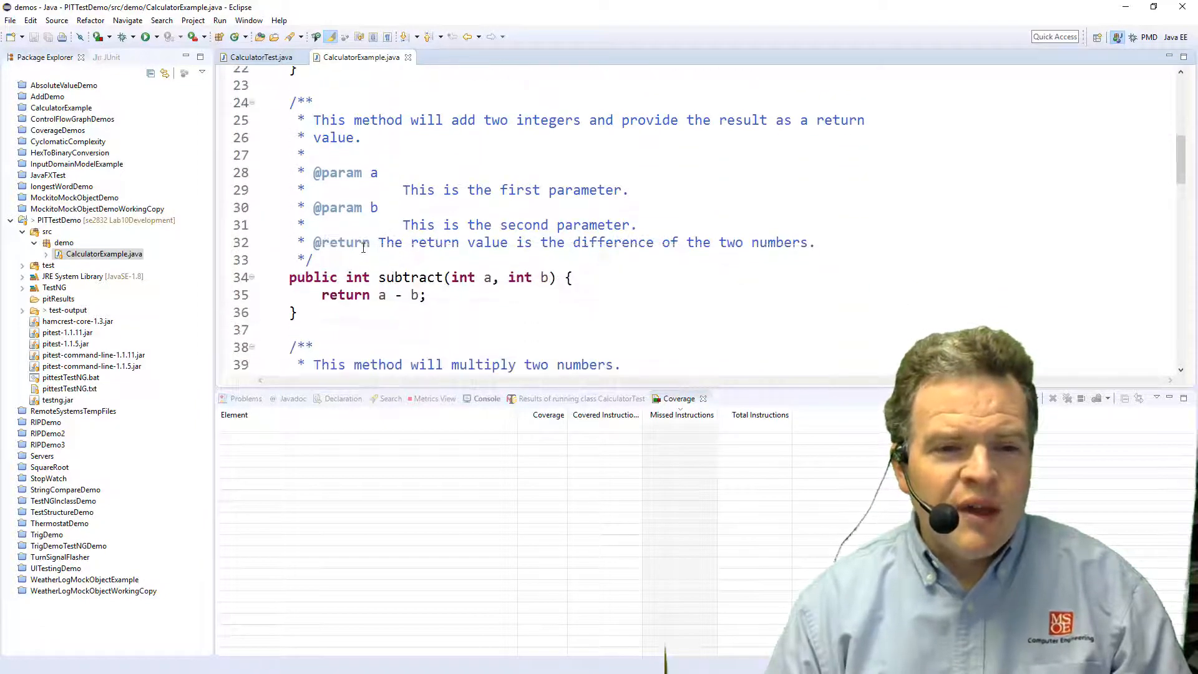
pyautogui.scroll(-3)
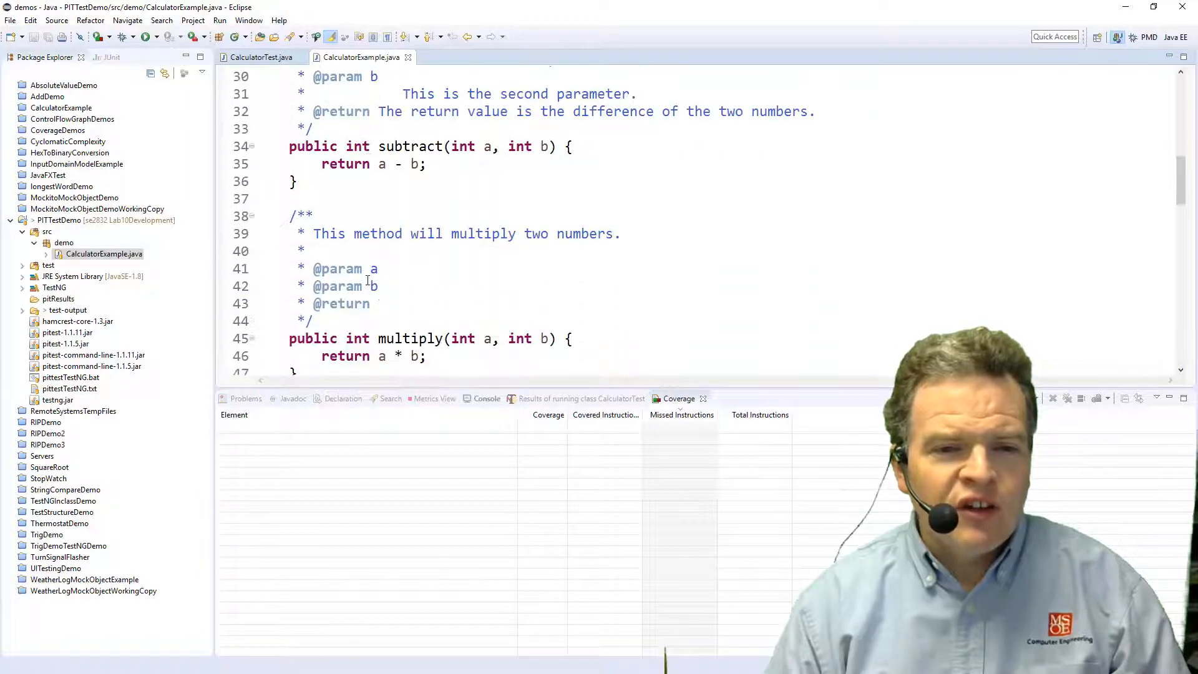
pyautogui.scroll(-3)
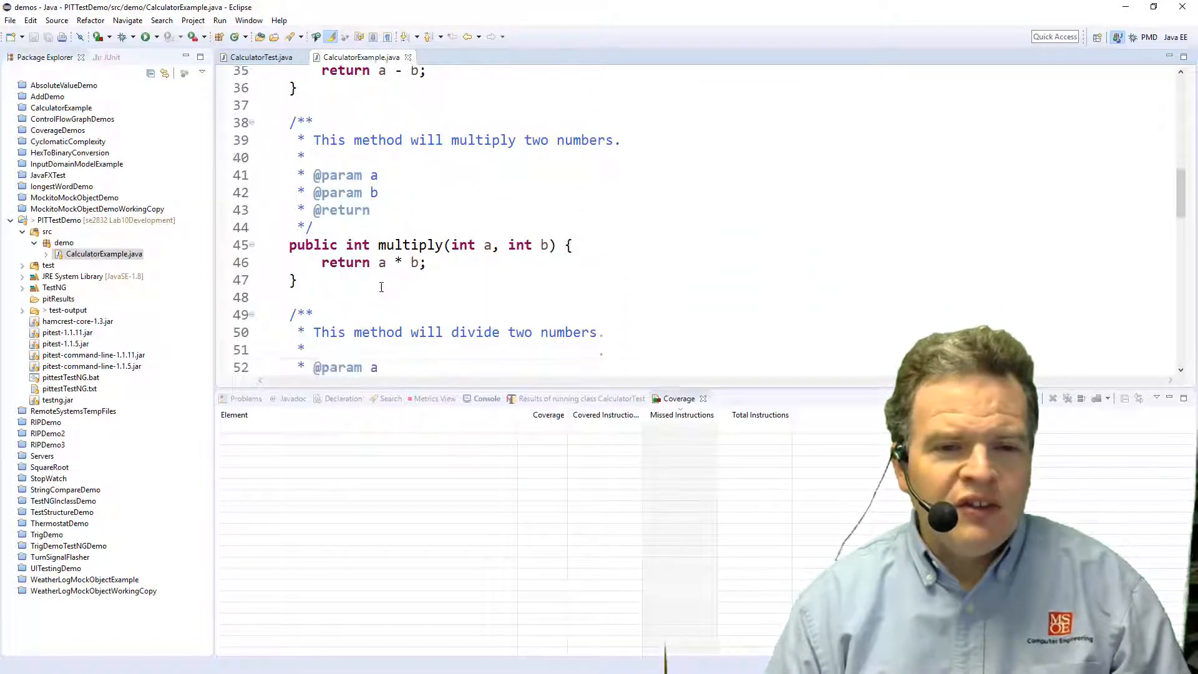
pyautogui.scroll(-3)
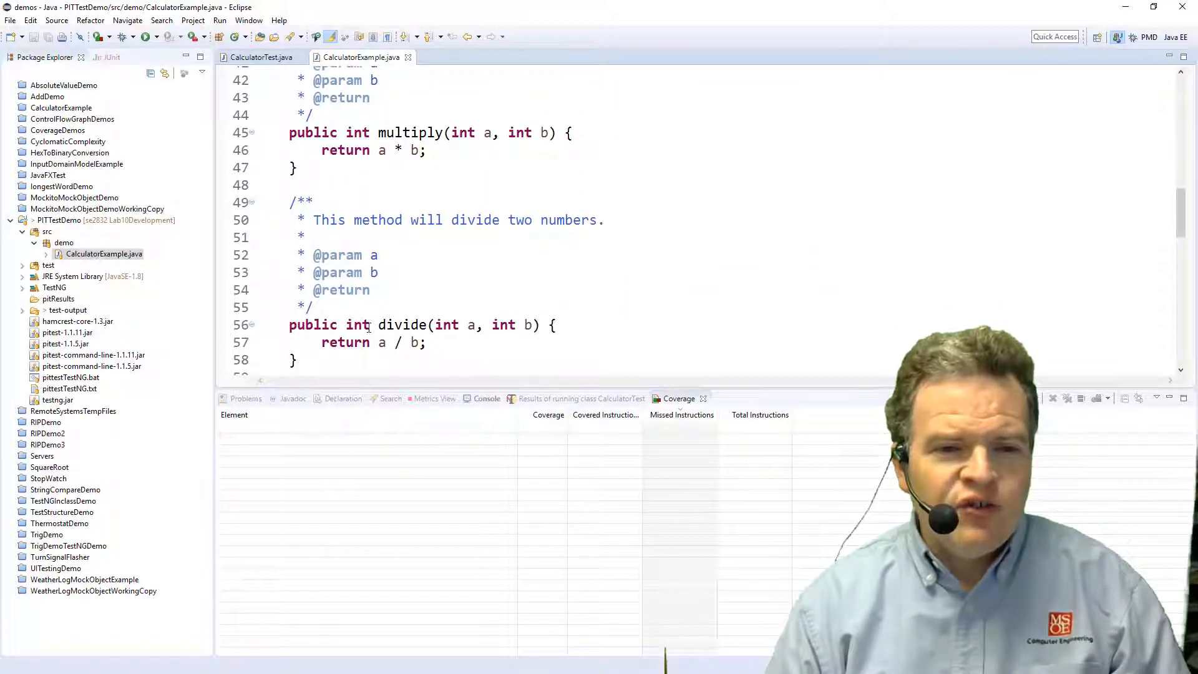
pyautogui.scroll(-3)
pyautogui.write('*            This si the start value.')
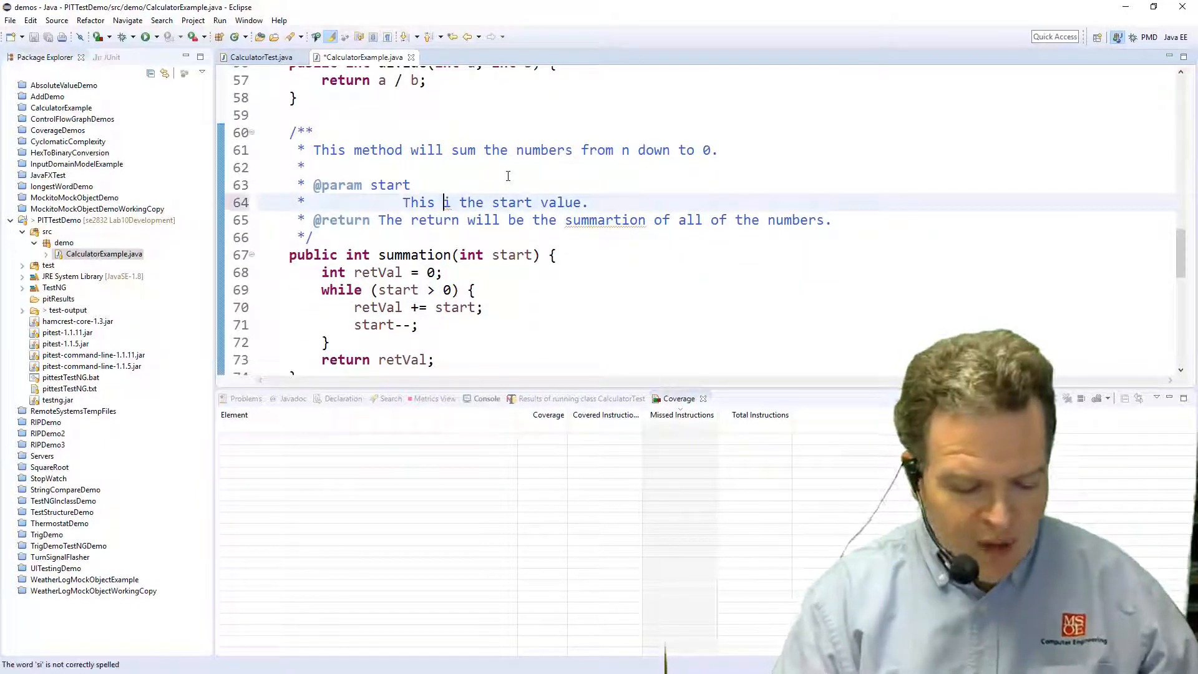
pyautogui.write('s')
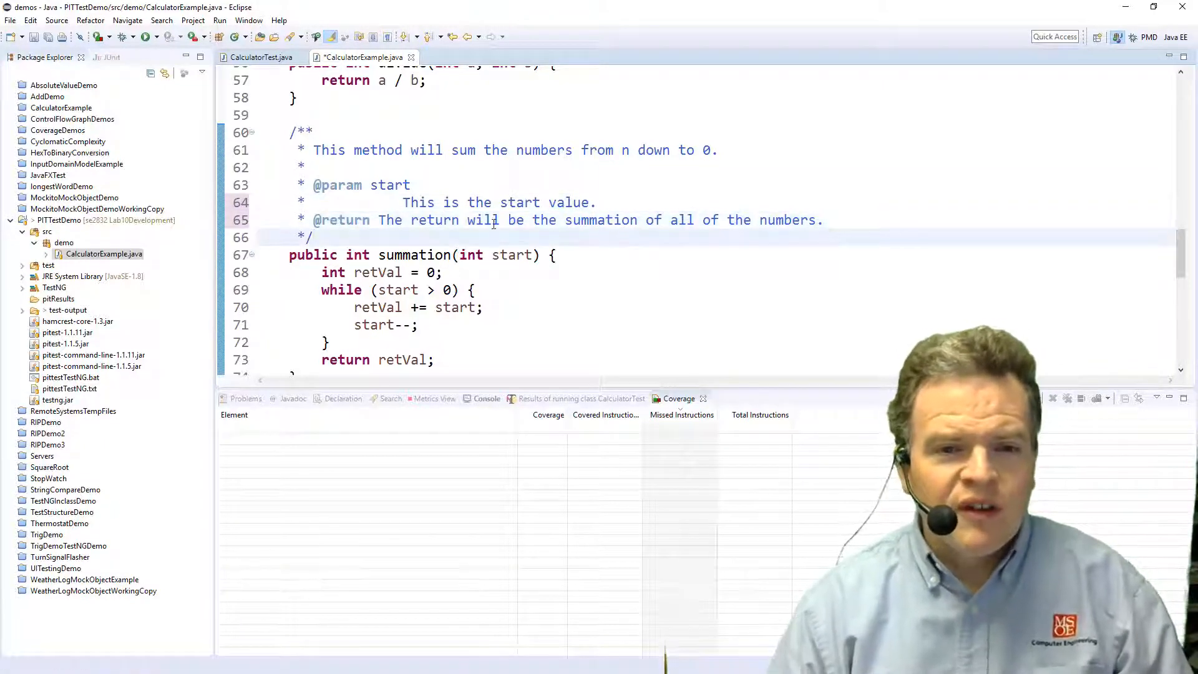
pyautogui.scroll(-3)
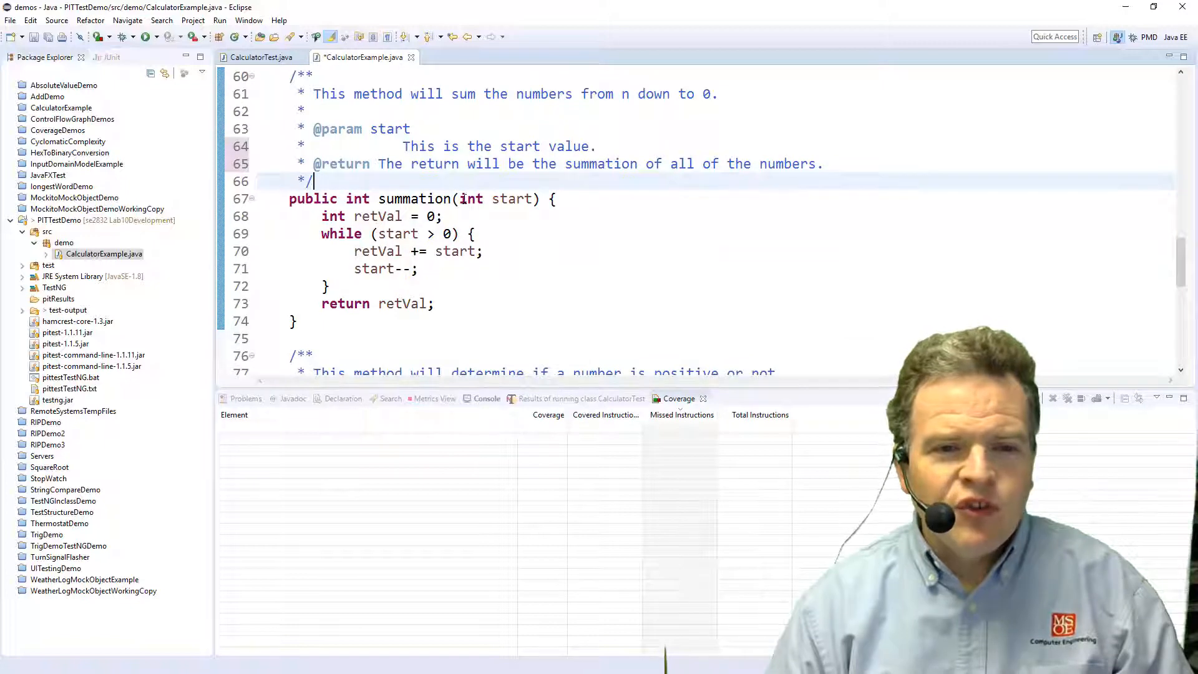
pyautogui.scroll(-3)
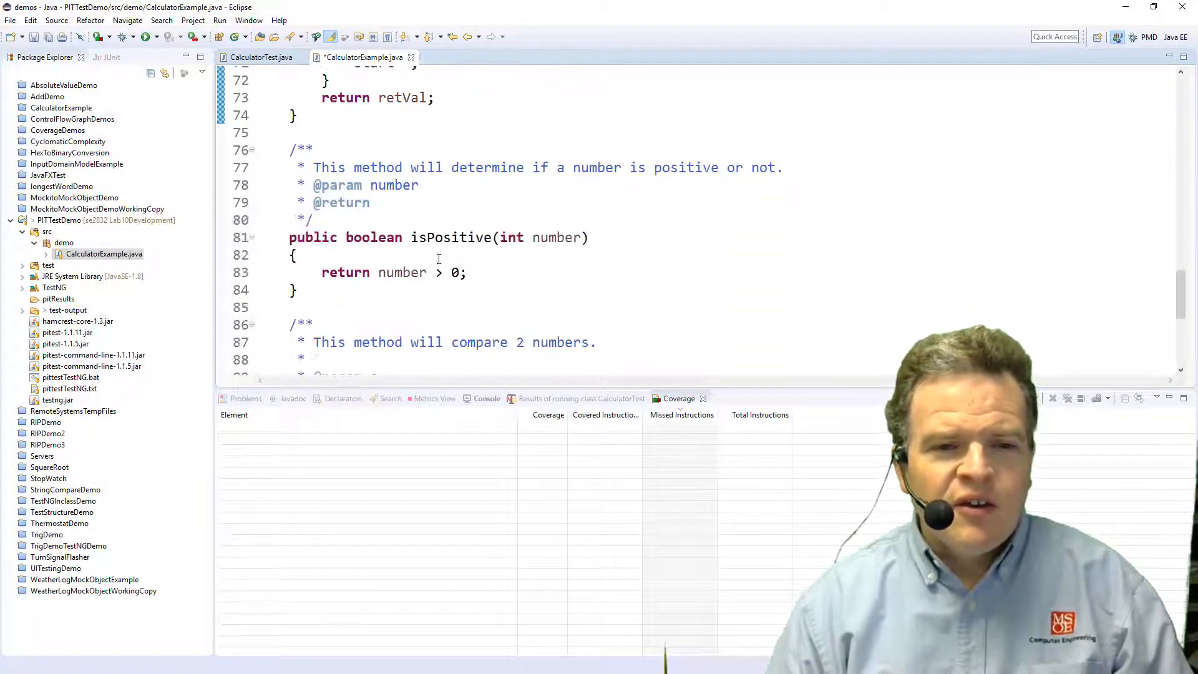
pyautogui.scroll(-3)
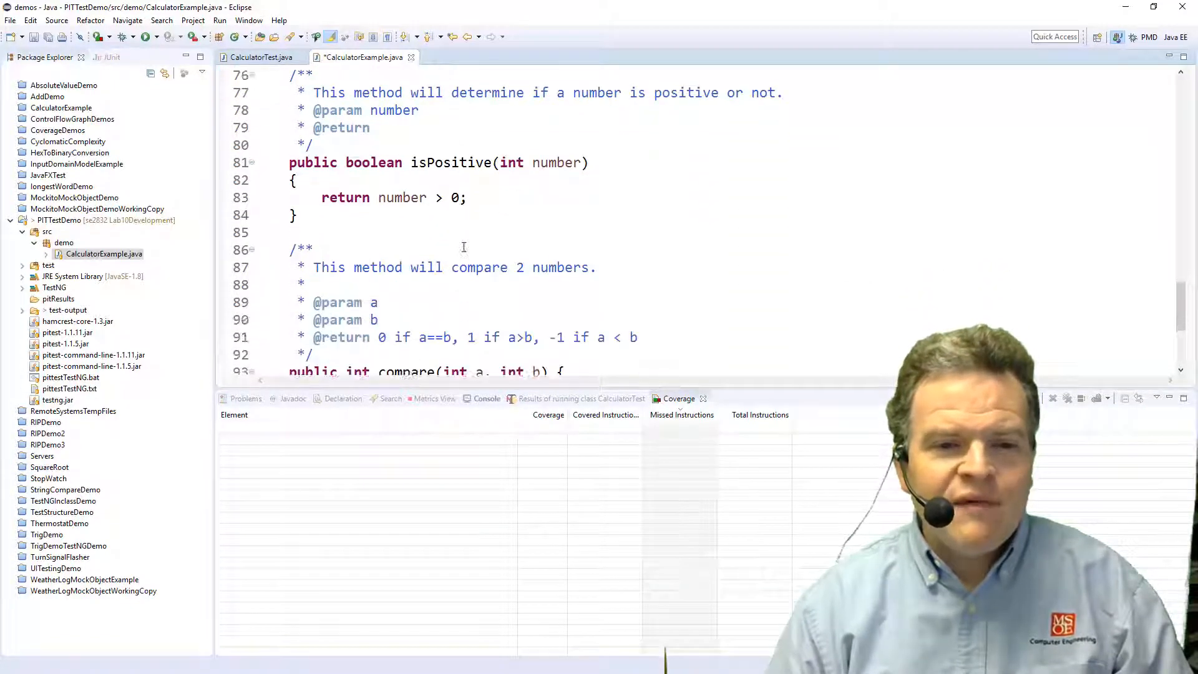
pyautogui.scroll(-3)
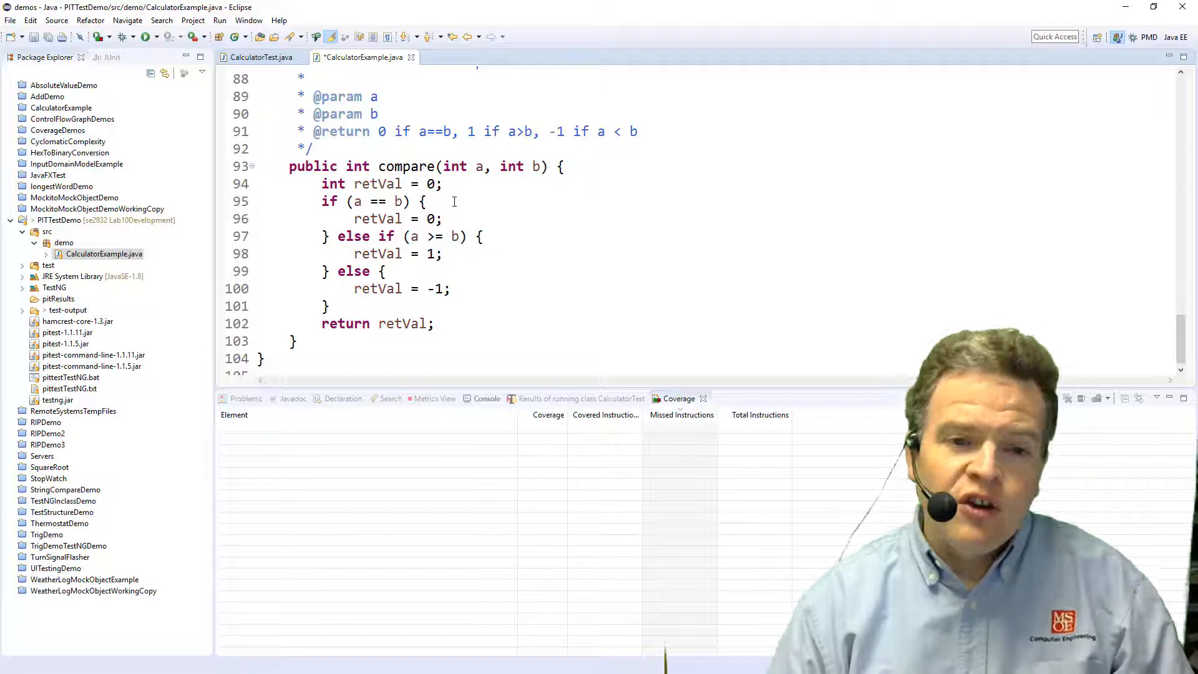
pyautogui.scroll(-3)
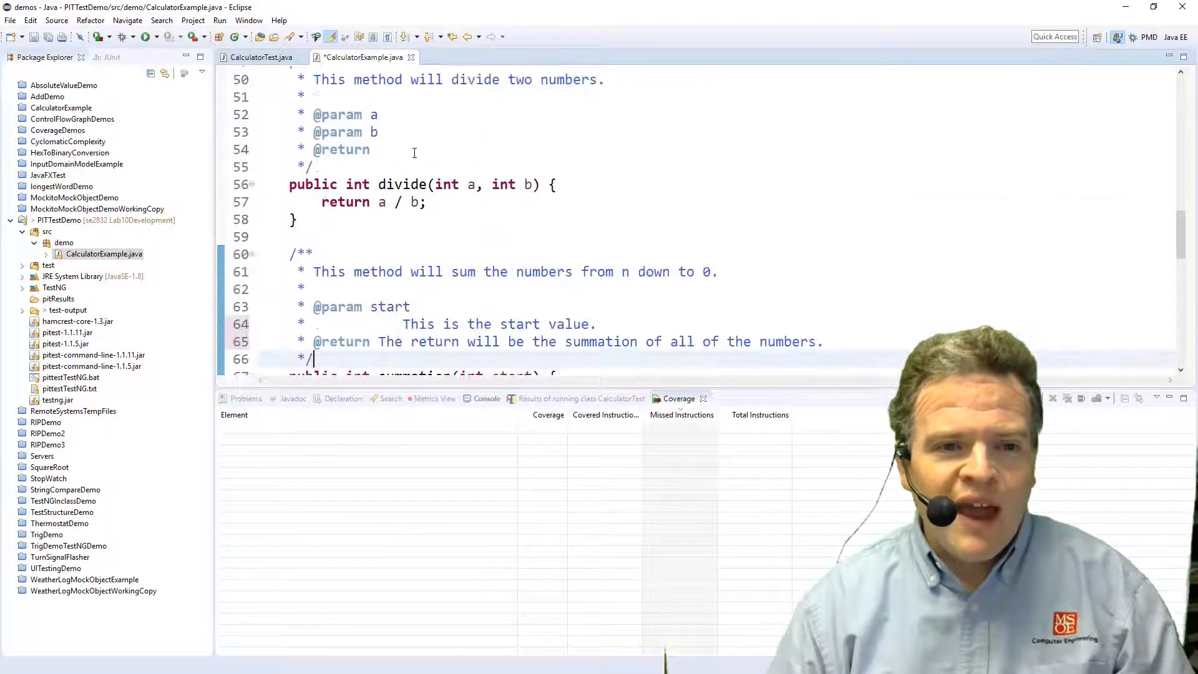
# Review CalculatorTest's addition and subtraction tests and bring up the recent coverage runs list
pyautogui.click(260, 57)
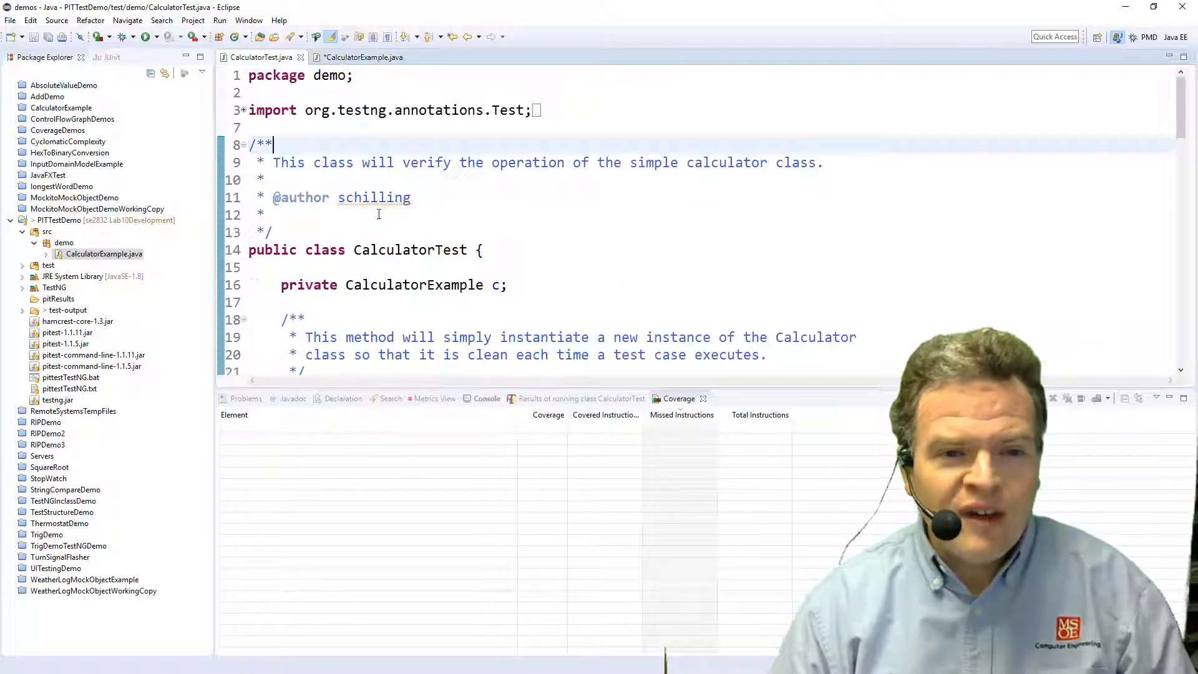
pyautogui.scroll(-3)
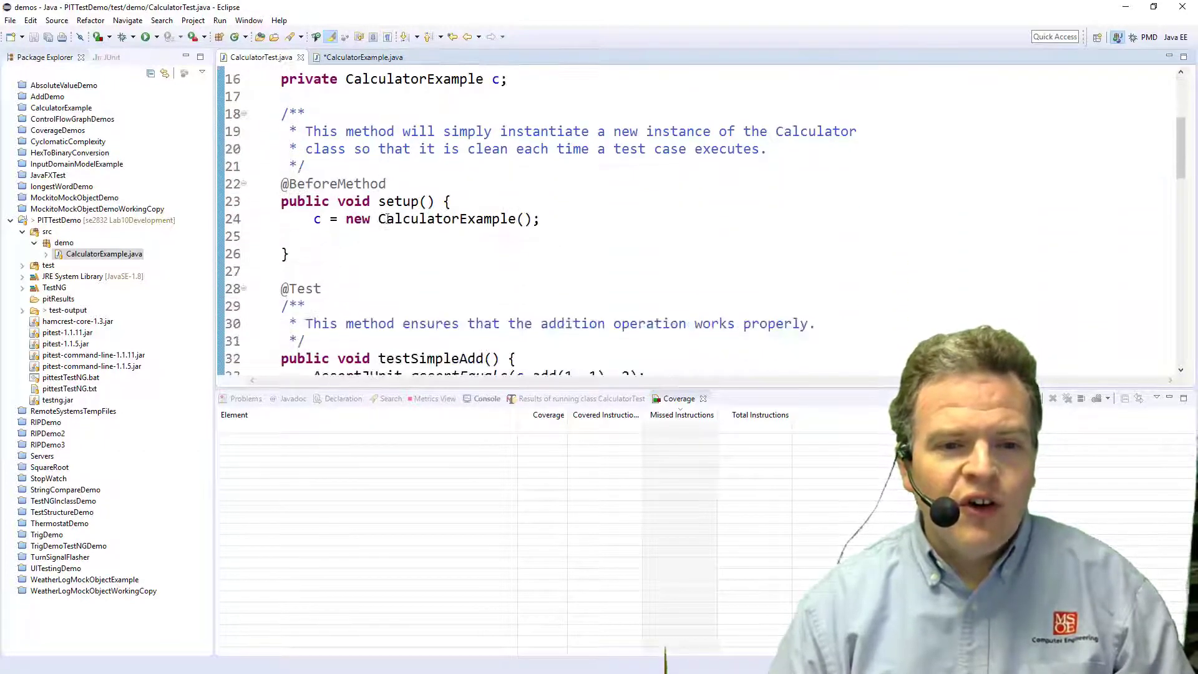
pyautogui.scroll(-3)
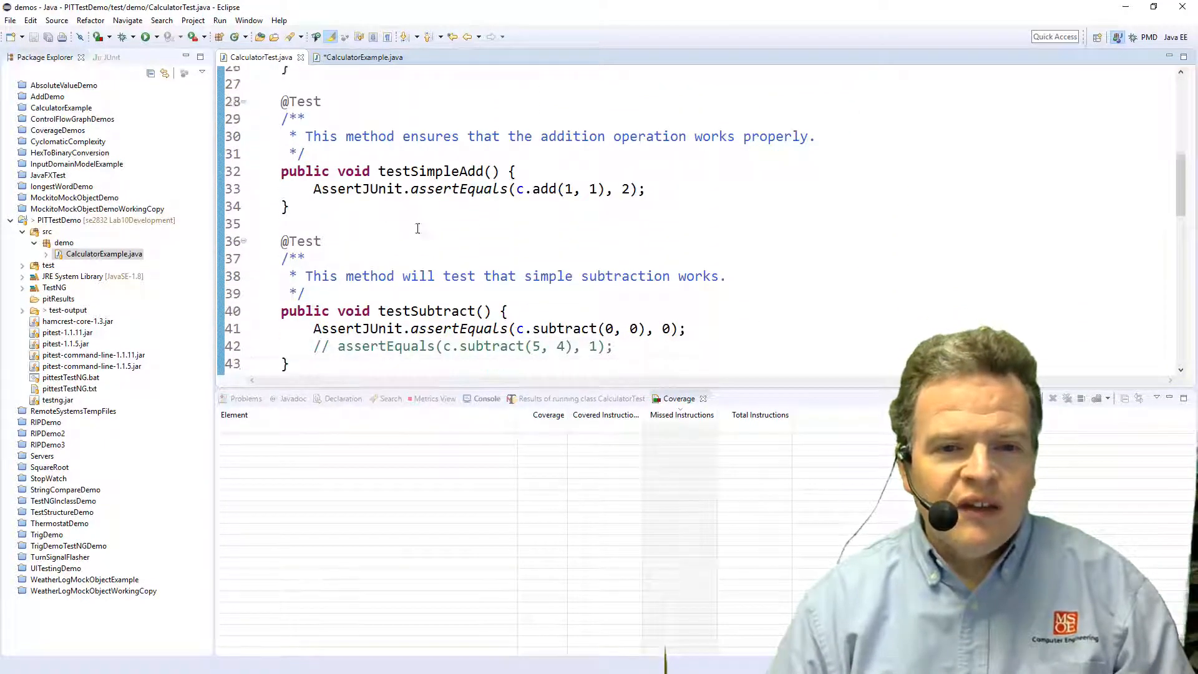
pyautogui.scroll(-3)
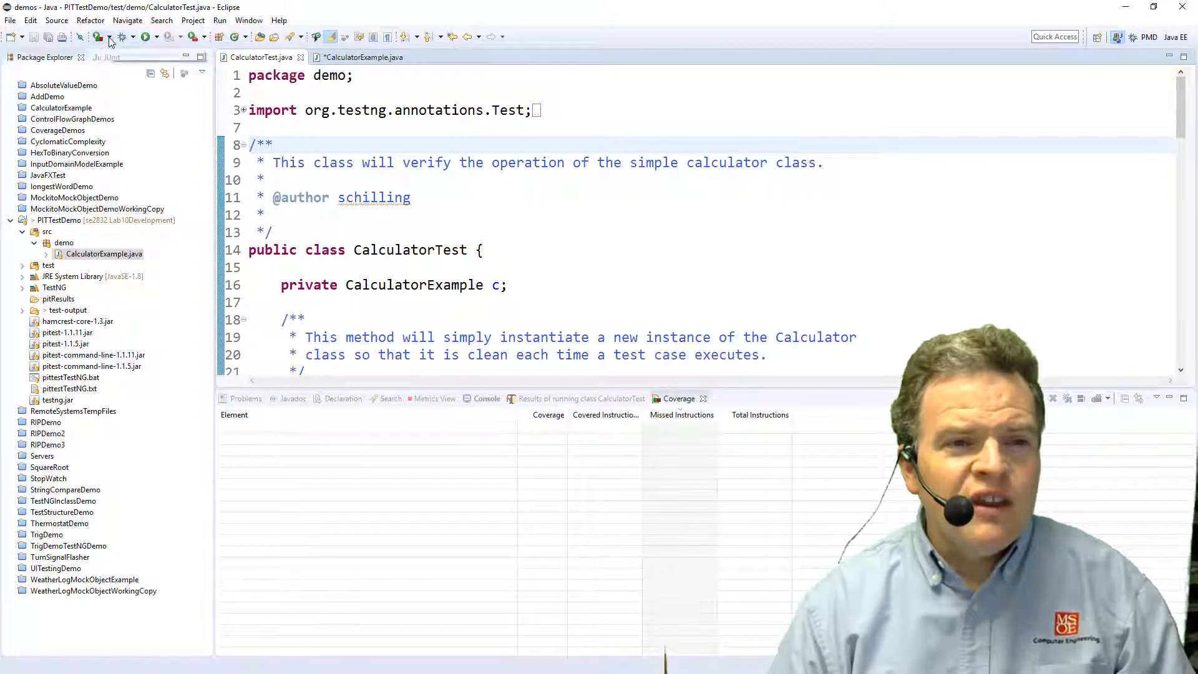
pyautogui.click(111, 38)
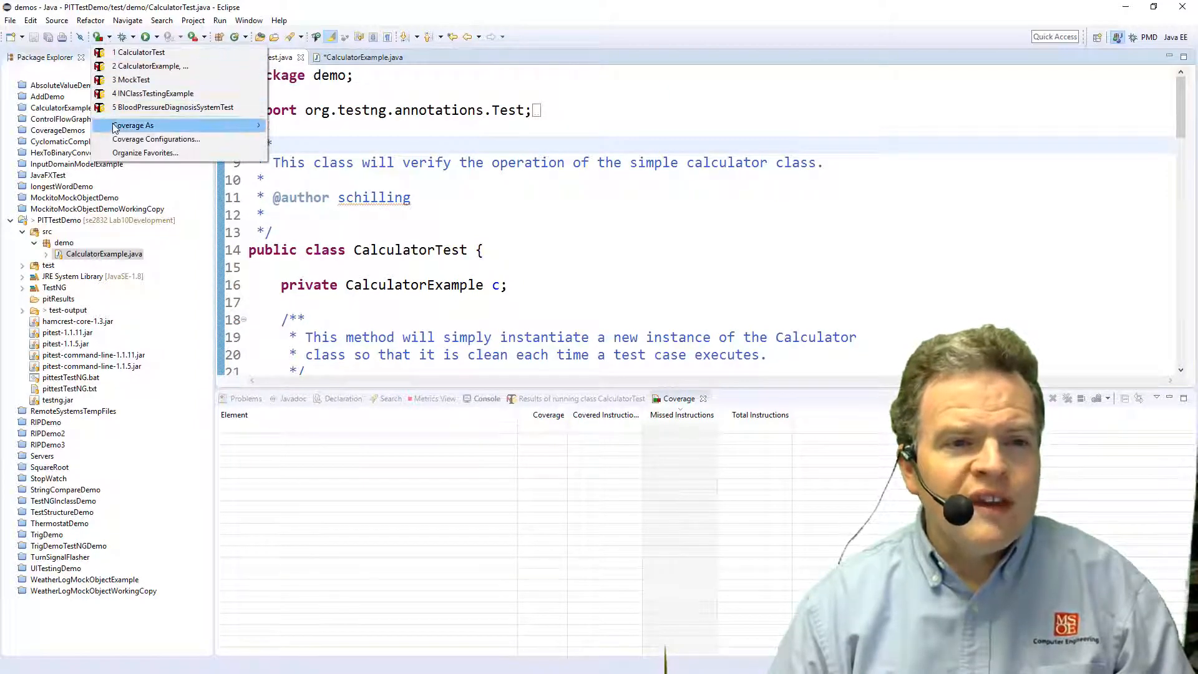
pyautogui.moveTo(132, 125)
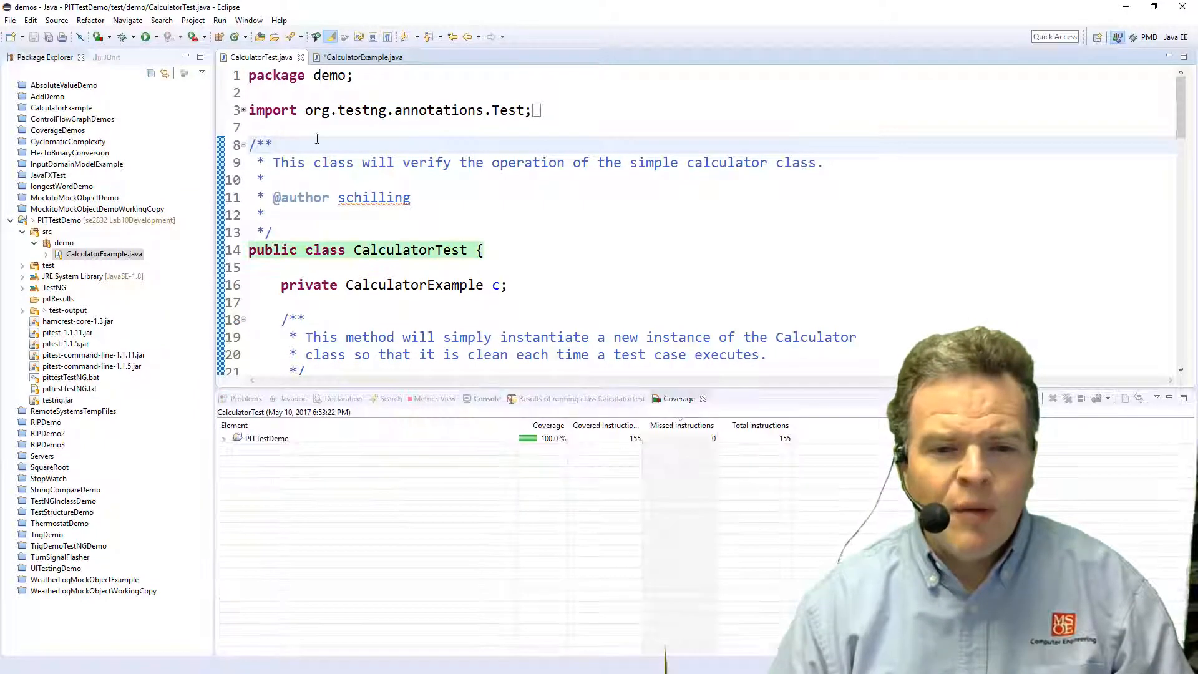
# Drill the Coverage view down to CalculatorExample's methods, each at 100%
pyautogui.click(225, 438)
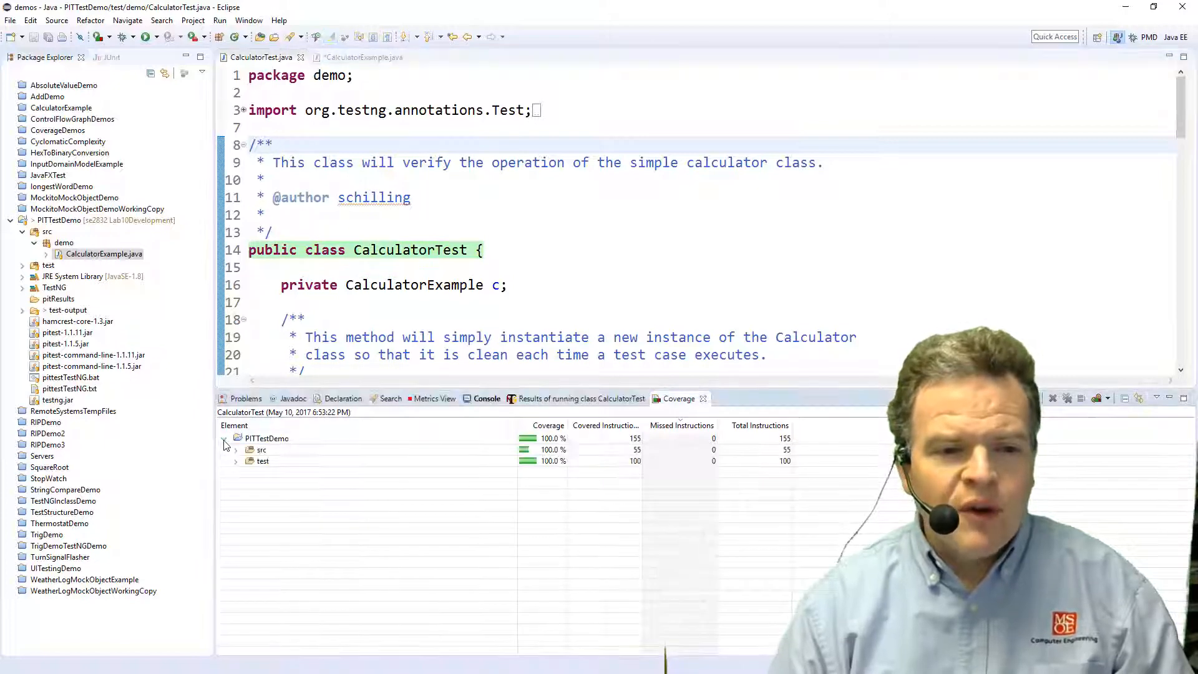
pyautogui.click(235, 449)
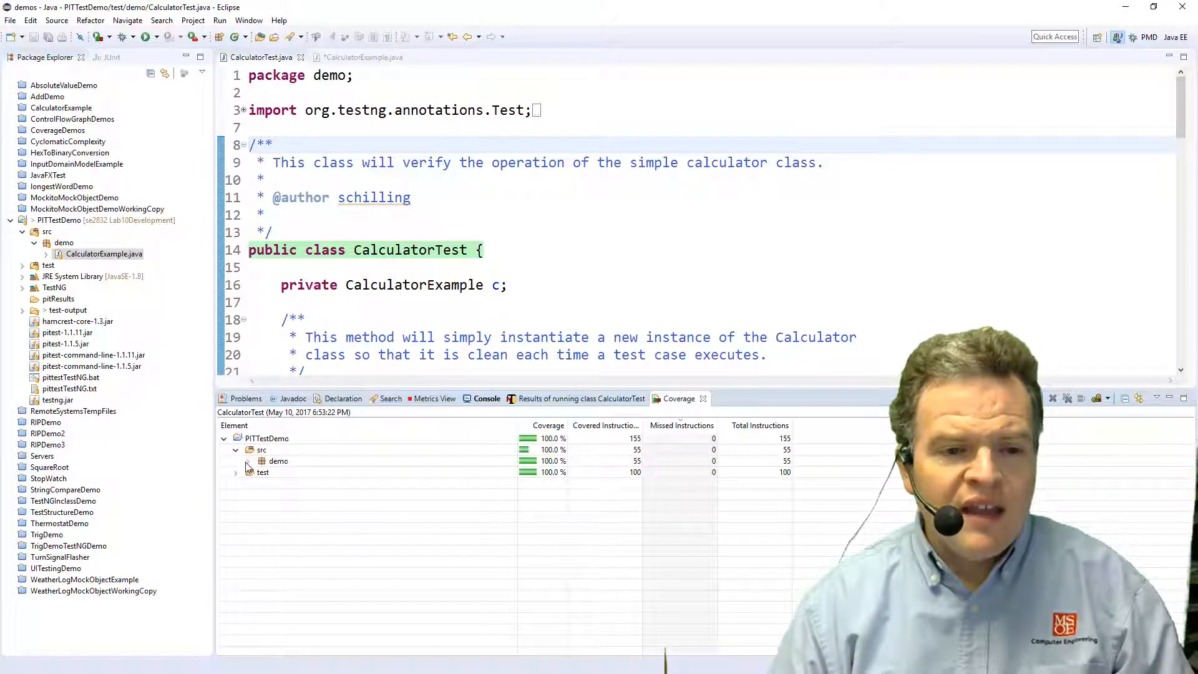
pyautogui.click(248, 462)
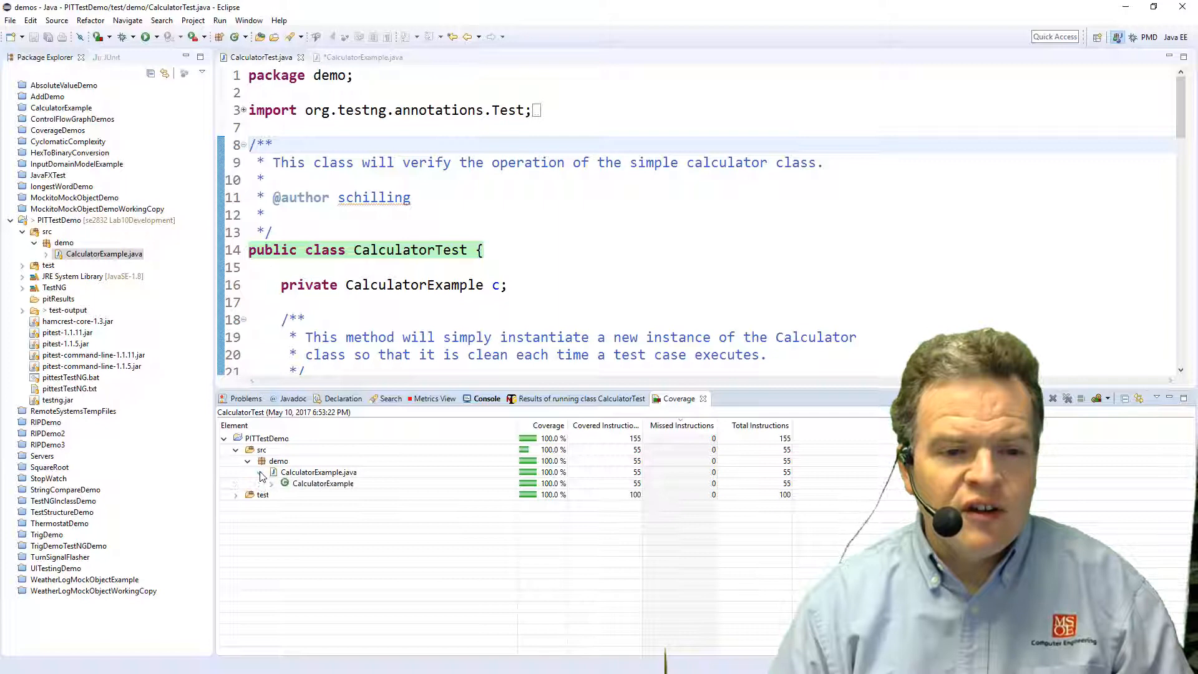
pyautogui.click(267, 483)
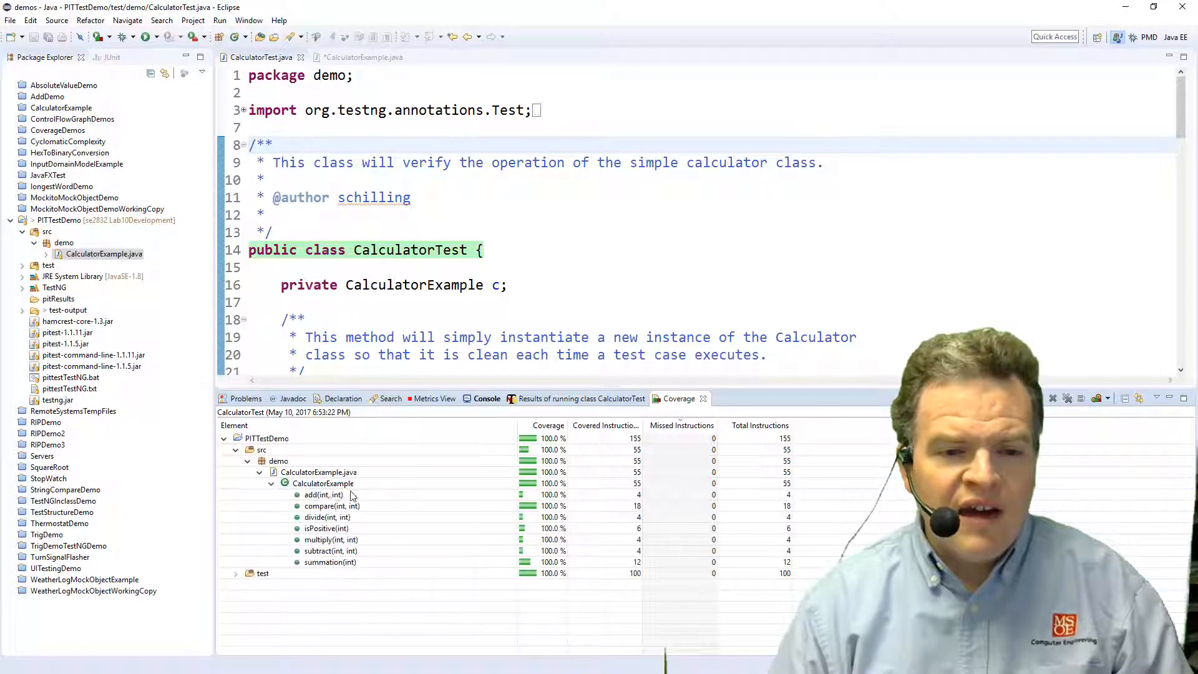
pyautogui.moveTo(395, 524)
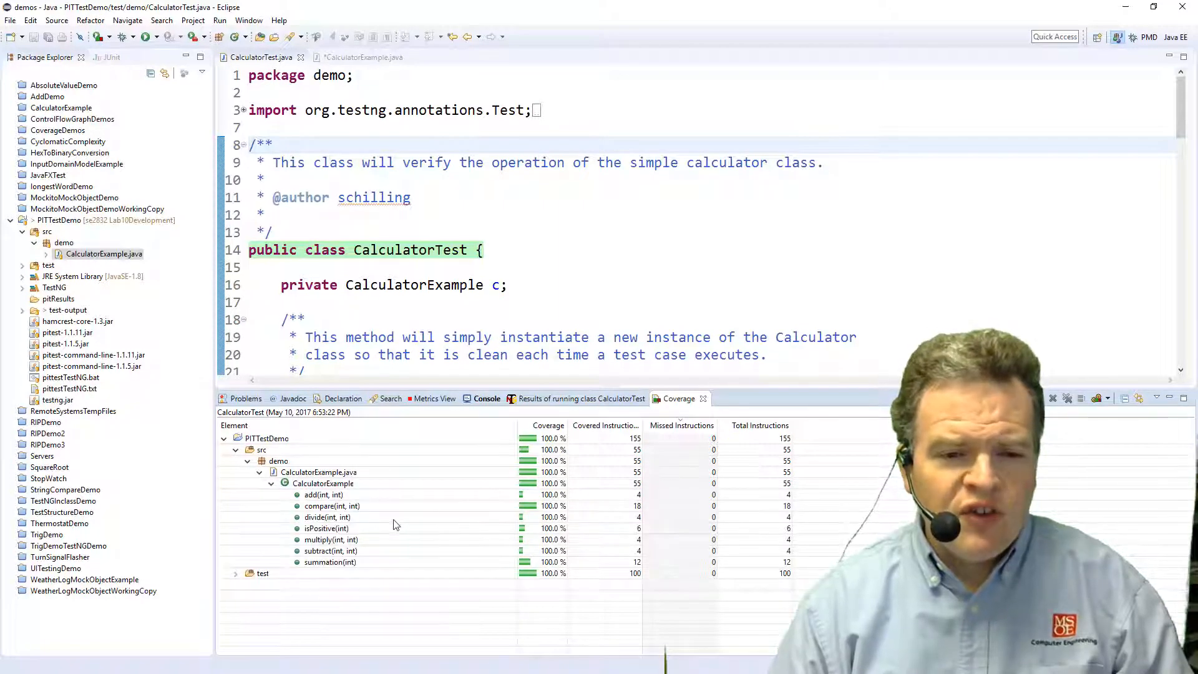
pyautogui.moveTo(419, 487)
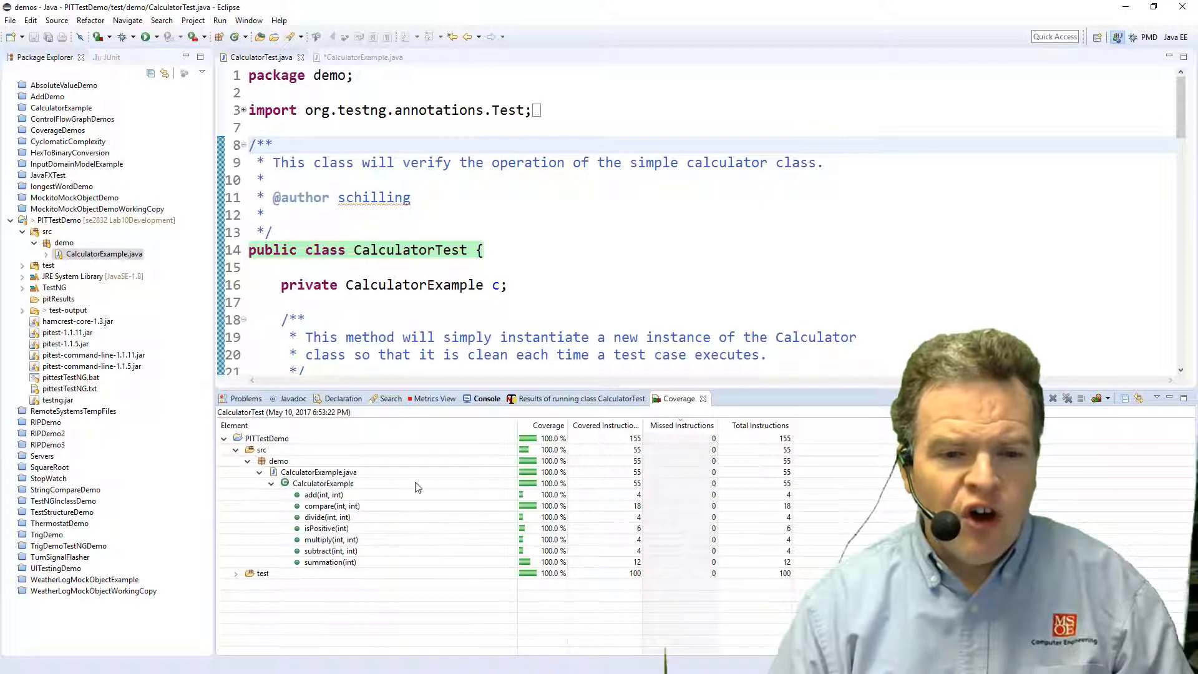
pyautogui.click(358, 58)
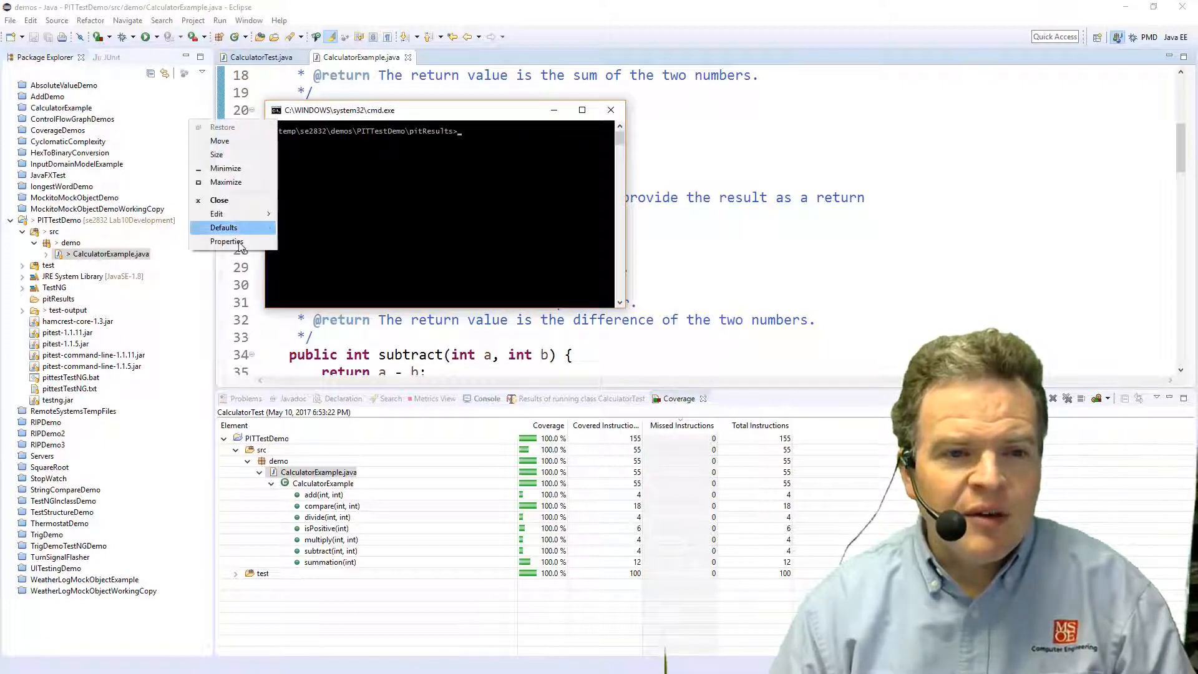
# Enlarge the Command Prompt font via its Properties dialog
pyautogui.click(227, 242)
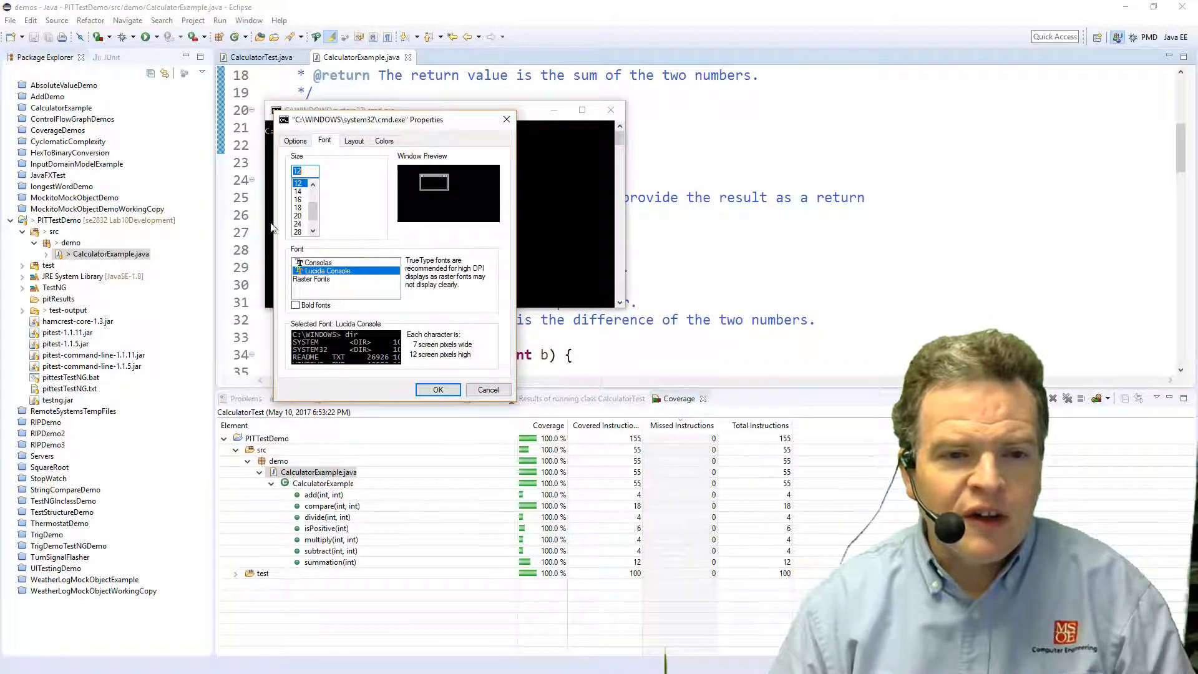
pyautogui.click(297, 207)
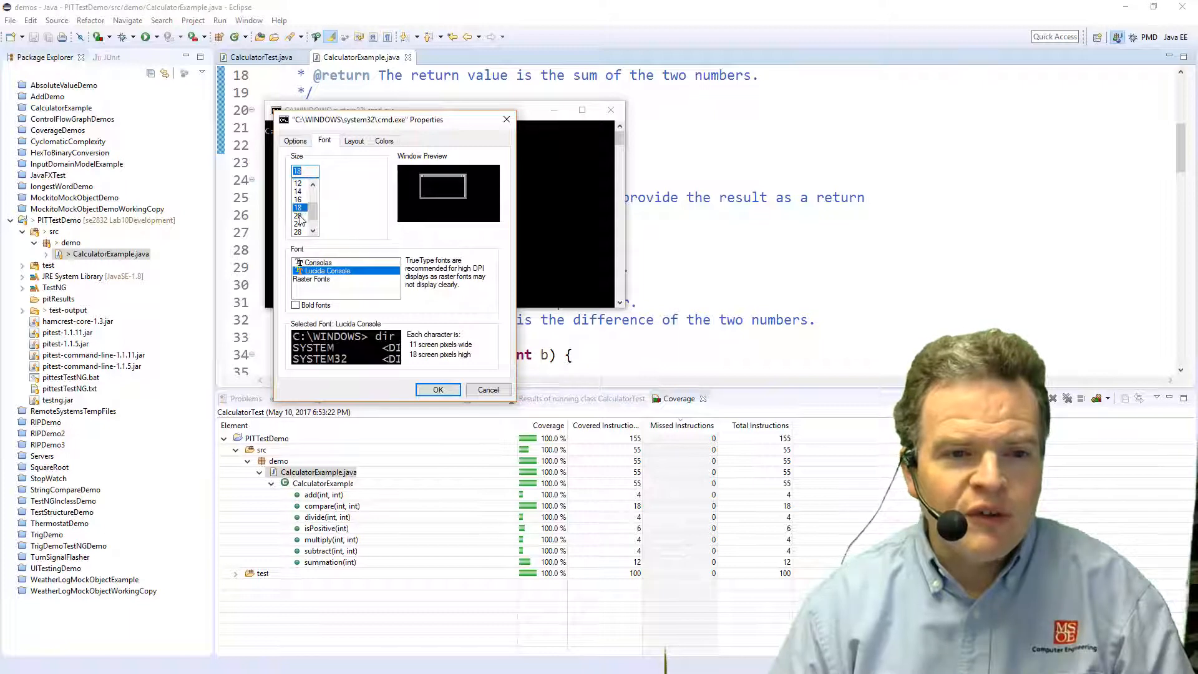
pyautogui.click(437, 389)
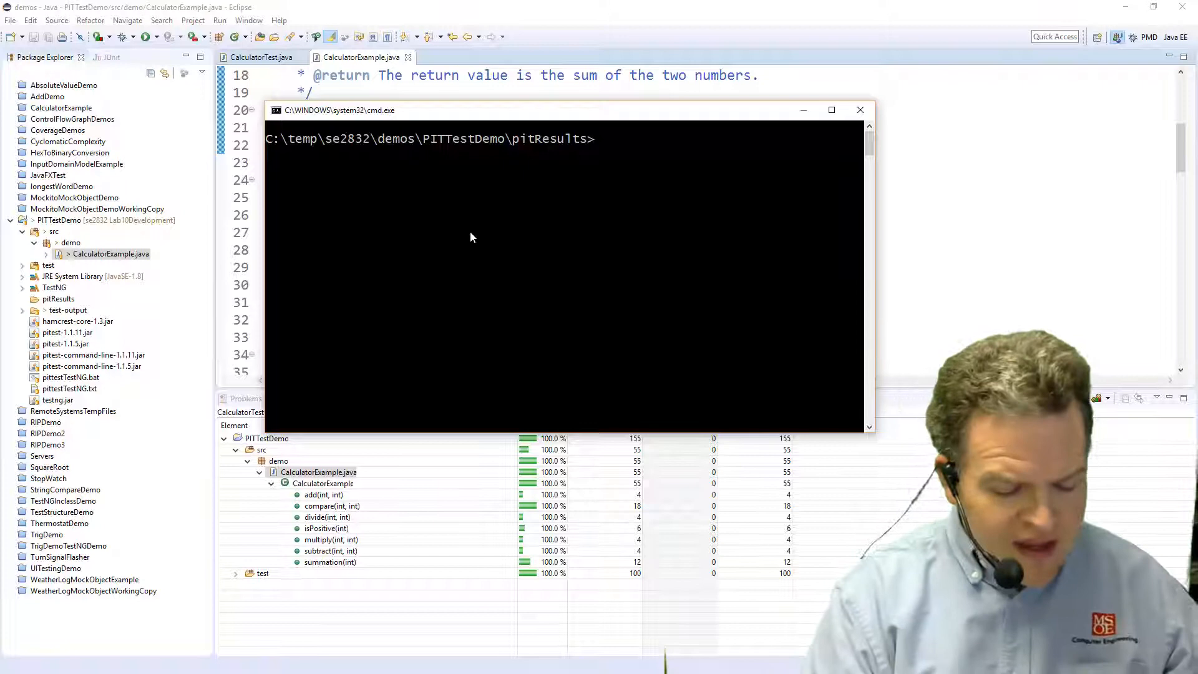
# List the empty pitResults folder and move up to the PITTestDemo folder
pyautogui.write('dir')
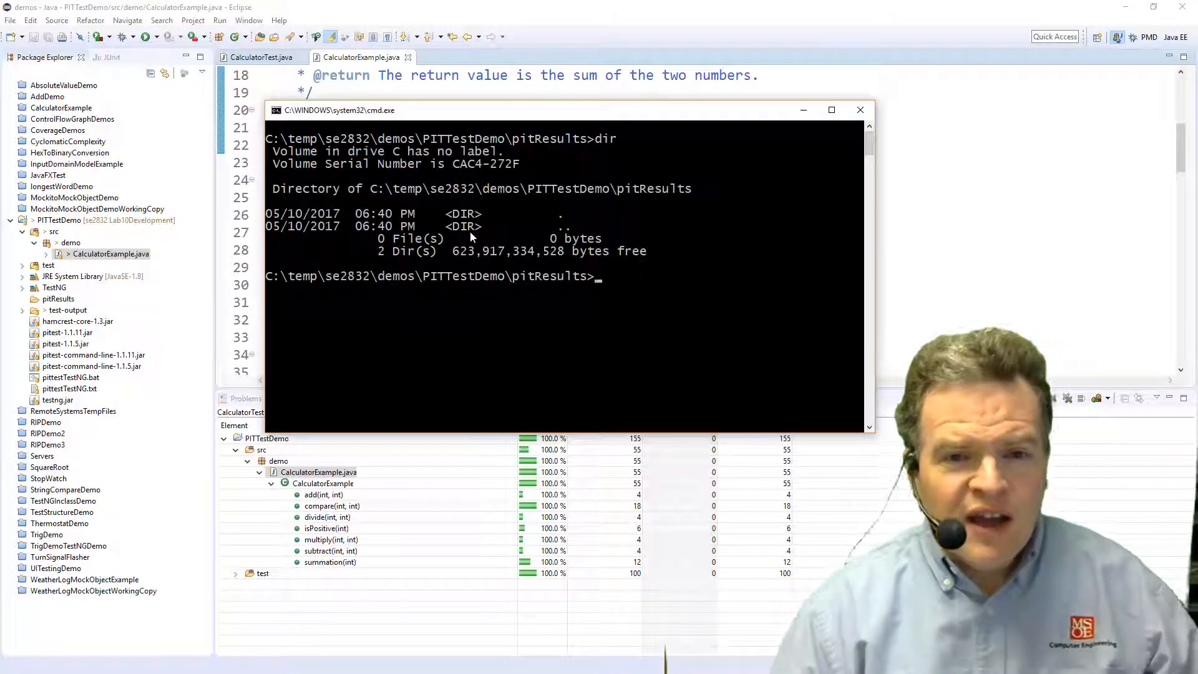
pyautogui.write('cd .')
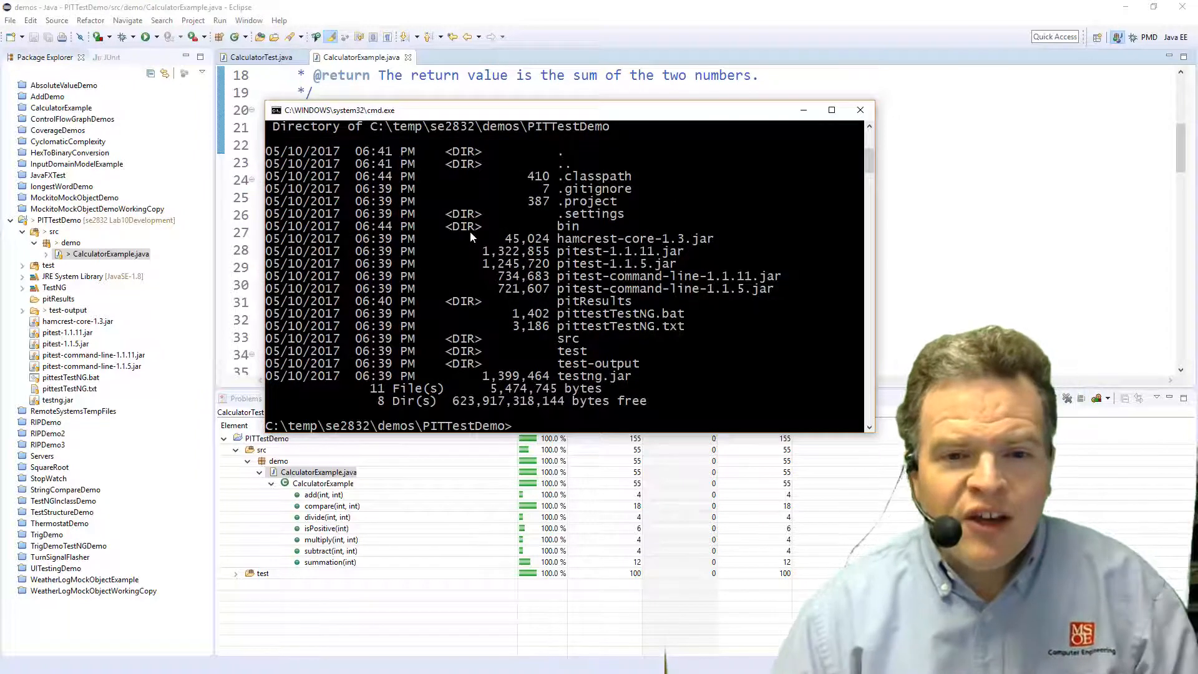
pyautogui.moveTo(608, 325)
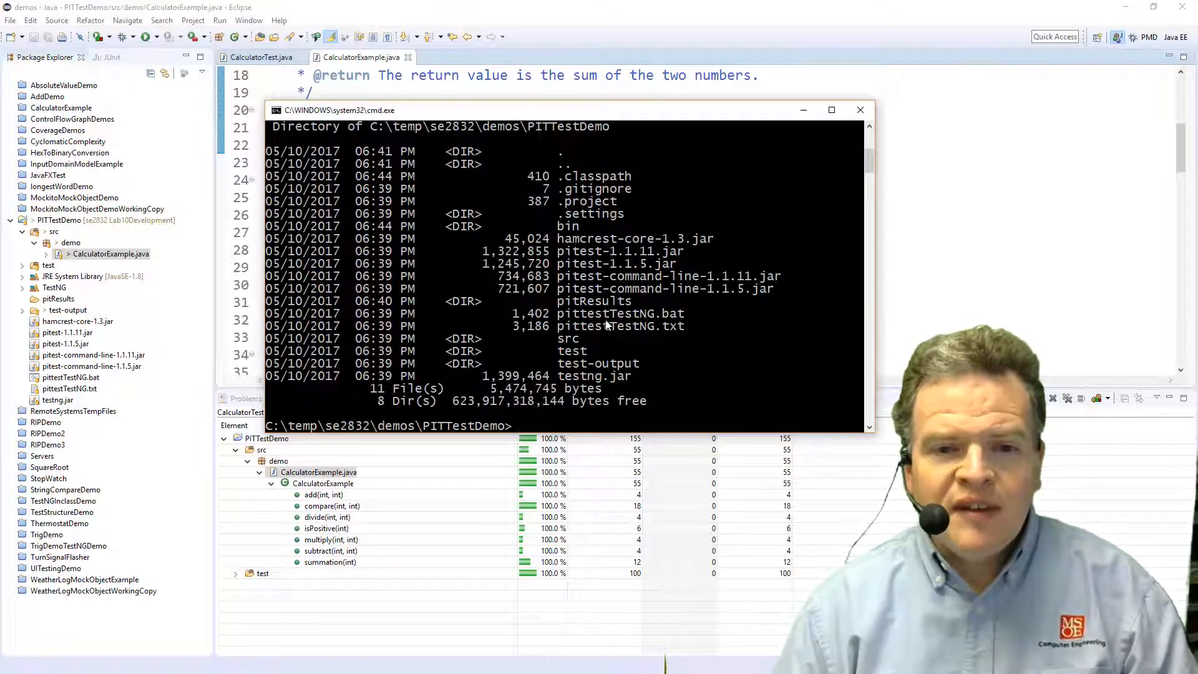
pyautogui.moveTo(542, 313)
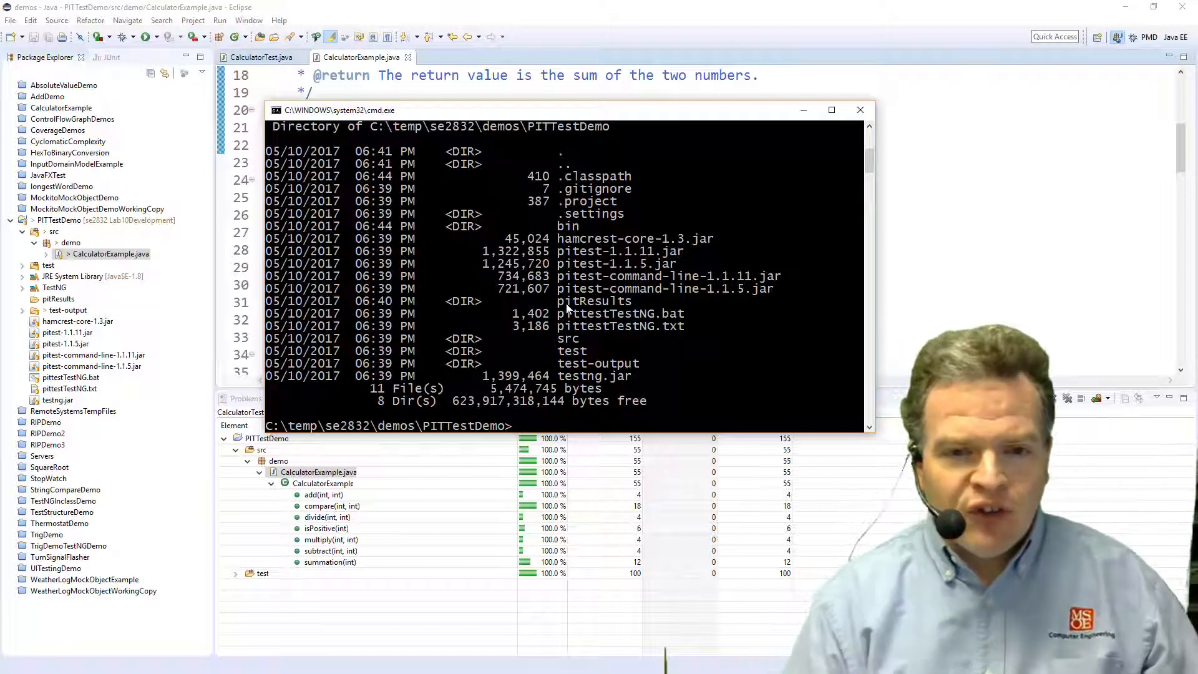
# Run the pittestTestNG.bat mutation test script
pyautogui.write('pi')
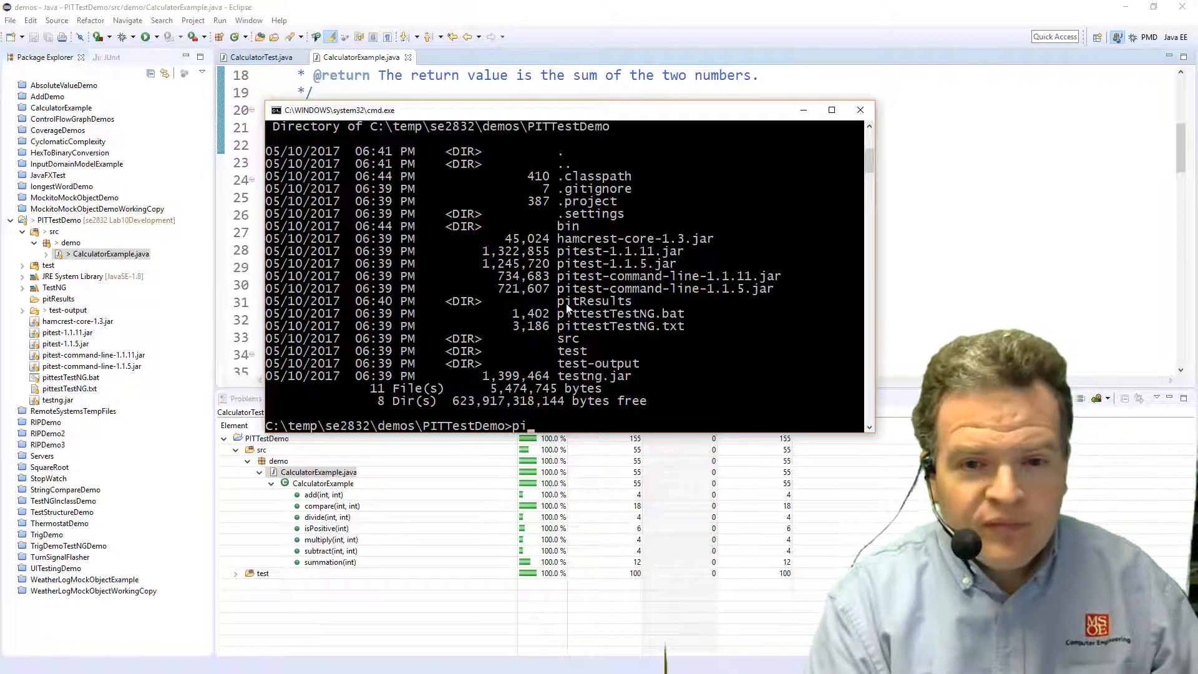
pyautogui.write('ttestte')
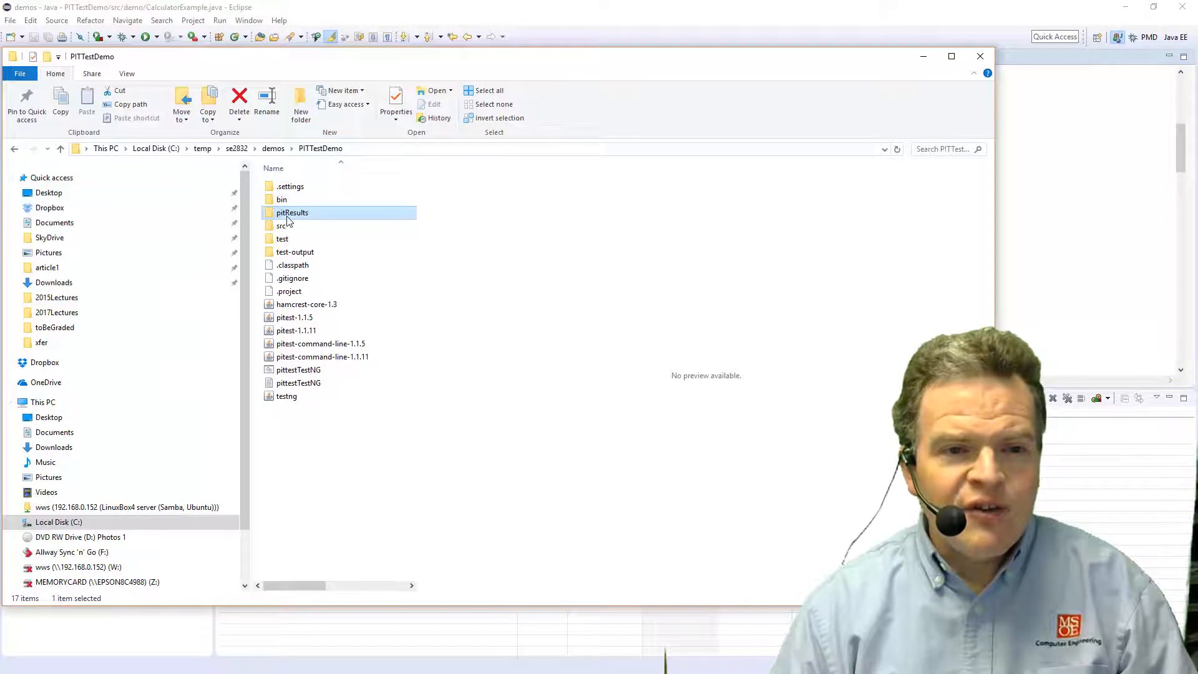
pyautogui.doubleClick(292, 212)
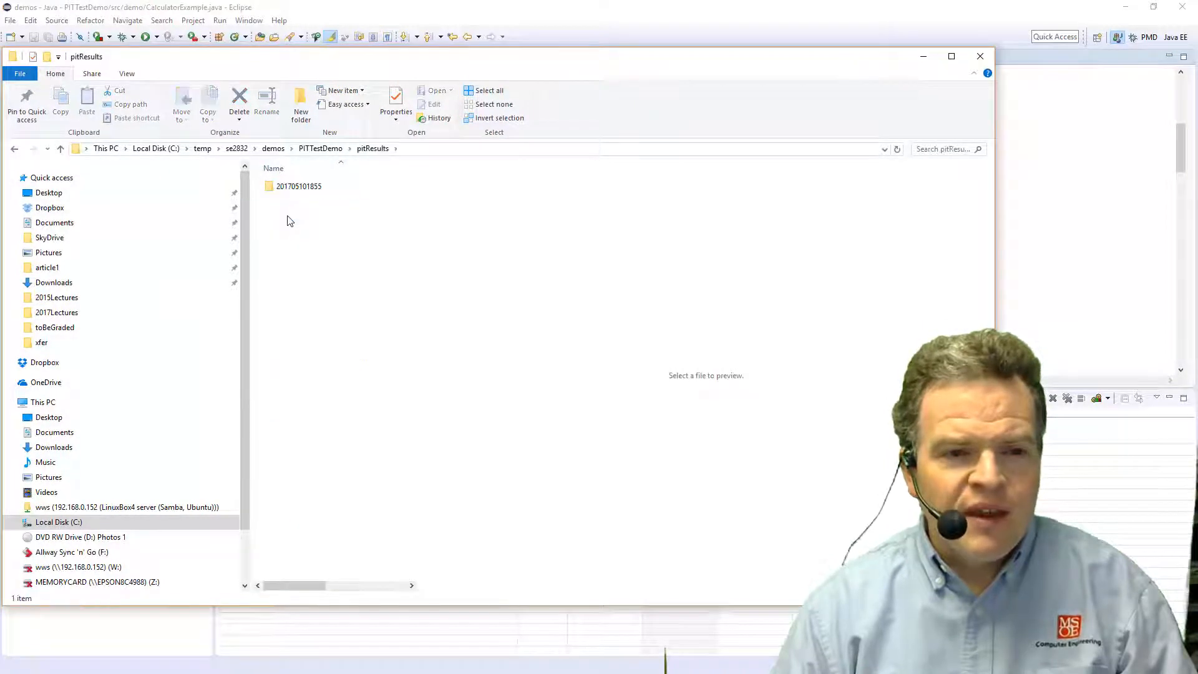
pyautogui.doubleClick(299, 186)
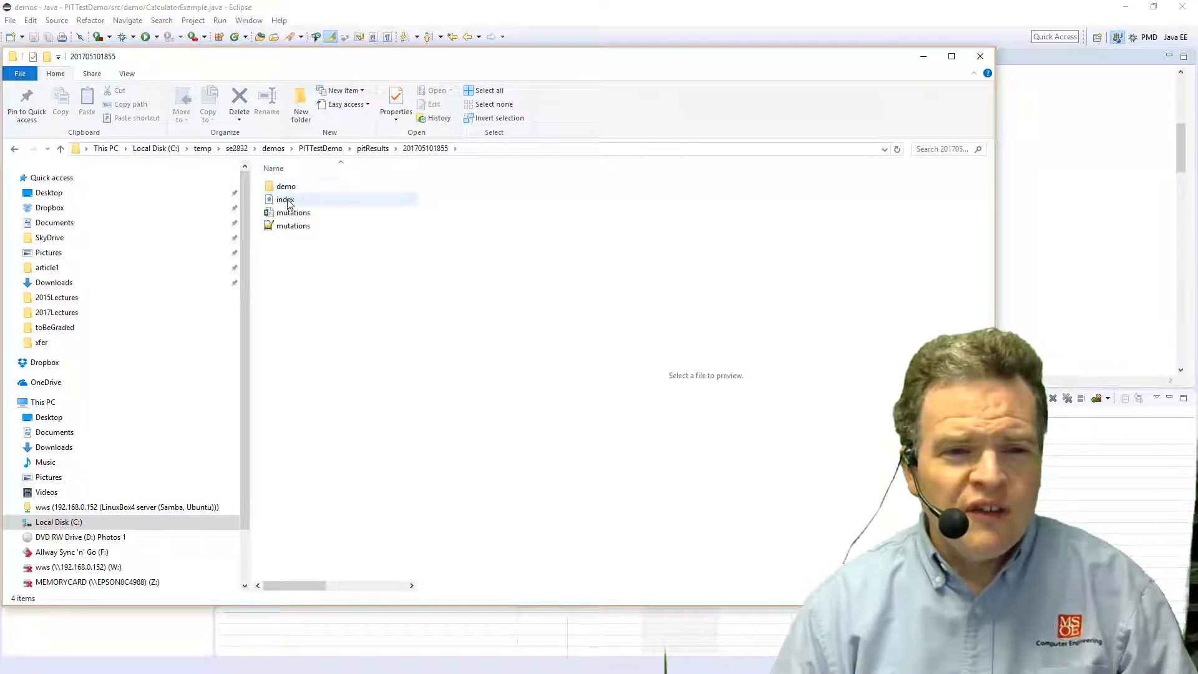
pyautogui.click(285, 198)
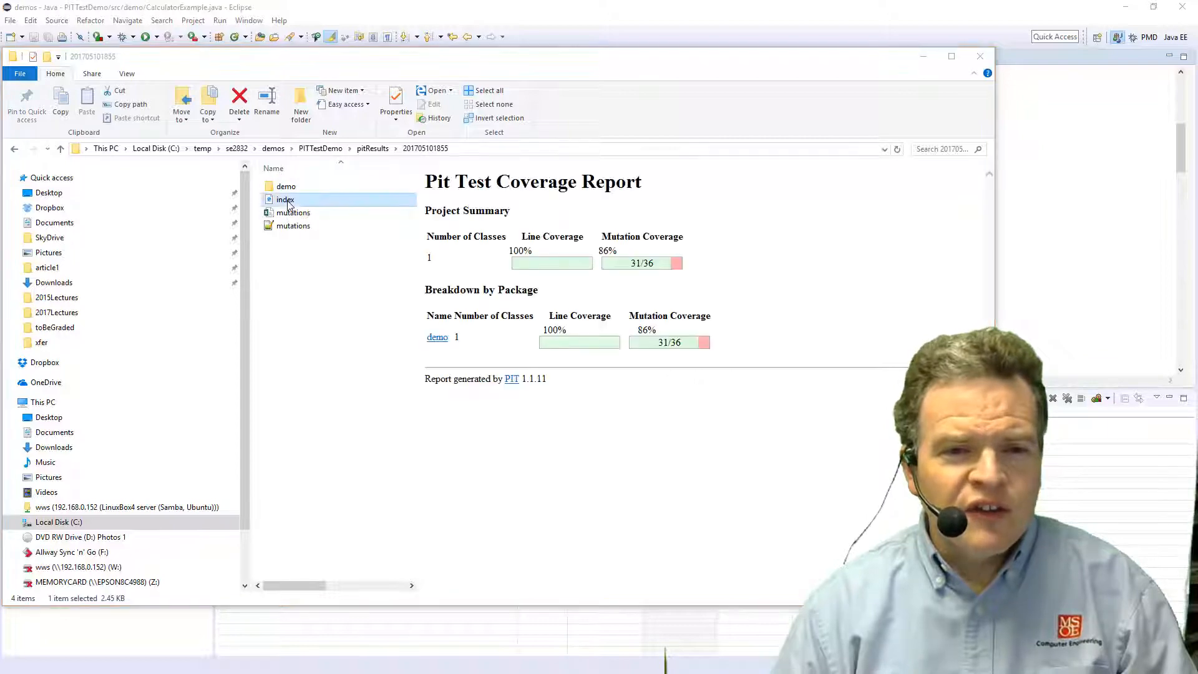
pyautogui.doubleClick(285, 198)
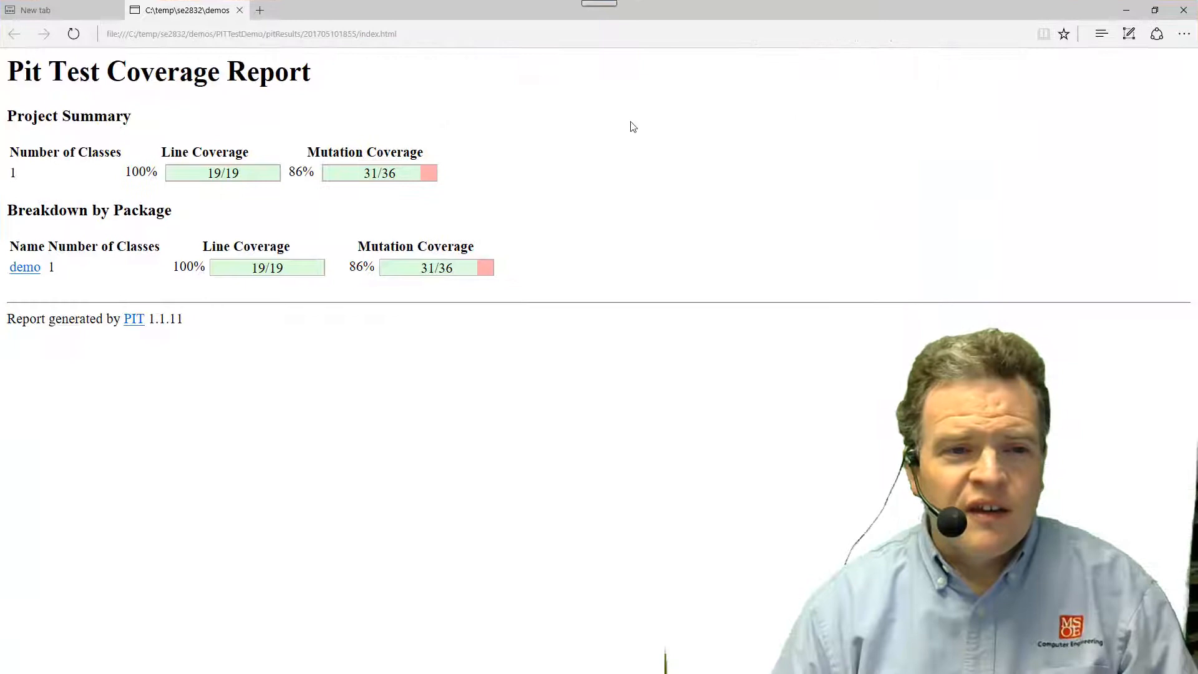
pyautogui.moveTo(25, 266)
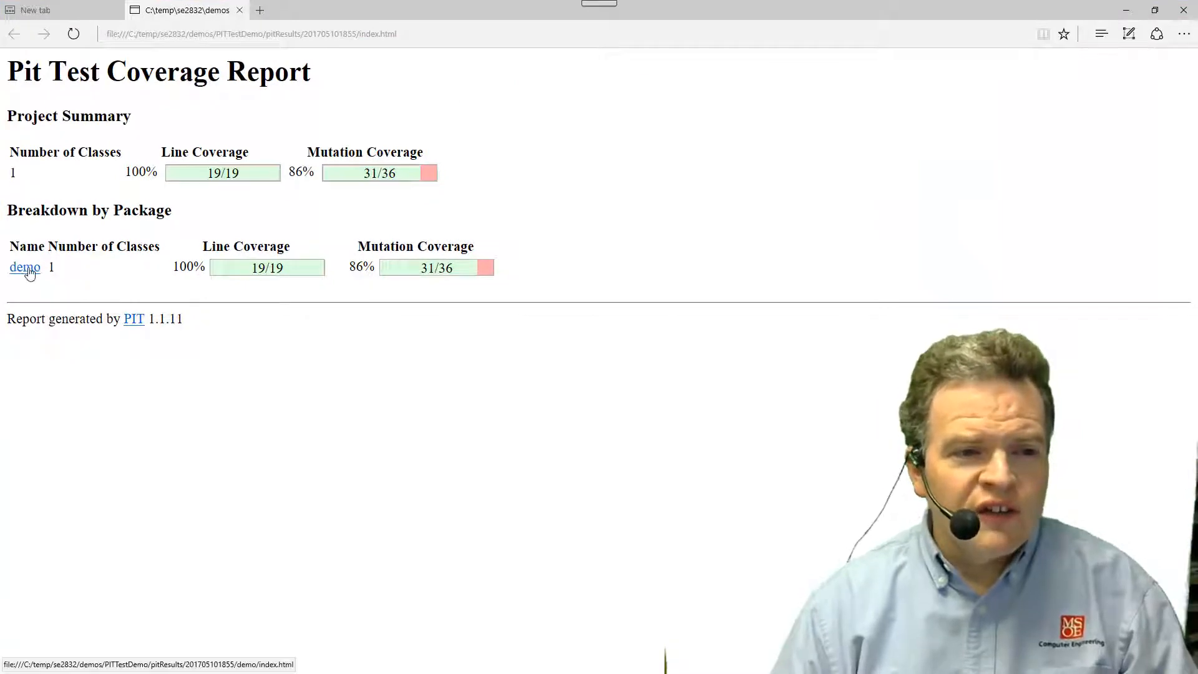
# Drill into demo > CalculatorExample.java and view the killed mutations on the add line 21
pyautogui.click(20, 266)
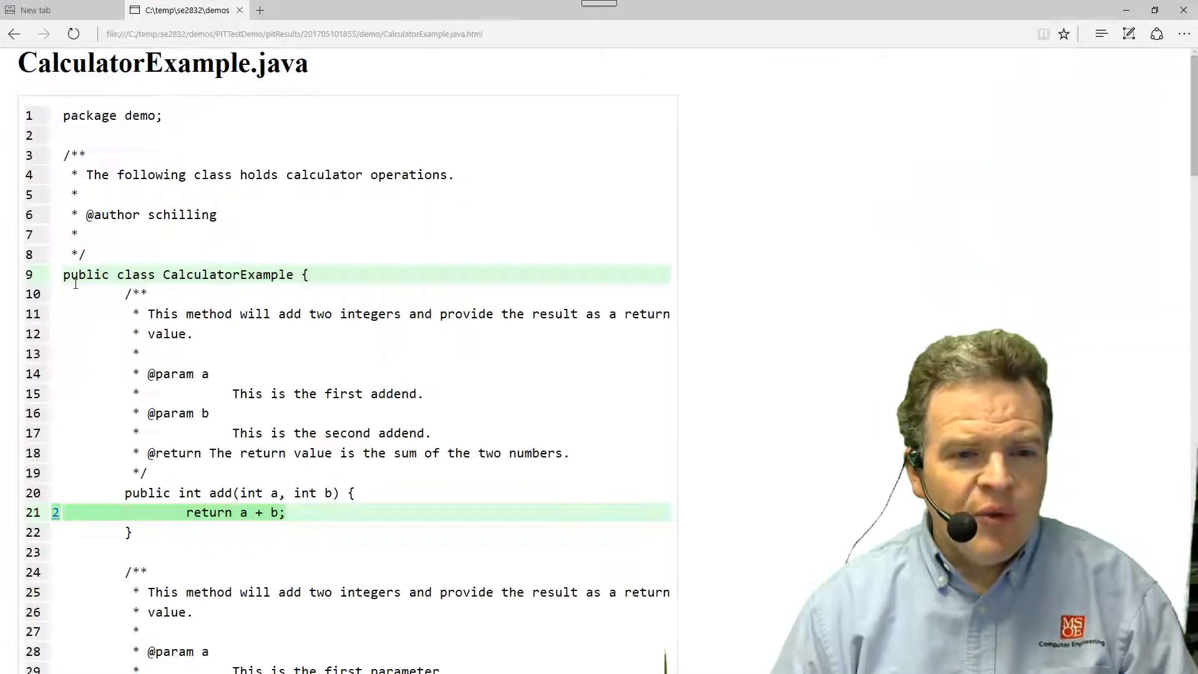
pyautogui.scroll(-3)
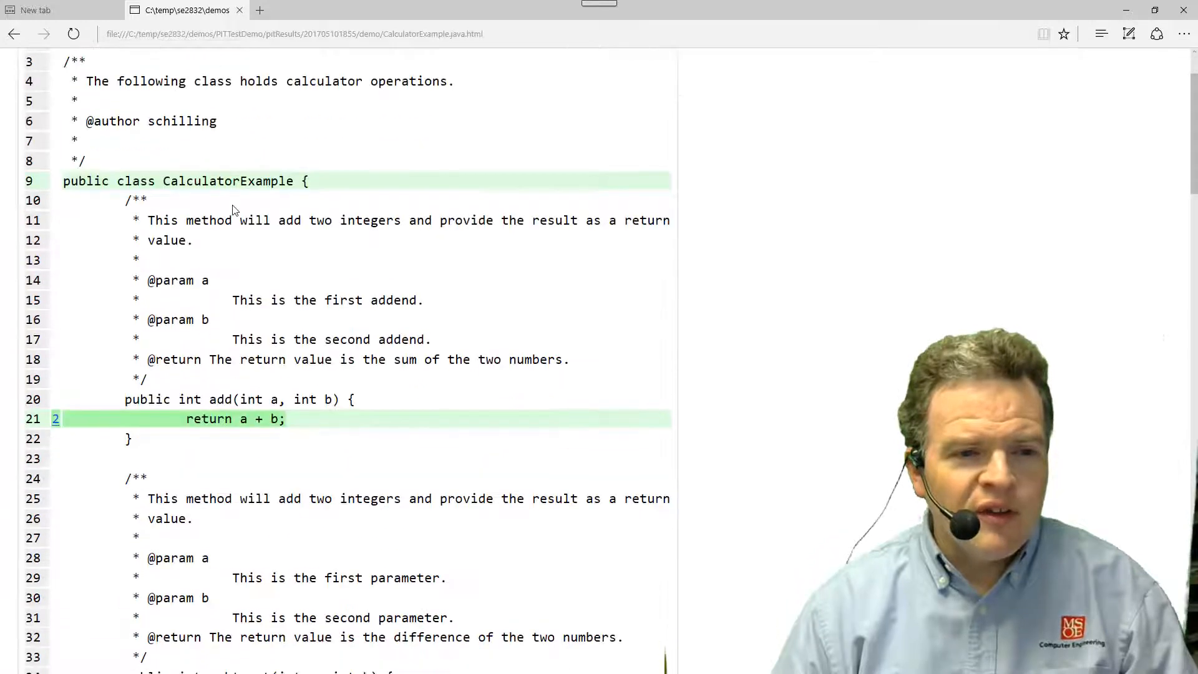
pyautogui.scroll(-3)
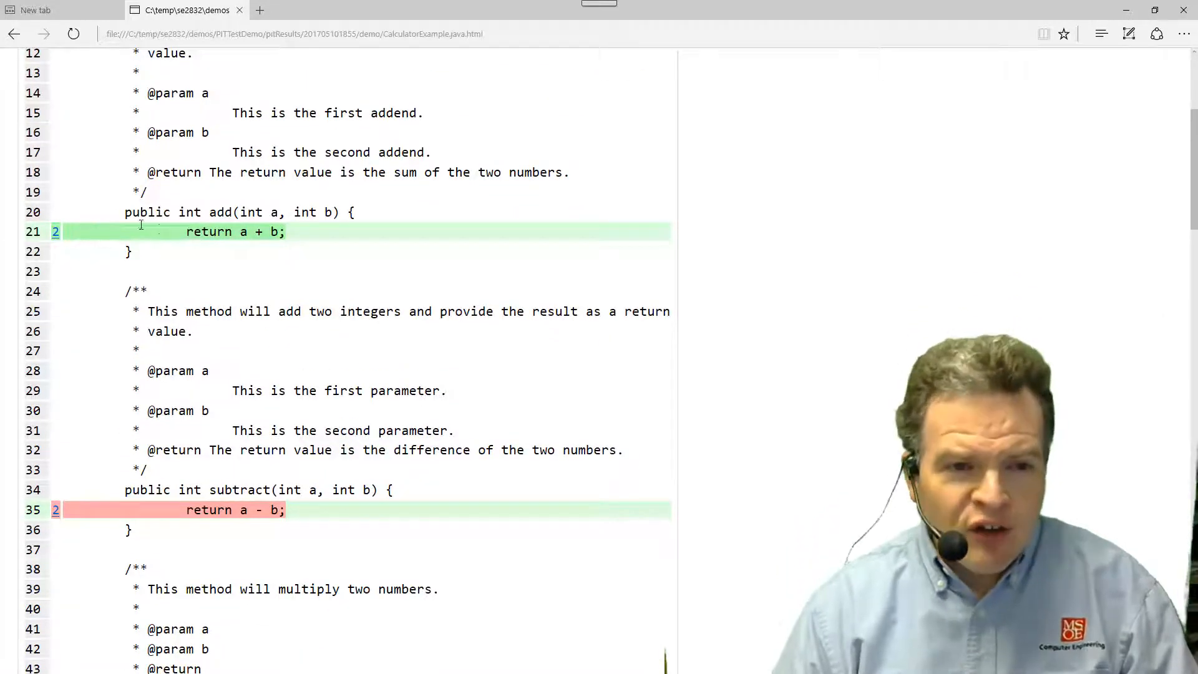
pyautogui.moveTo(55, 234)
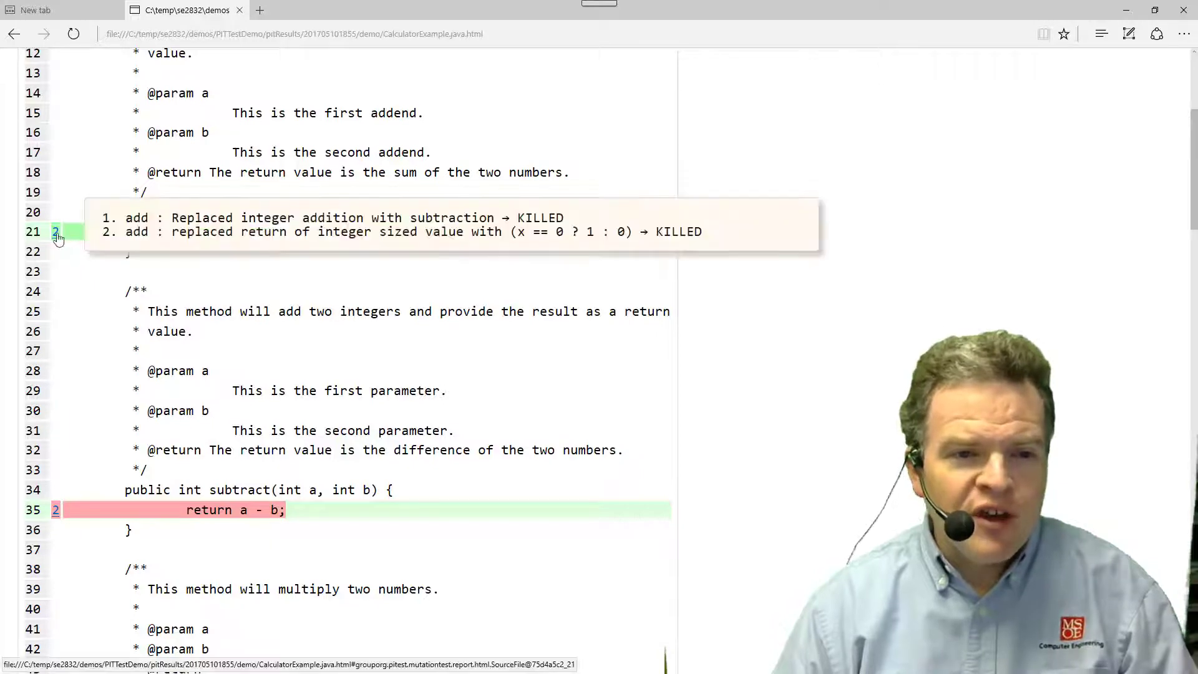
pyautogui.click(55, 232)
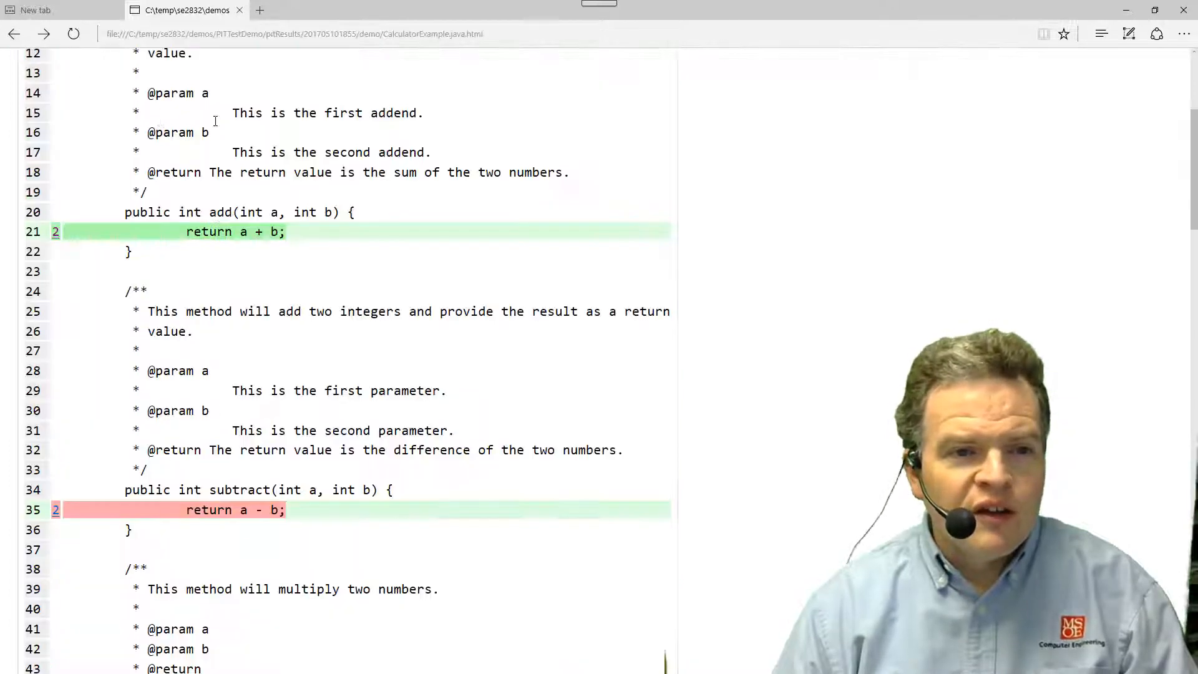
pyautogui.scroll(-3)
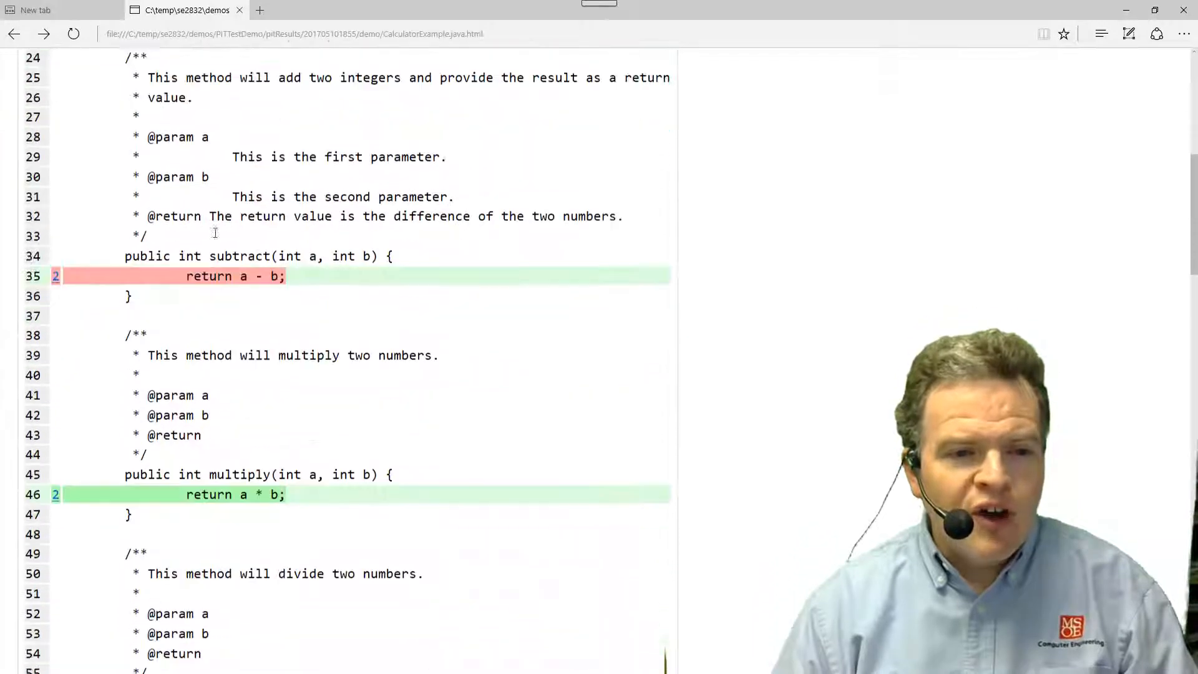
pyautogui.scroll(-3)
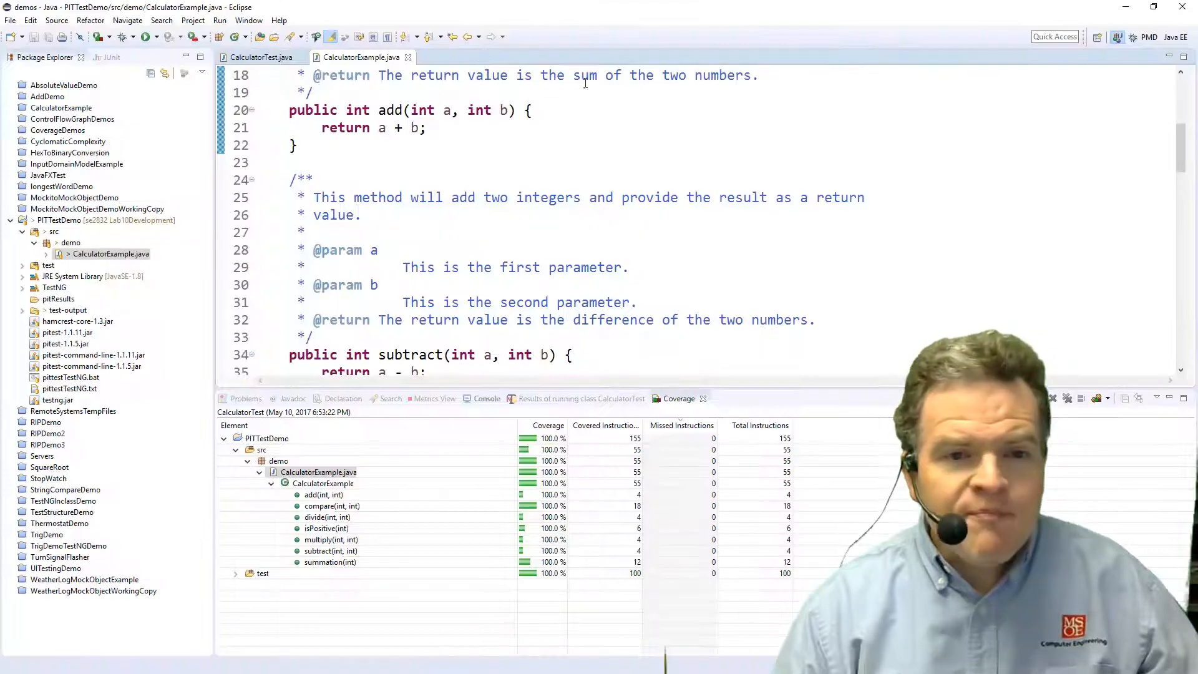
# Review testSubtract's single subtract(0, 0) assertion and its AssertJUnit reference in CalculatorTest
pyautogui.click(261, 58)
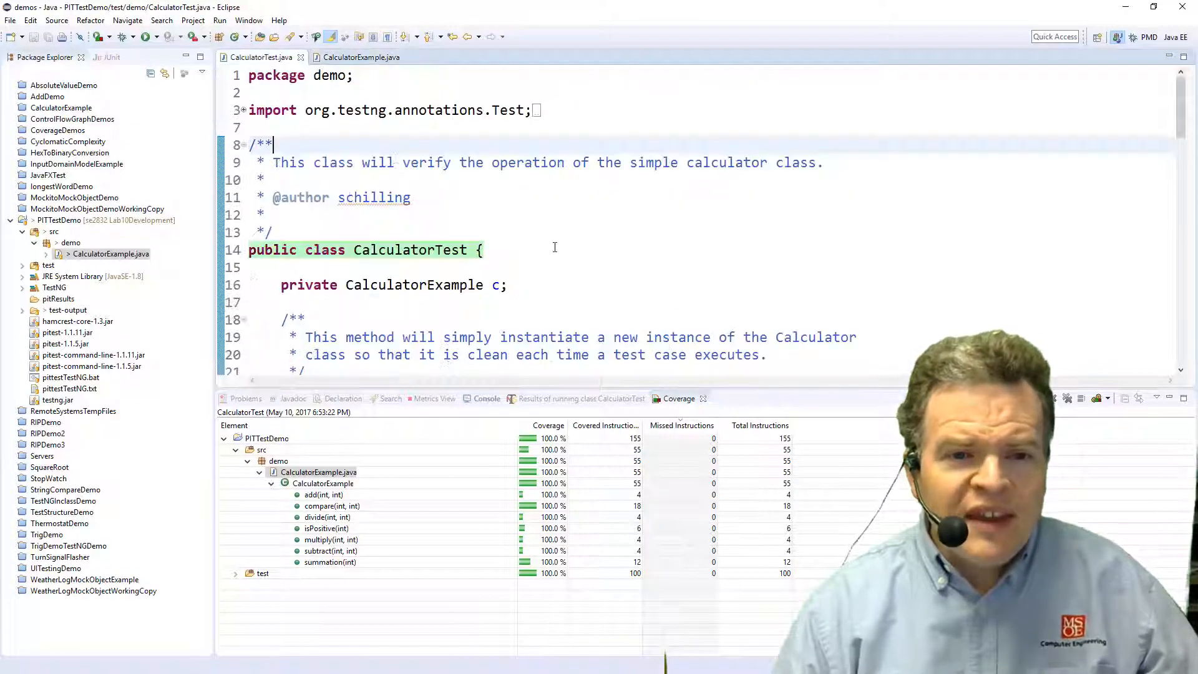
pyautogui.scroll(-3)
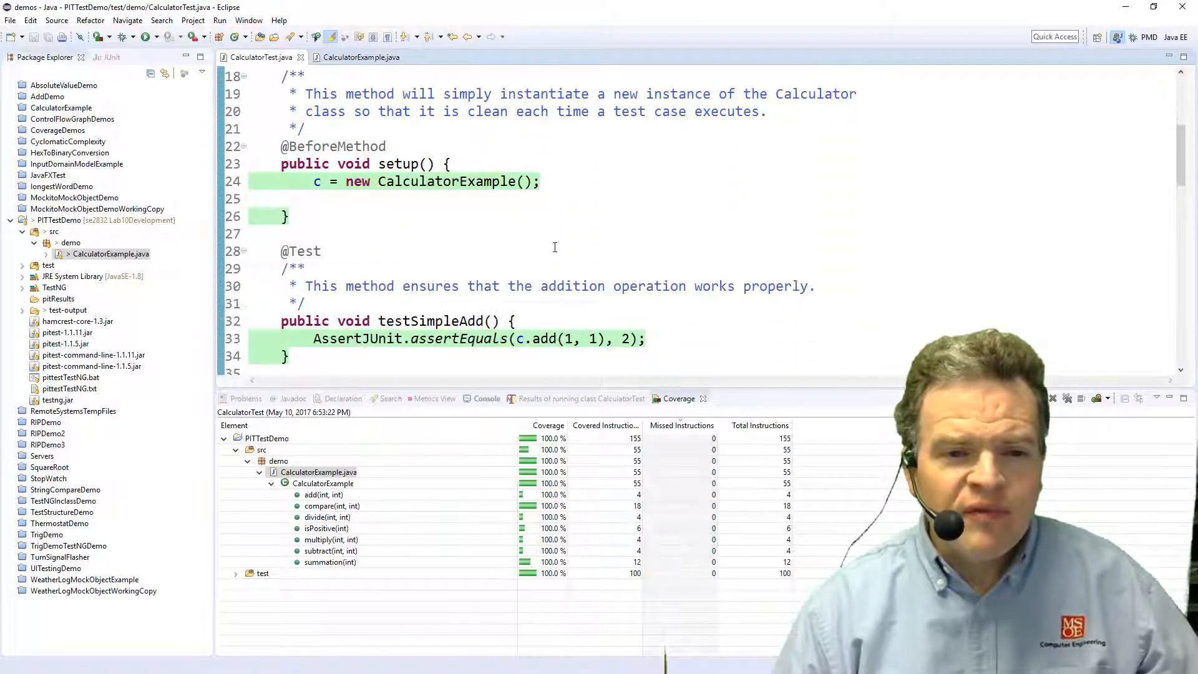
pyautogui.scroll(-3)
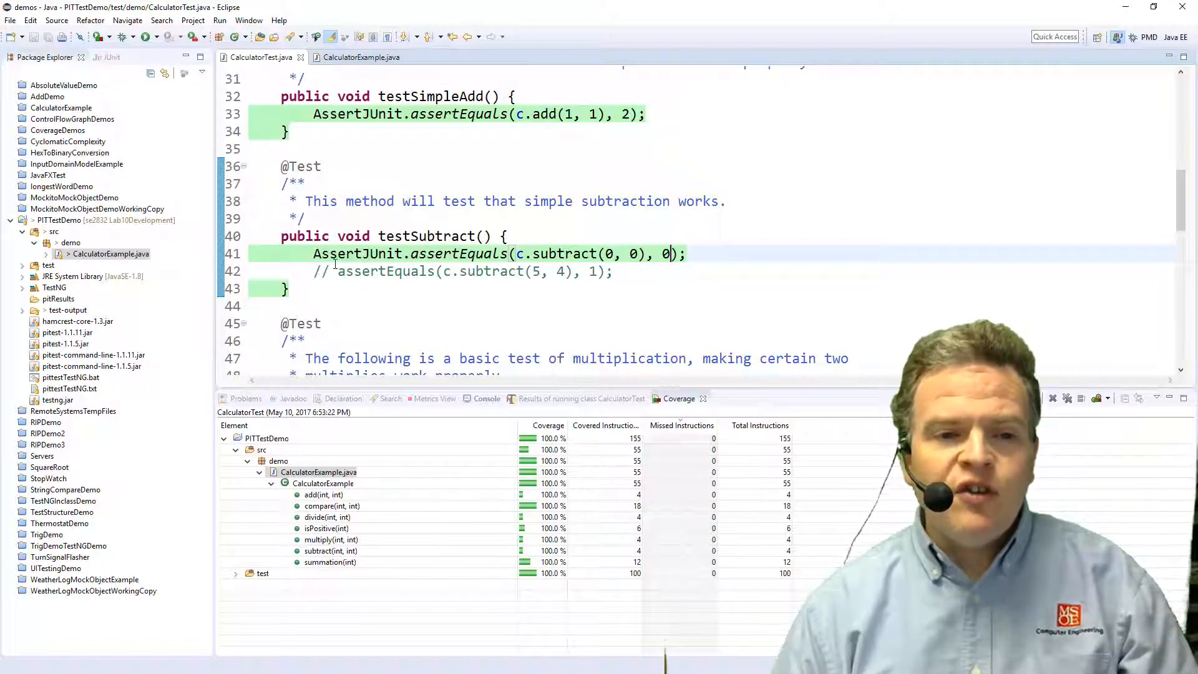
pyautogui.doubleClick(326, 253)
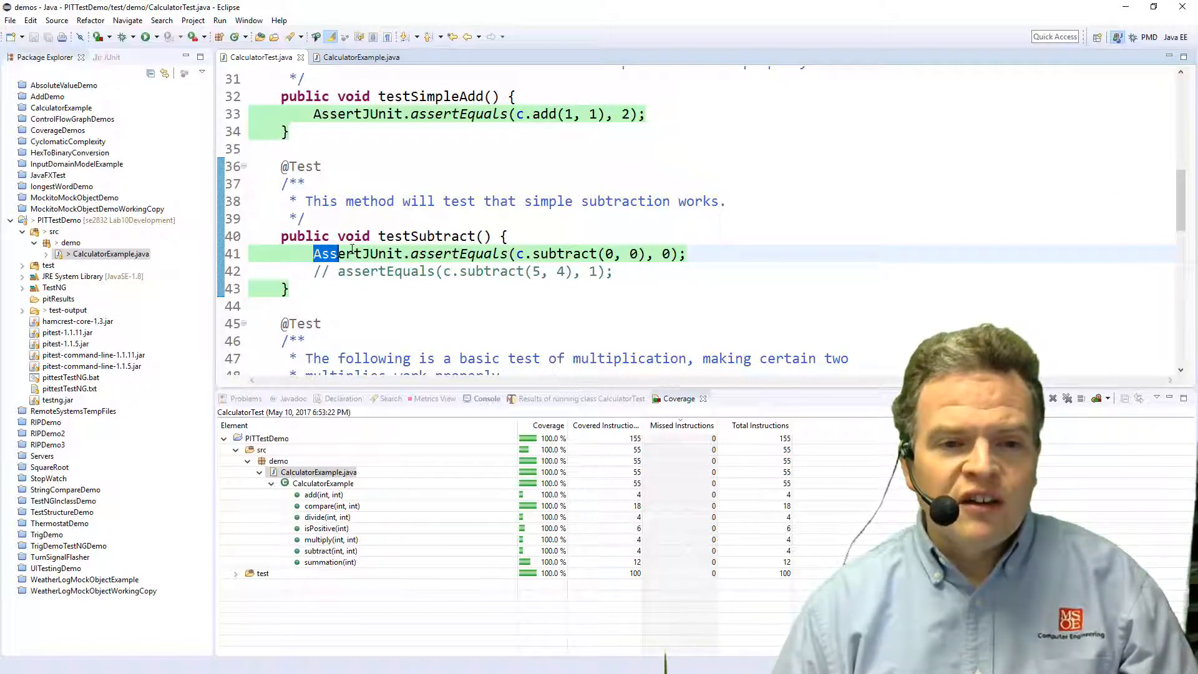
pyautogui.rightClick(354, 253)
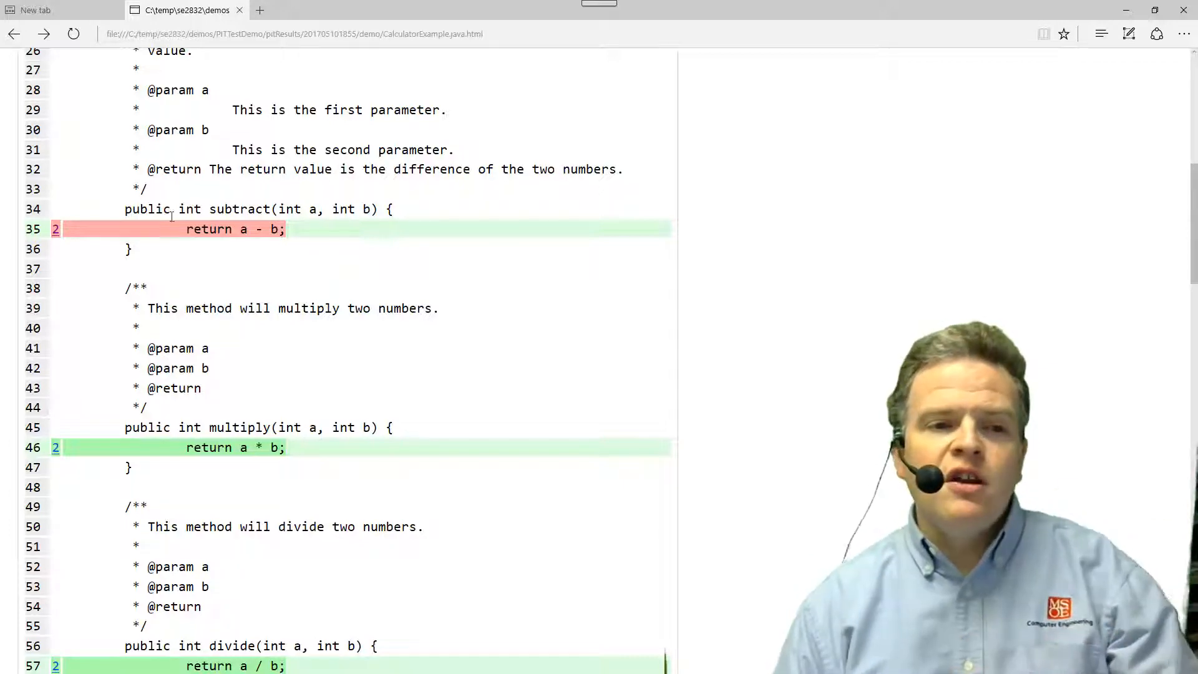
# Read the SURVIVED mutations on summation's loop, isPositive (line 35) and compare (line 69)
pyautogui.scroll(-3)
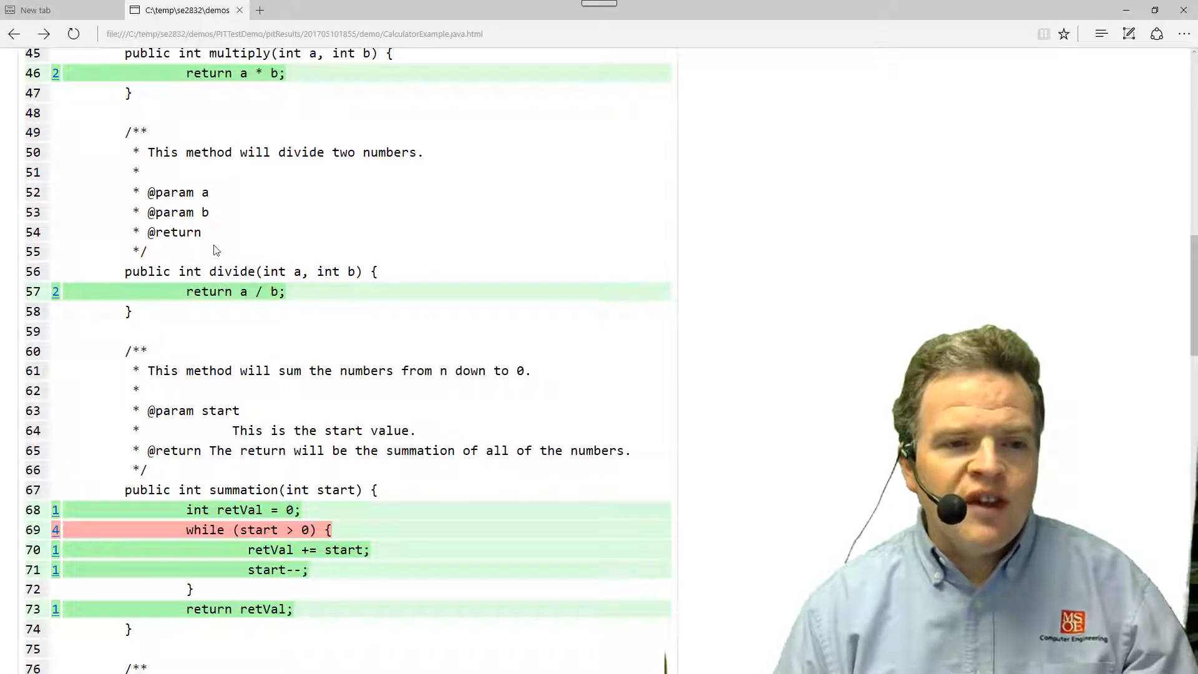
pyautogui.scroll(-3)
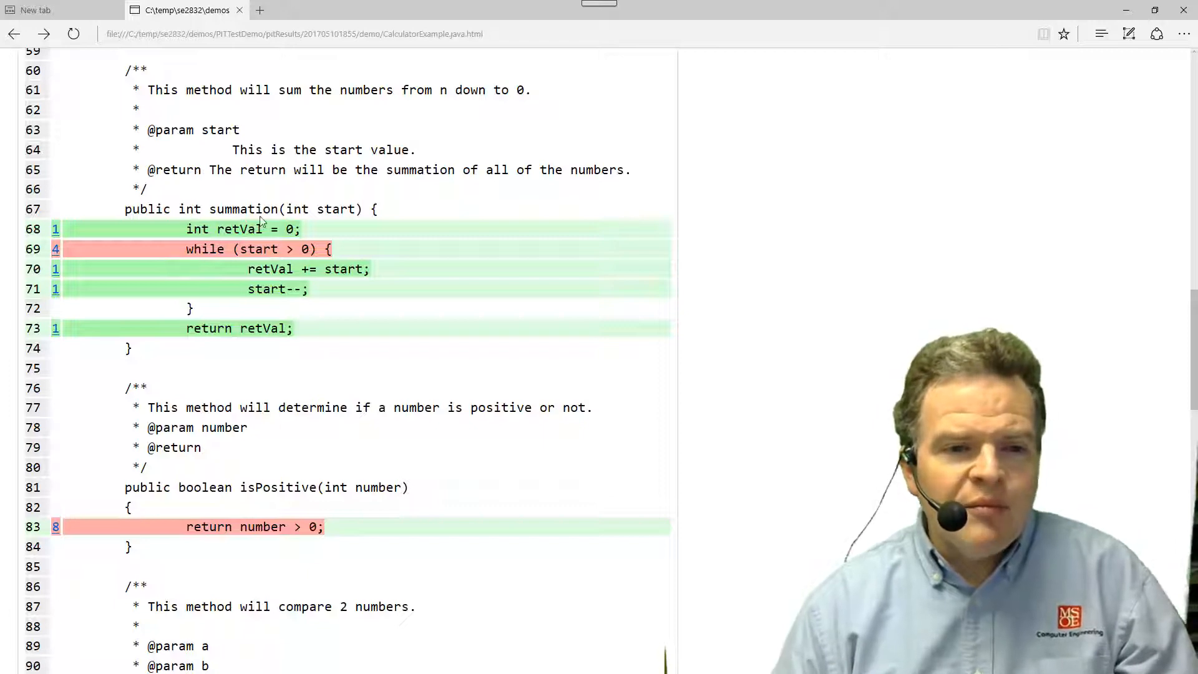
pyautogui.moveTo(55, 248)
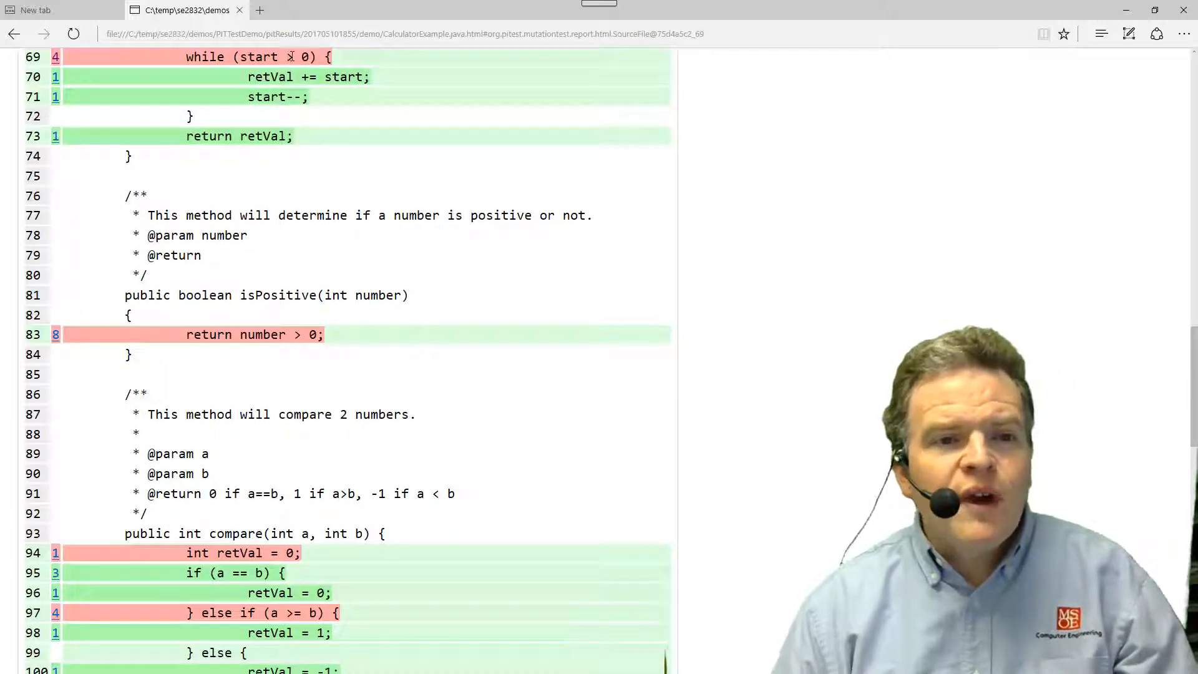
pyautogui.scroll(3)
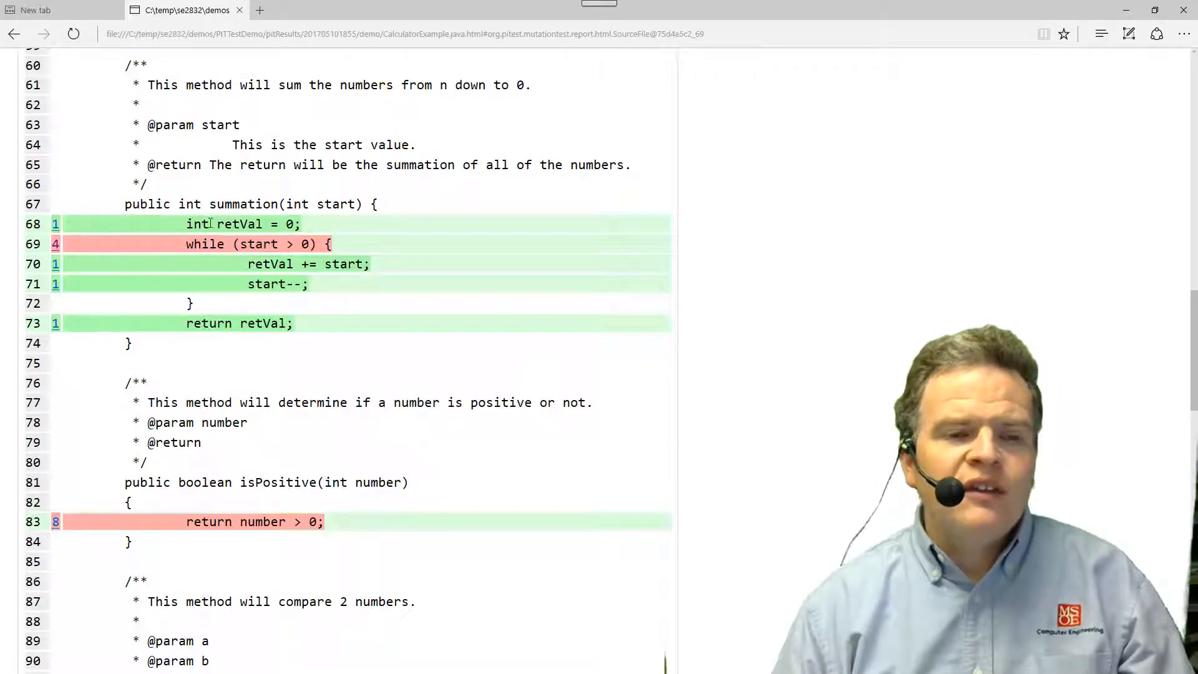
pyautogui.moveTo(212, 237)
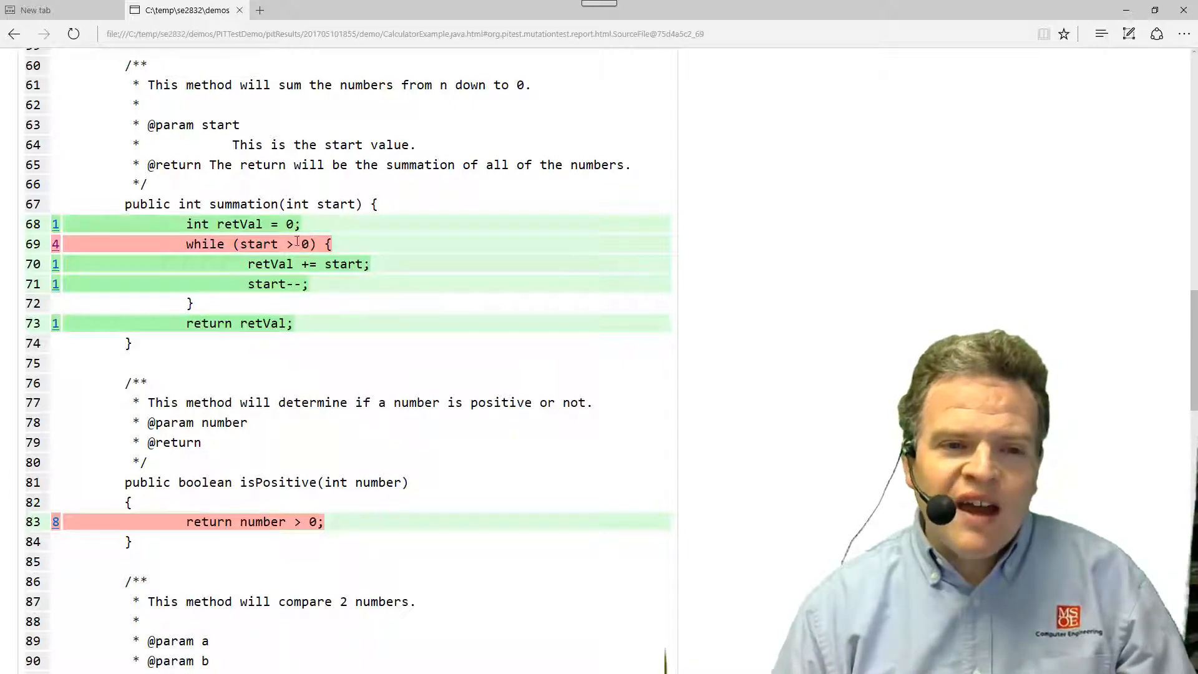
pyautogui.moveTo(287, 264)
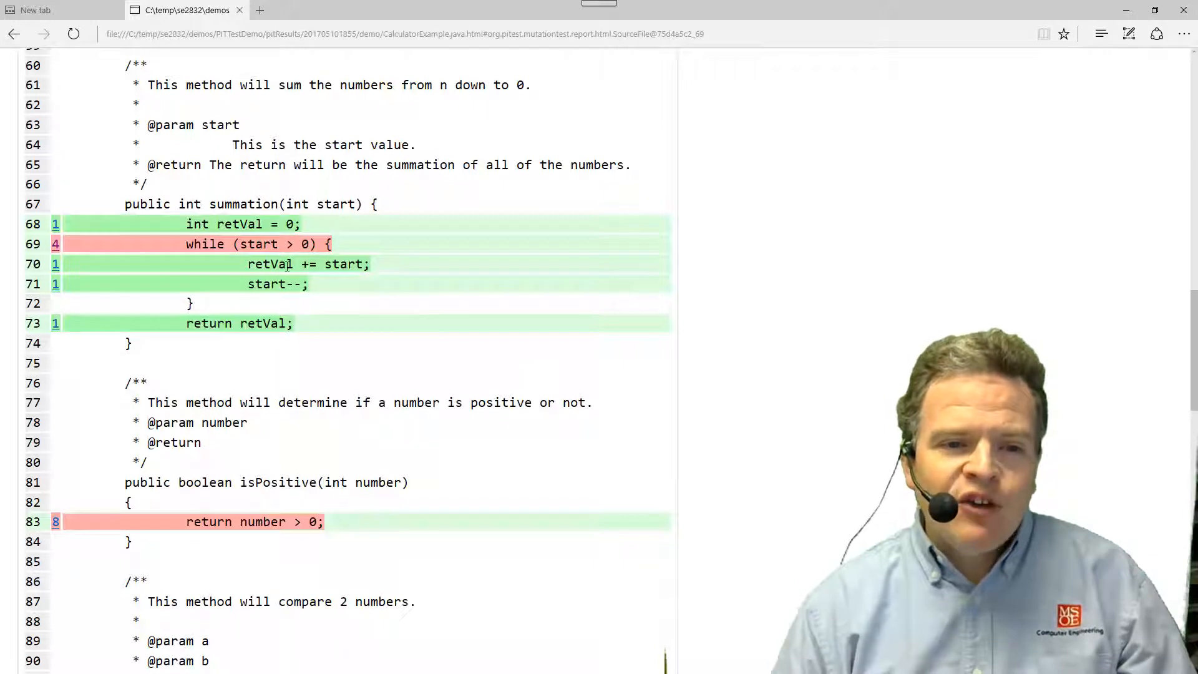
pyautogui.moveTo(185, 255)
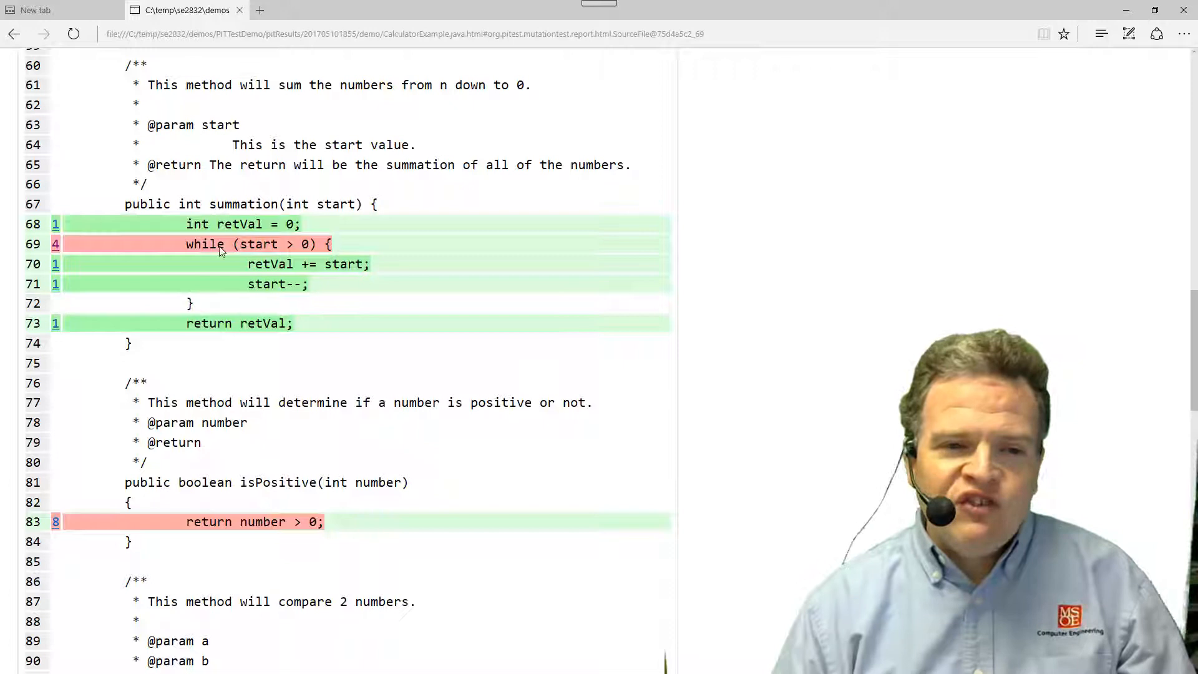
pyautogui.moveTo(265, 293)
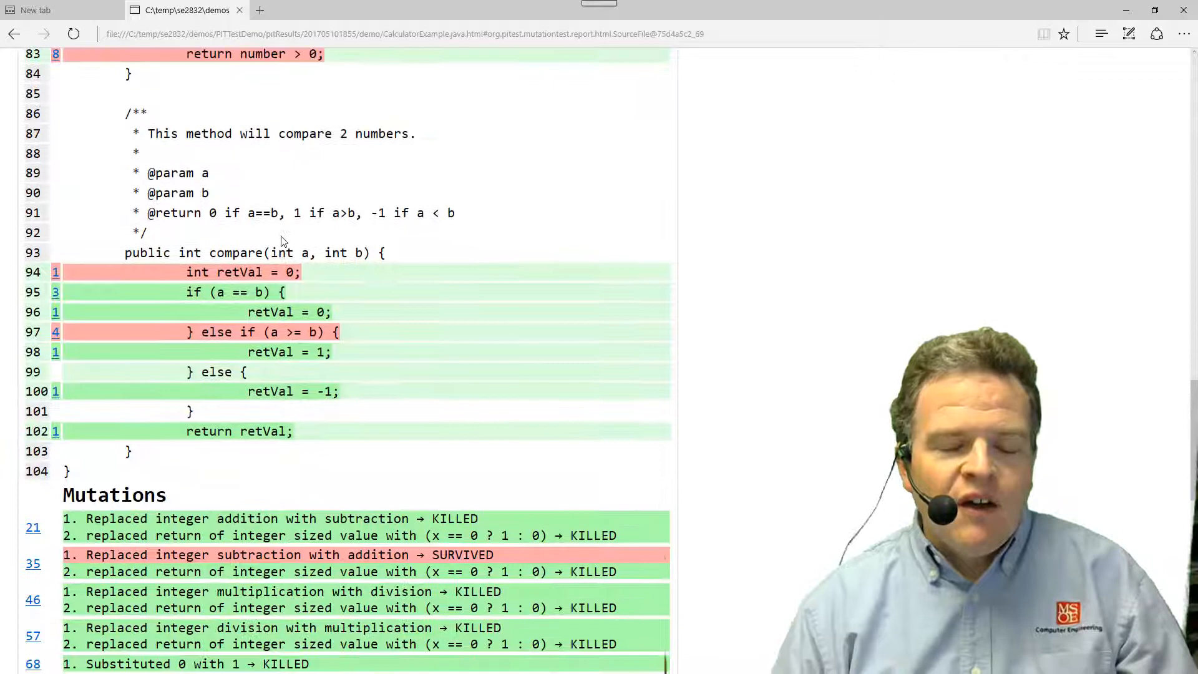
pyautogui.scroll(-3)
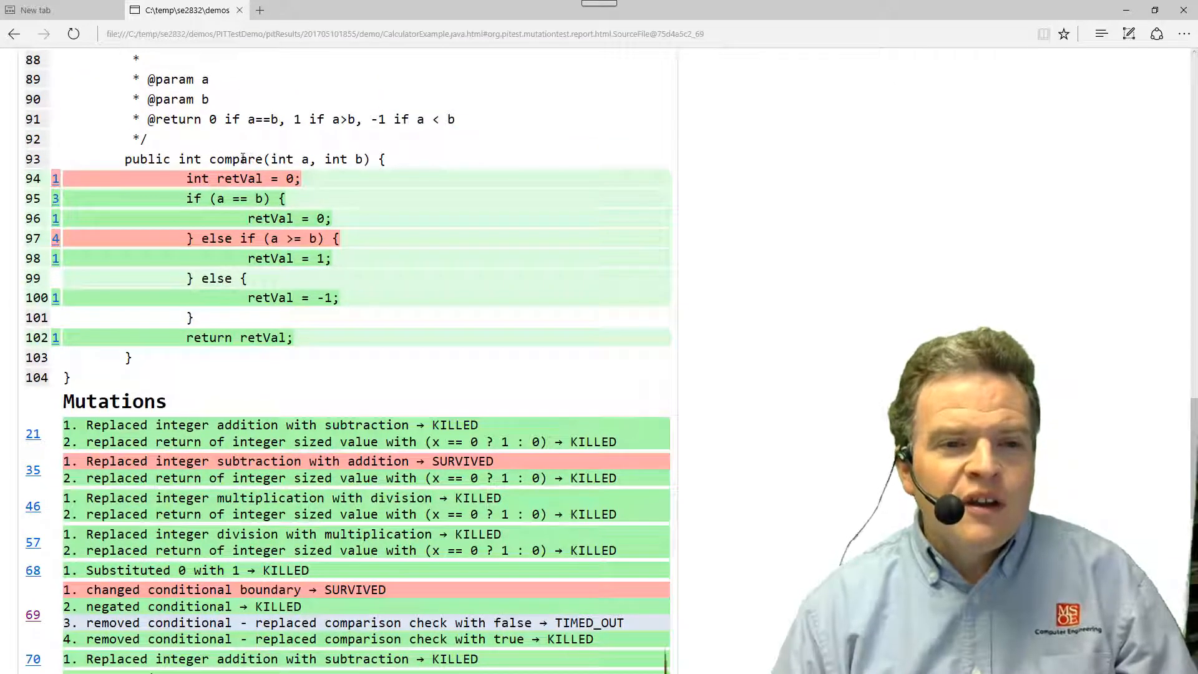
pyautogui.moveTo(158, 204)
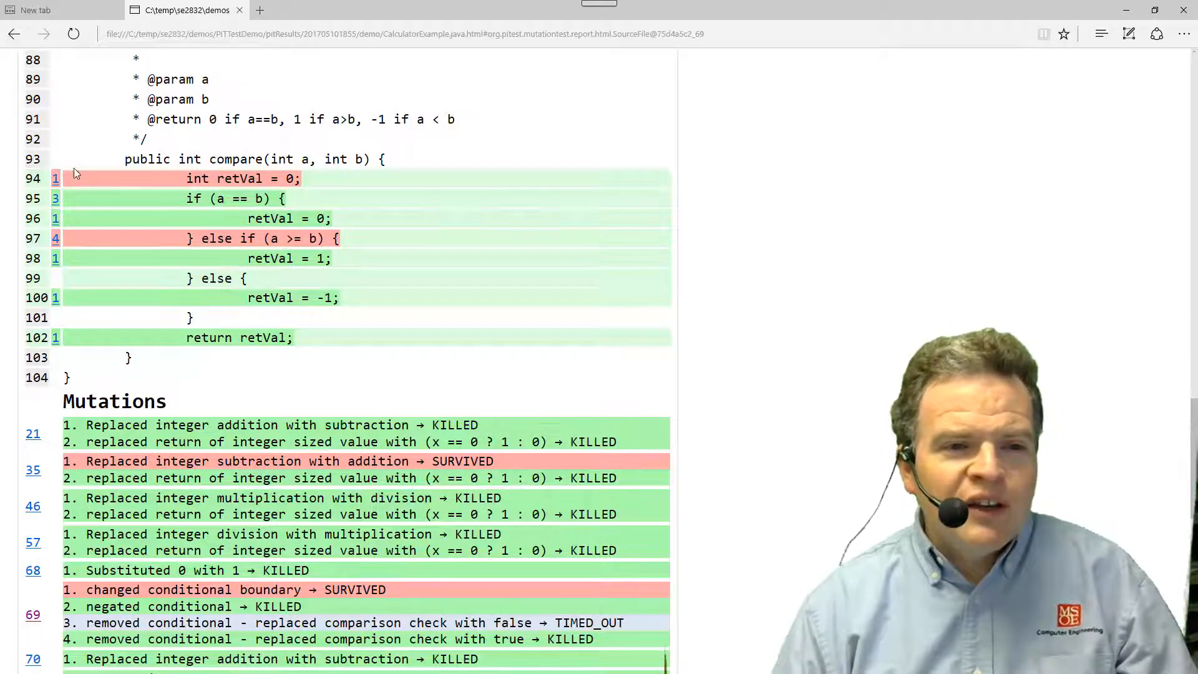
pyautogui.moveTo(55, 180)
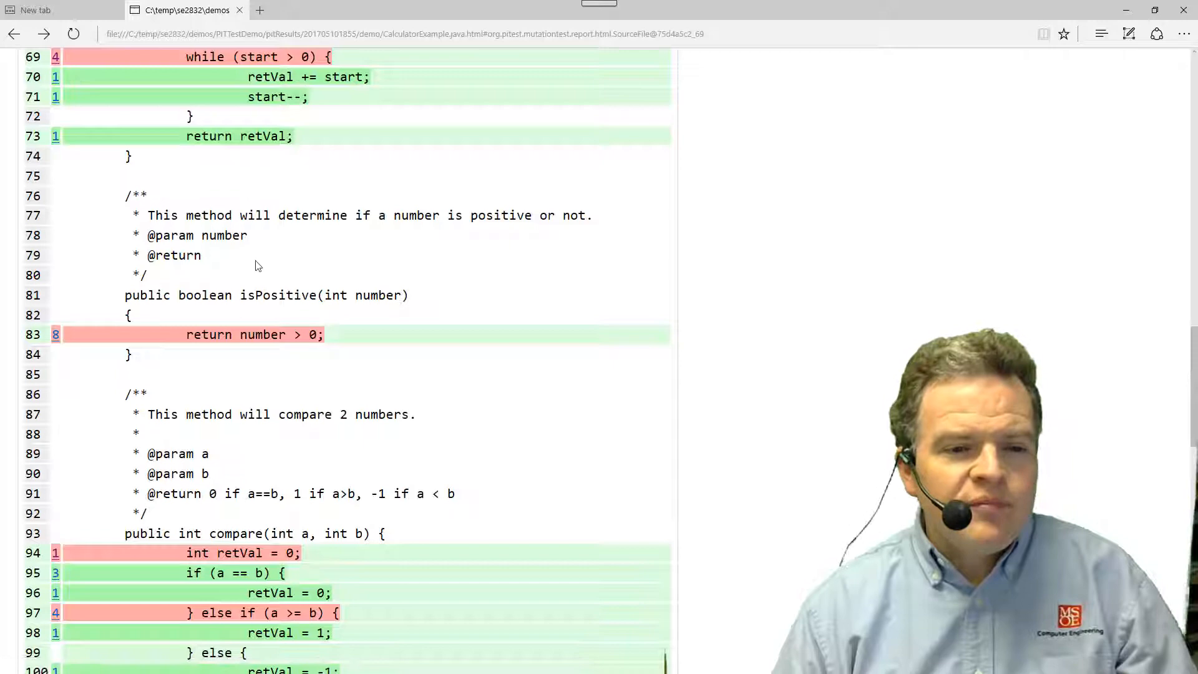
pyautogui.scroll(-3)
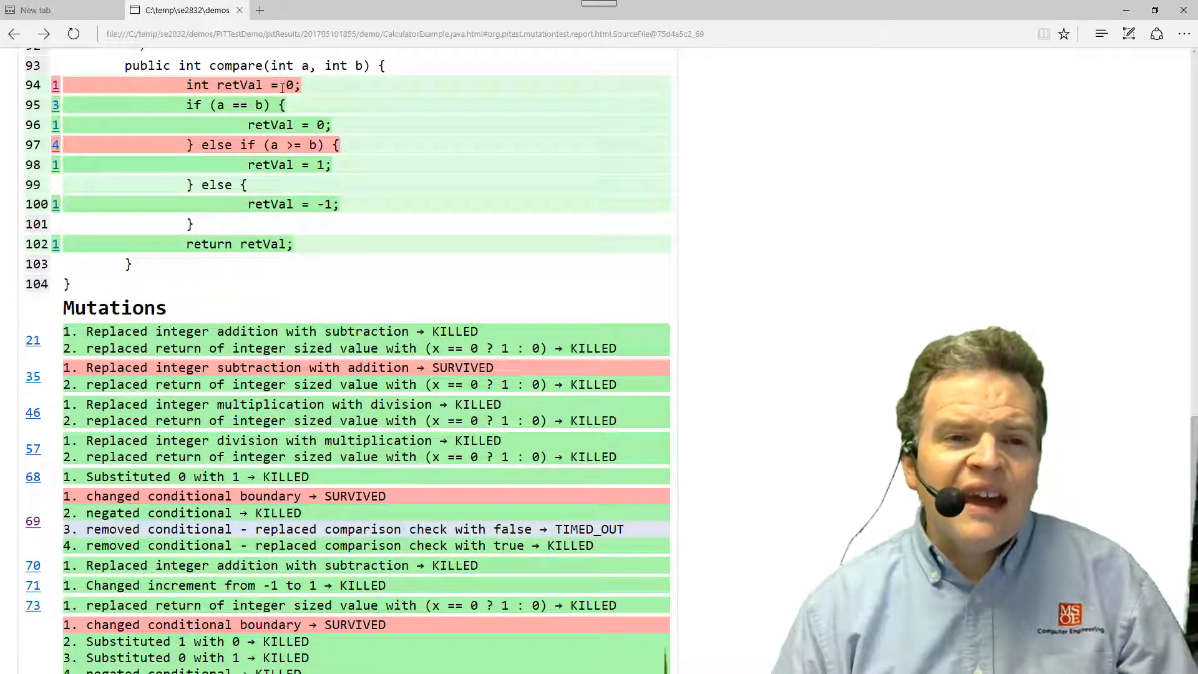
pyautogui.moveTo(280, 128)
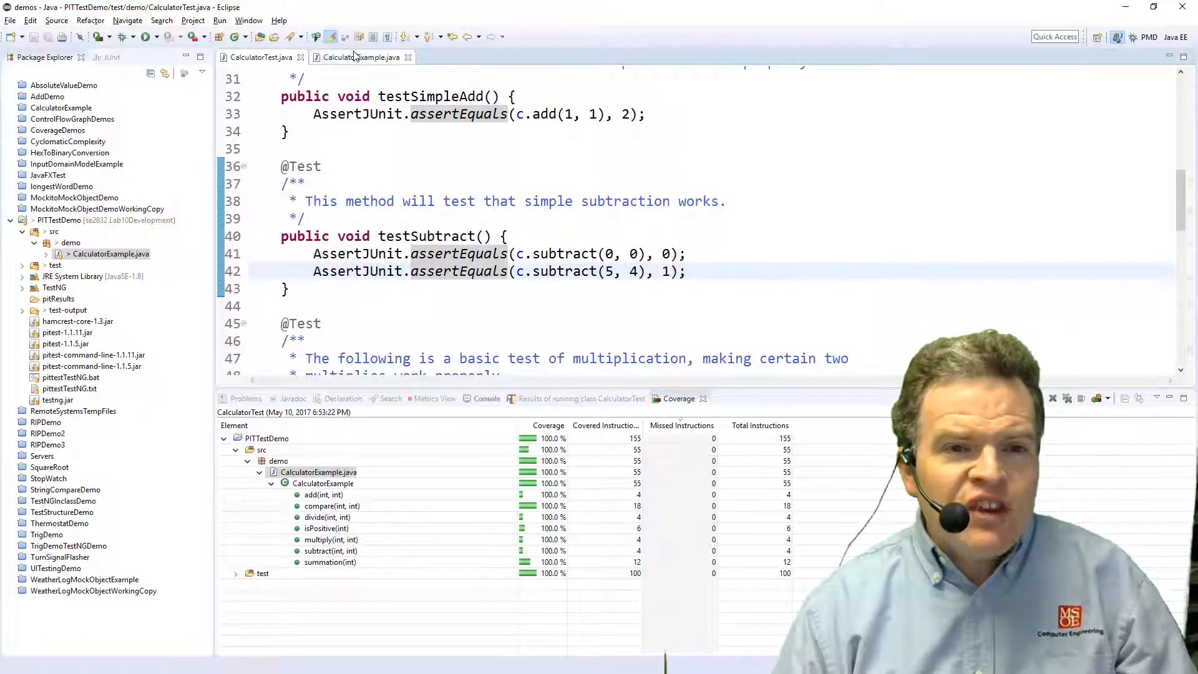
pyautogui.click(360, 58)
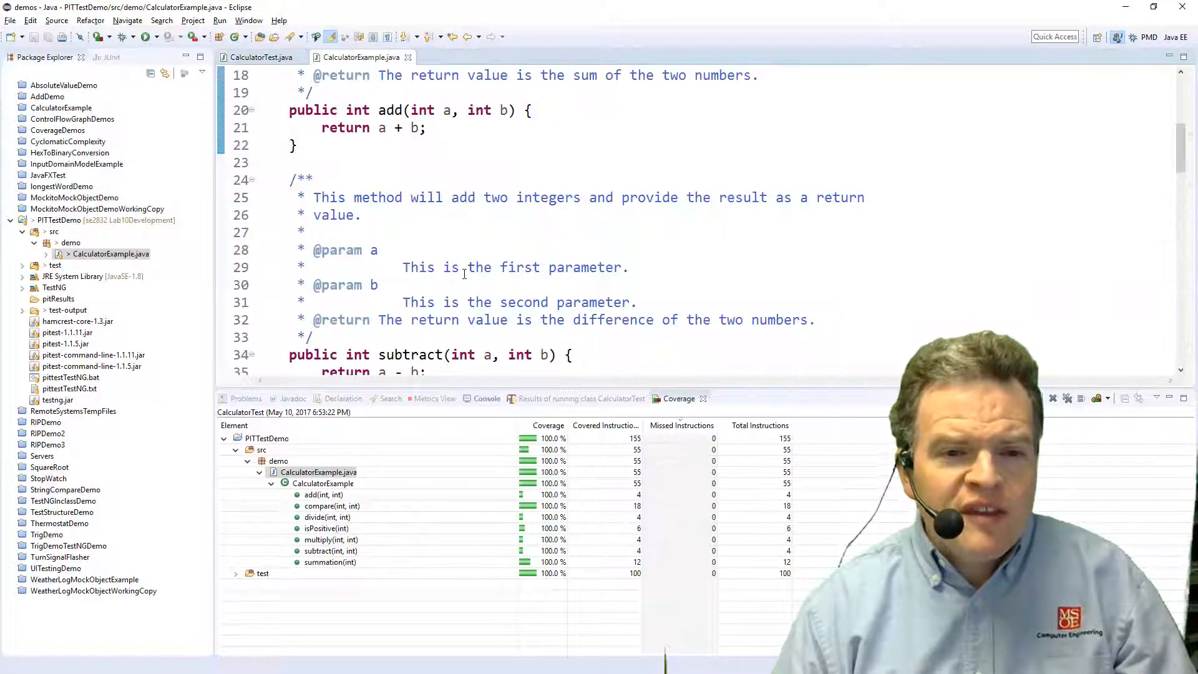
pyautogui.click(262, 57)
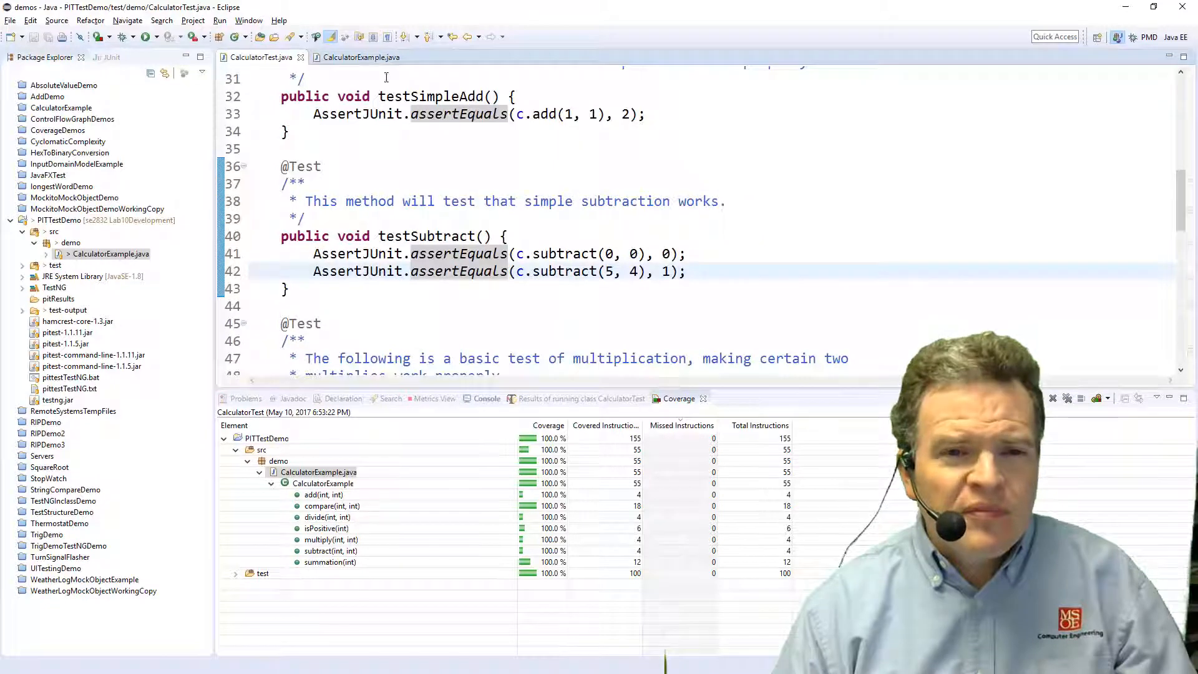
pyautogui.click(358, 57)
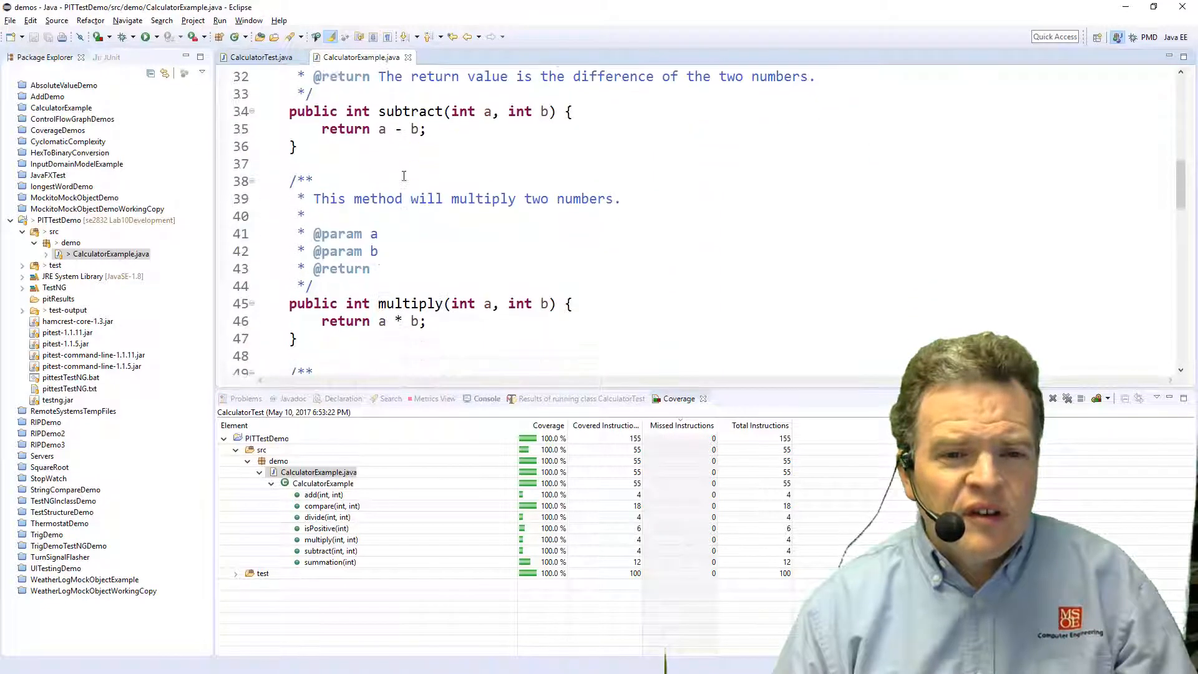
pyautogui.scroll(-3)
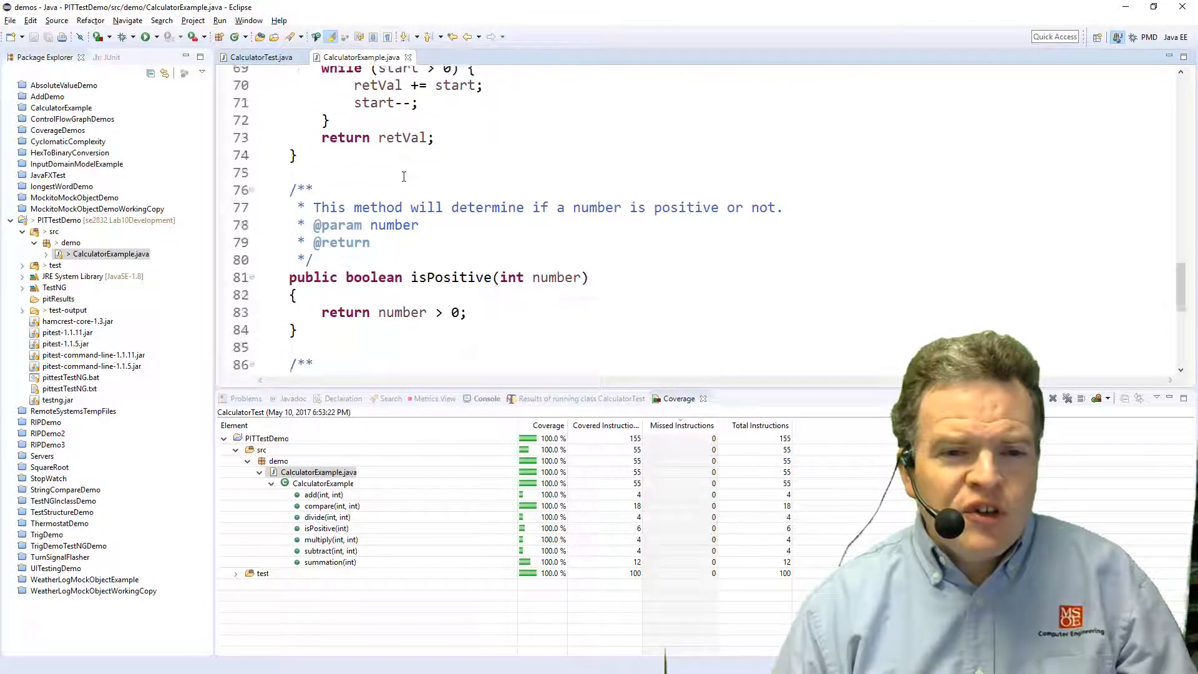
pyautogui.scroll(-3)
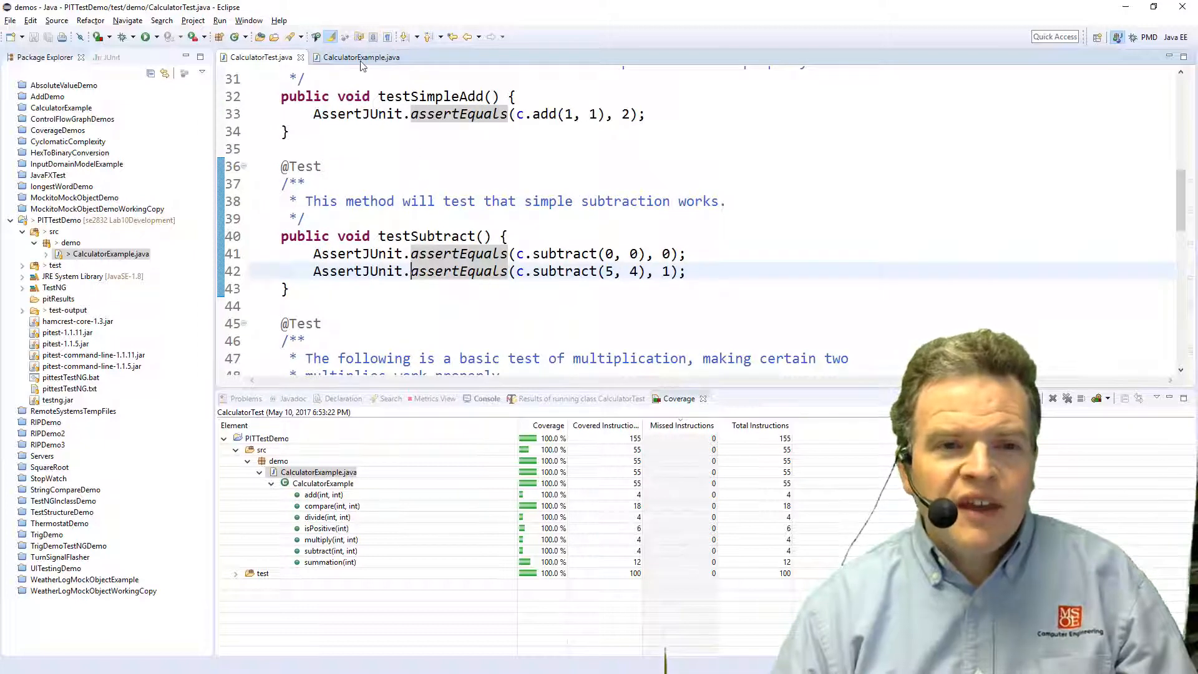
pyautogui.click(360, 57)
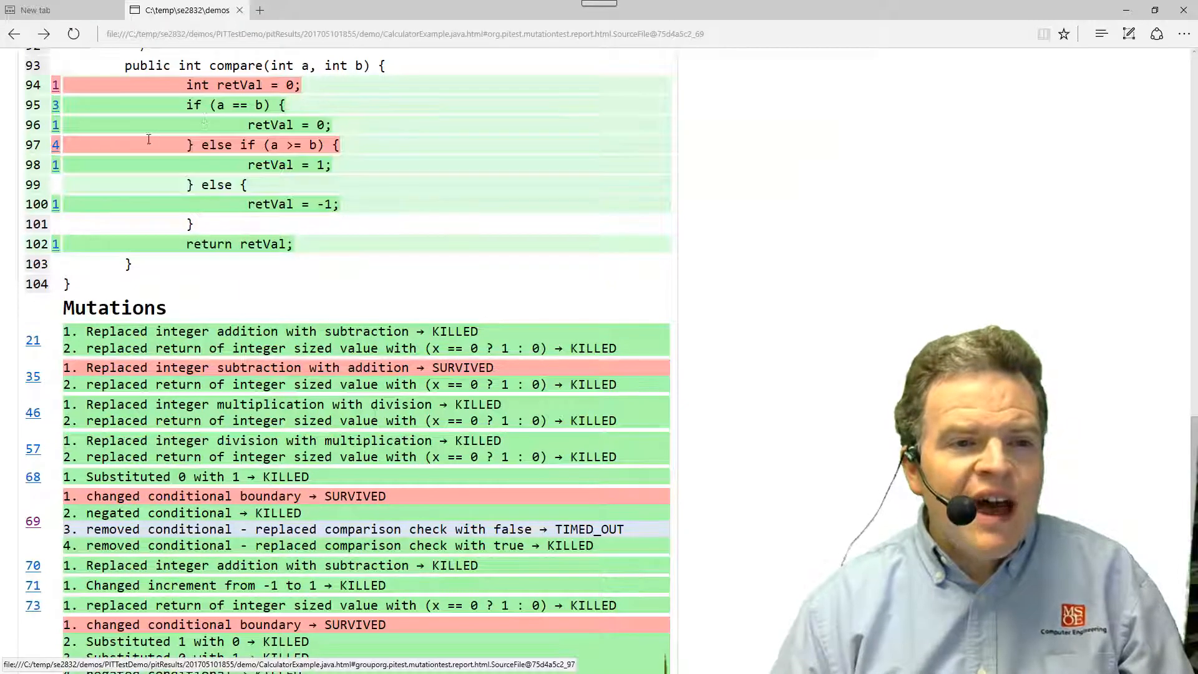
pyautogui.moveTo(55, 148)
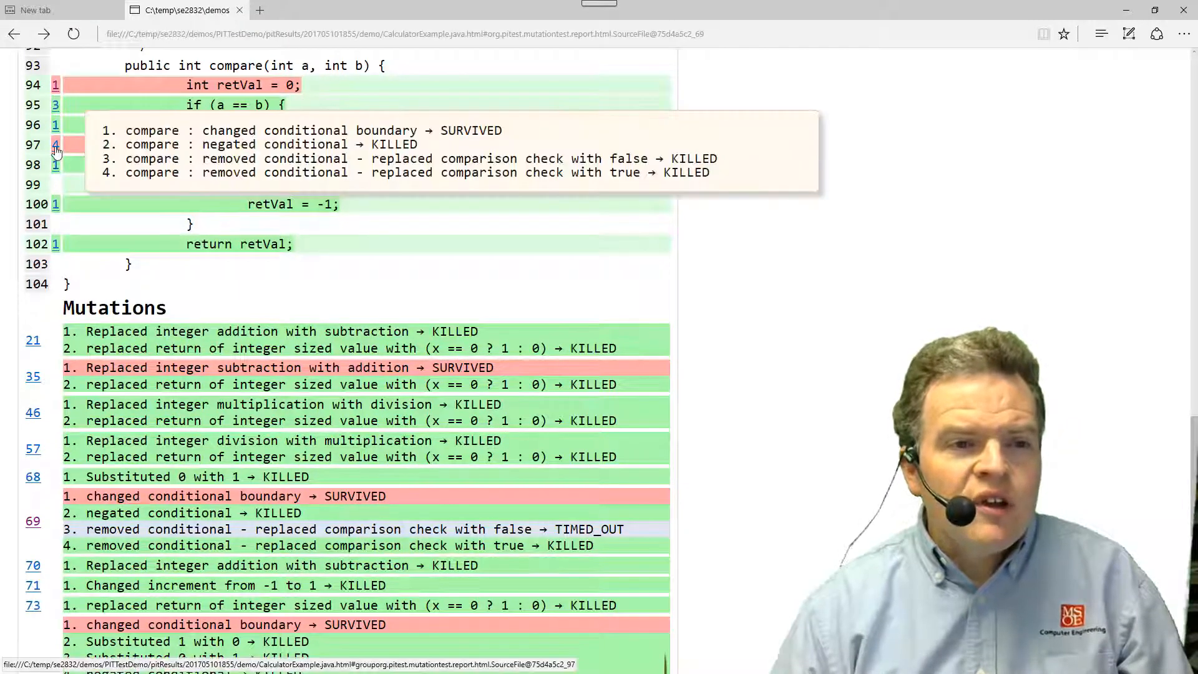
pyautogui.click(55, 145)
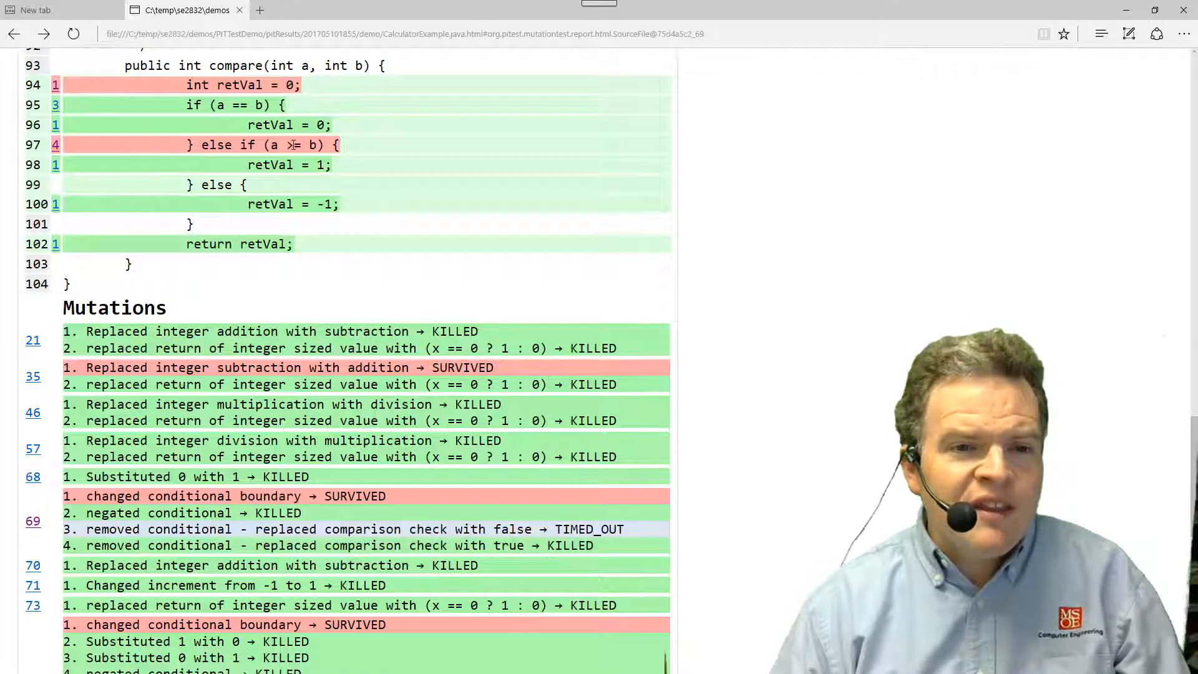
pyautogui.doubleClick(292, 145)
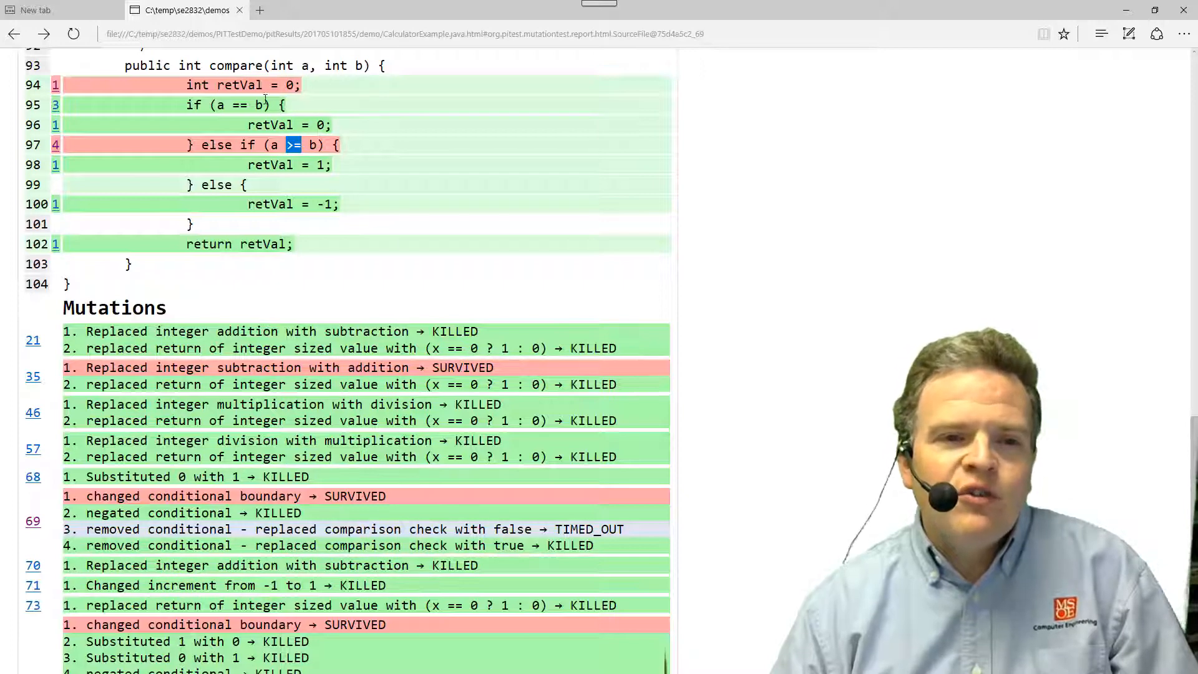
pyautogui.moveTo(232, 111)
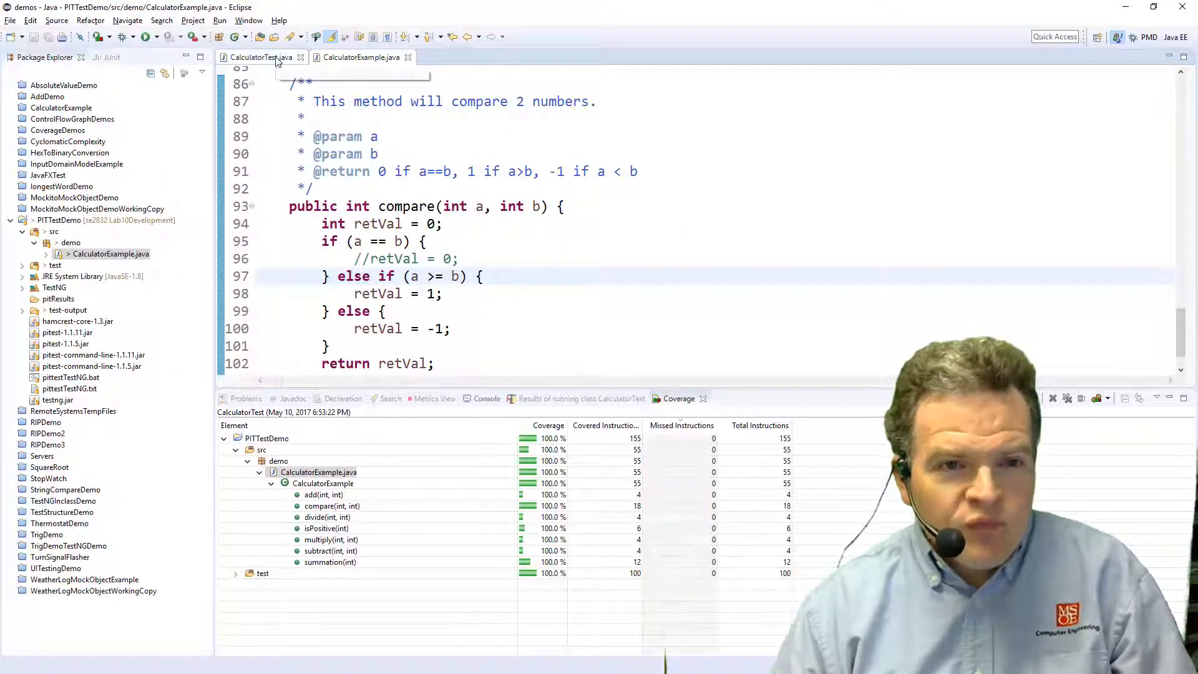
# Return to CalculatorTest.java to launch a fresh coverage run
pyautogui.click(103, 36)
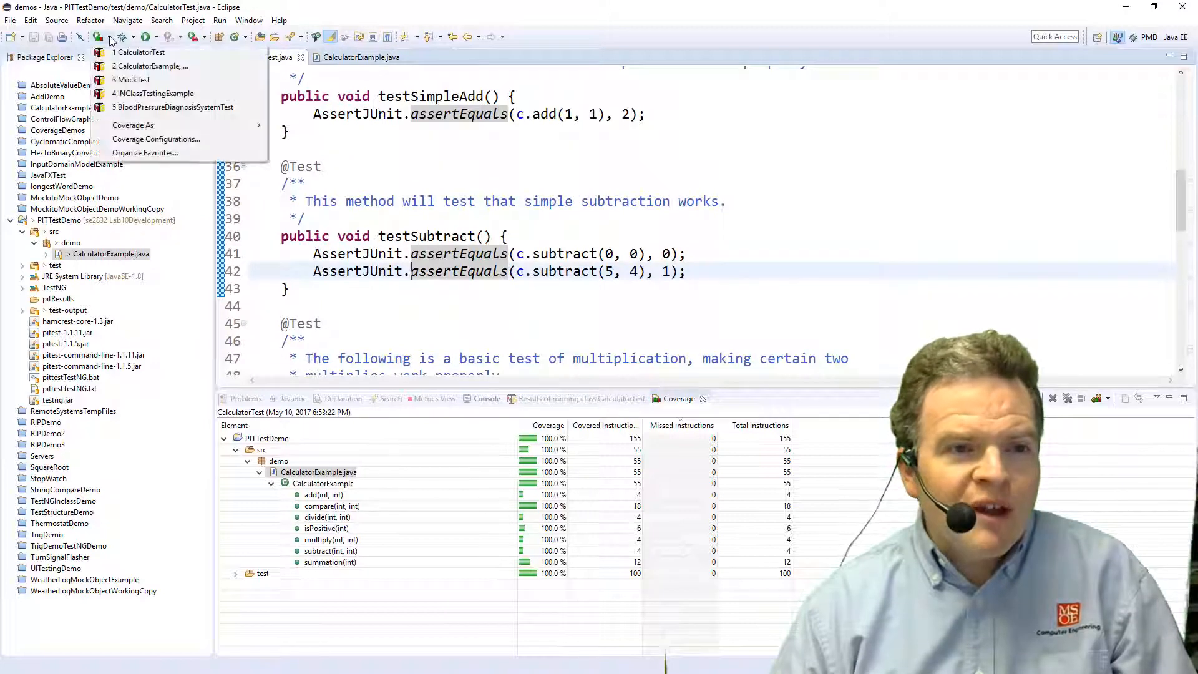
pyautogui.moveTo(132, 125)
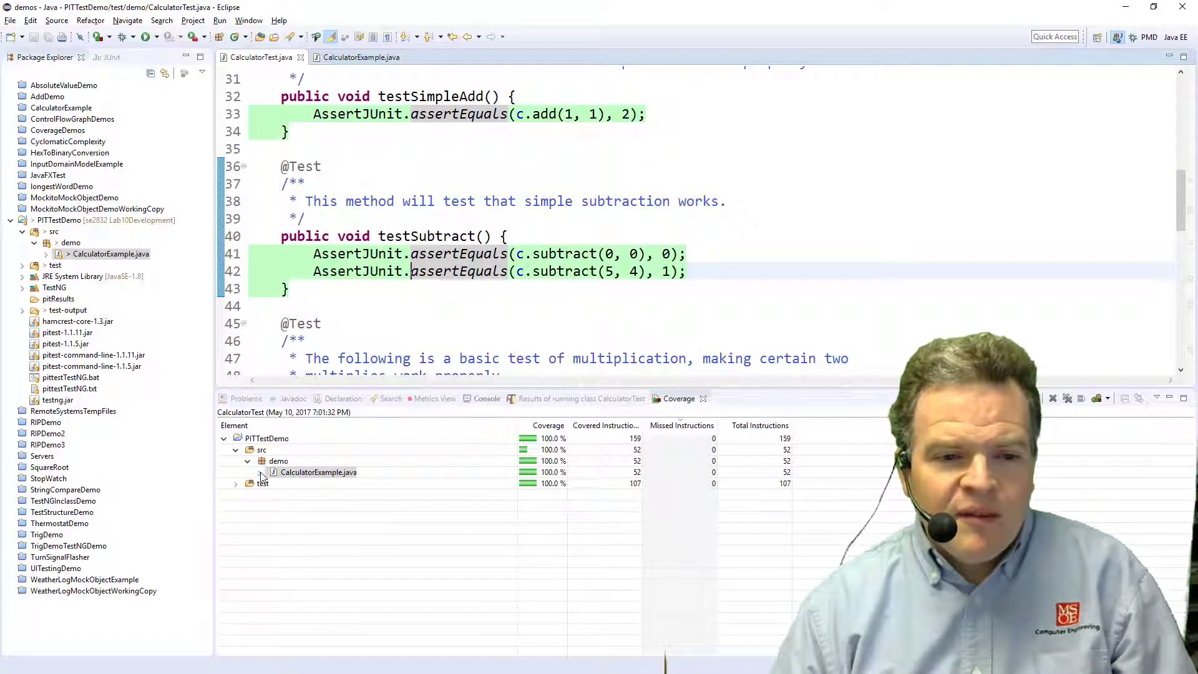
# Open add(int, int) from CalculatorExample's coverage breakdown and review the fully green source
pyautogui.click(260, 471)
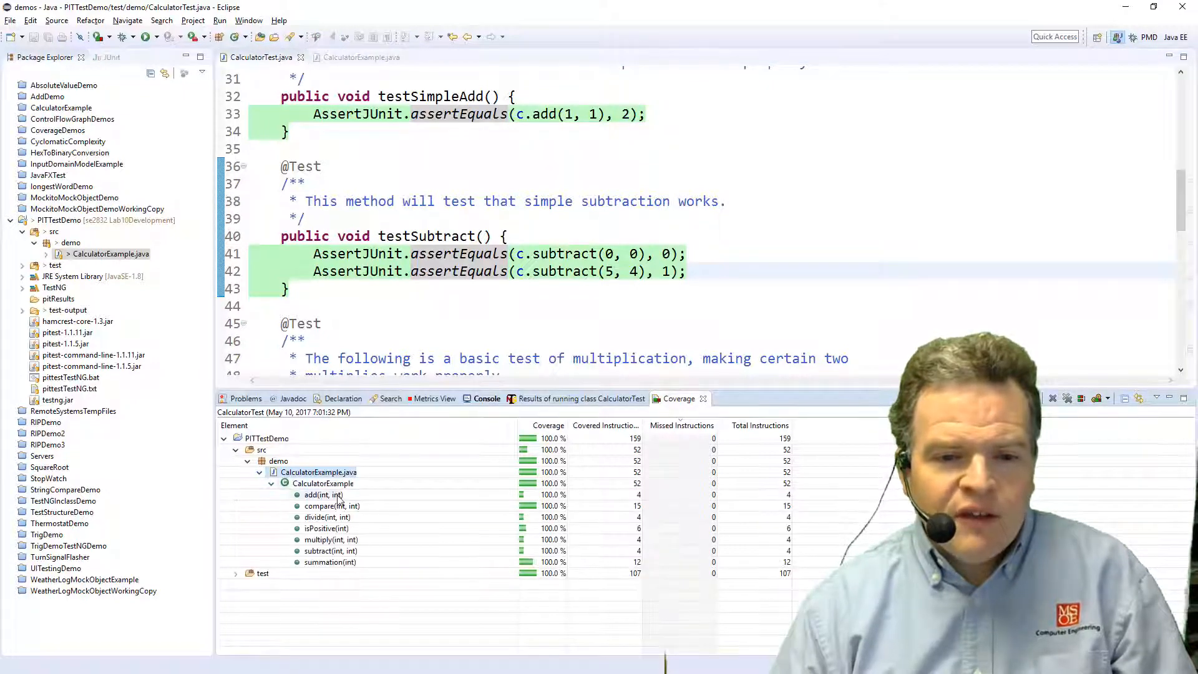
pyautogui.doubleClick(320, 494)
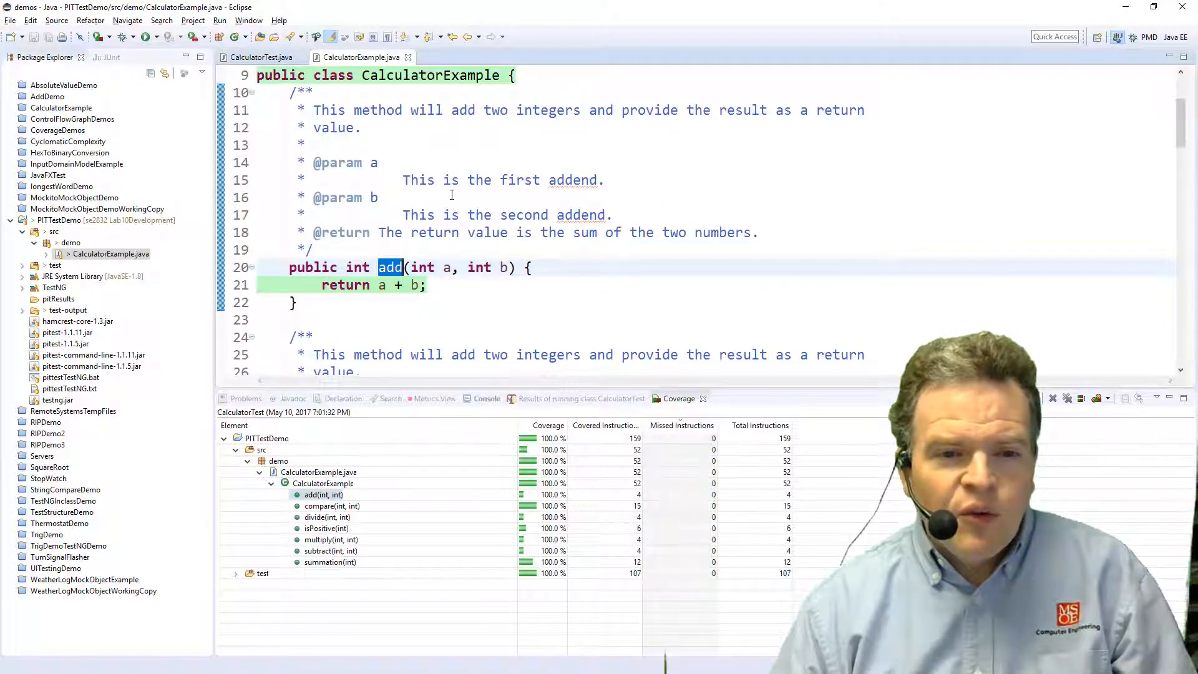
pyautogui.scroll(-3)
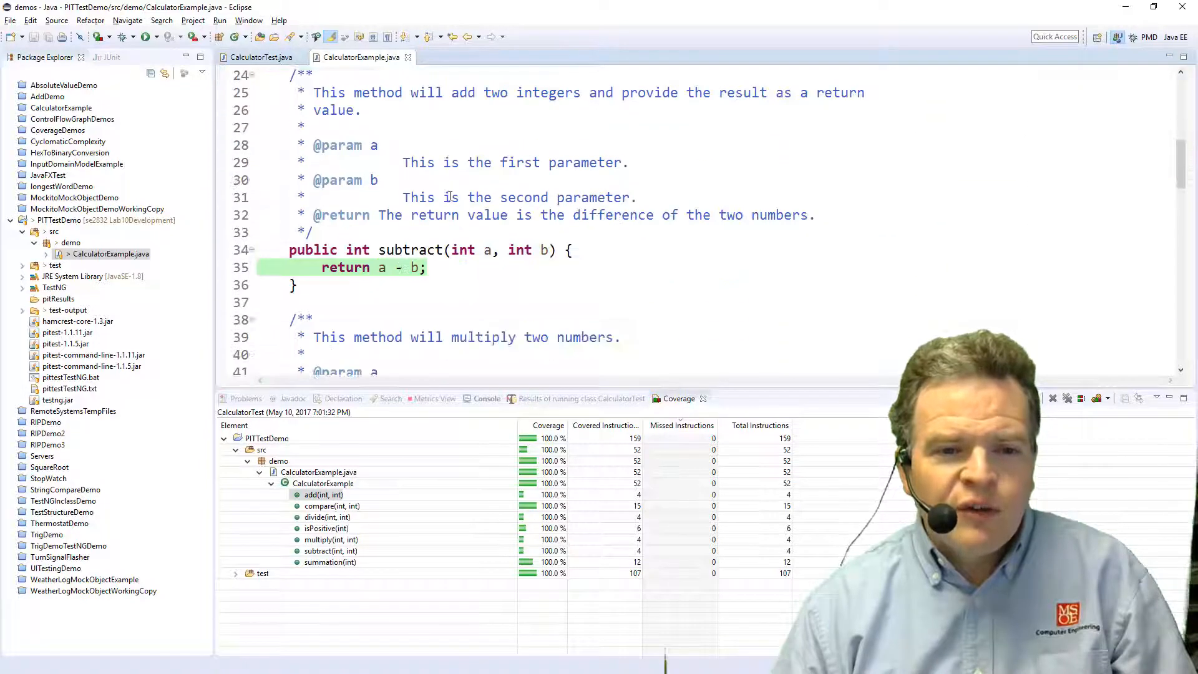
pyautogui.scroll(-3)
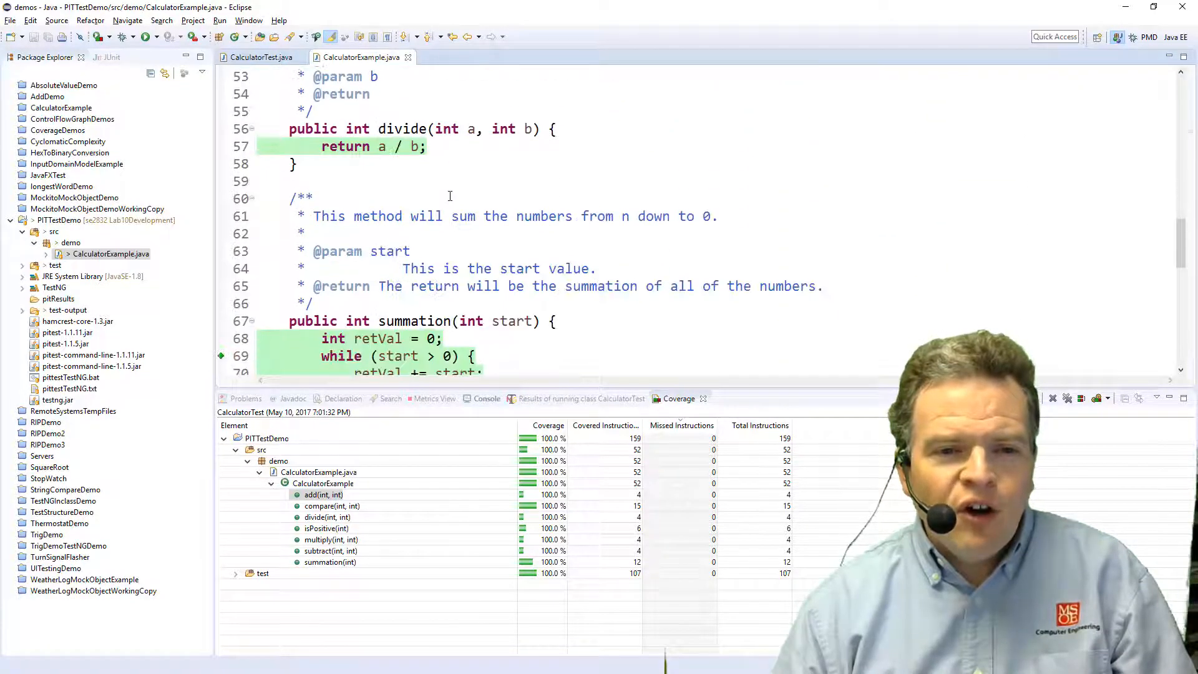
pyautogui.scroll(-3)
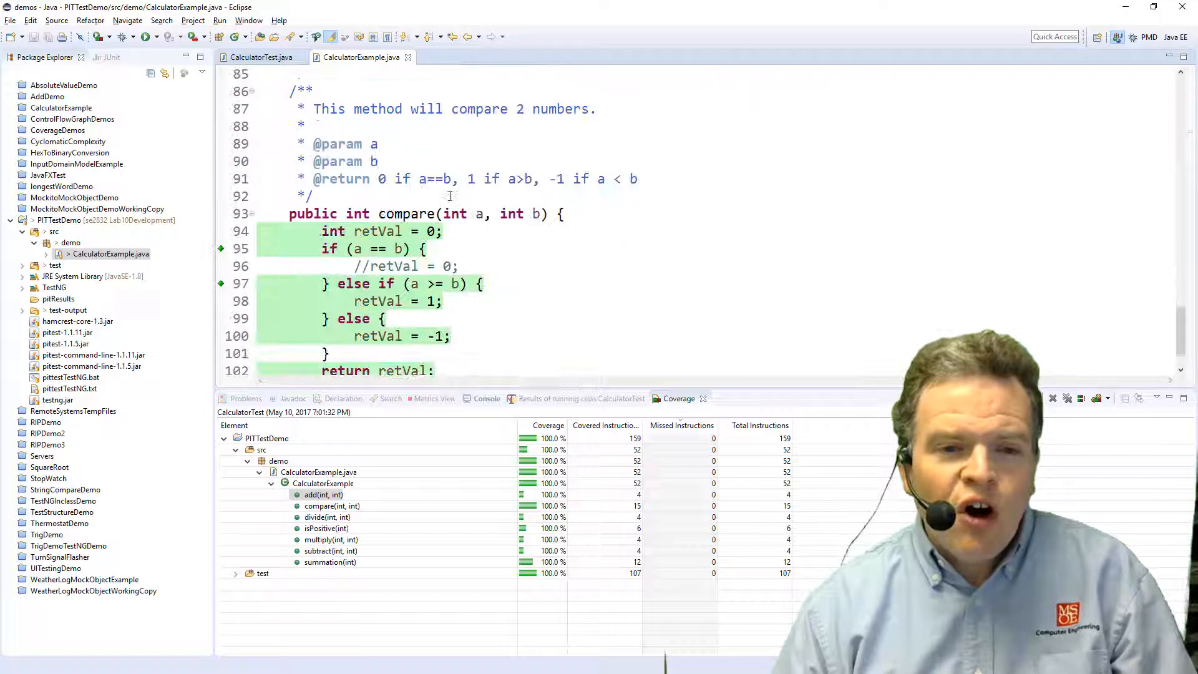
pyautogui.scroll(-3)
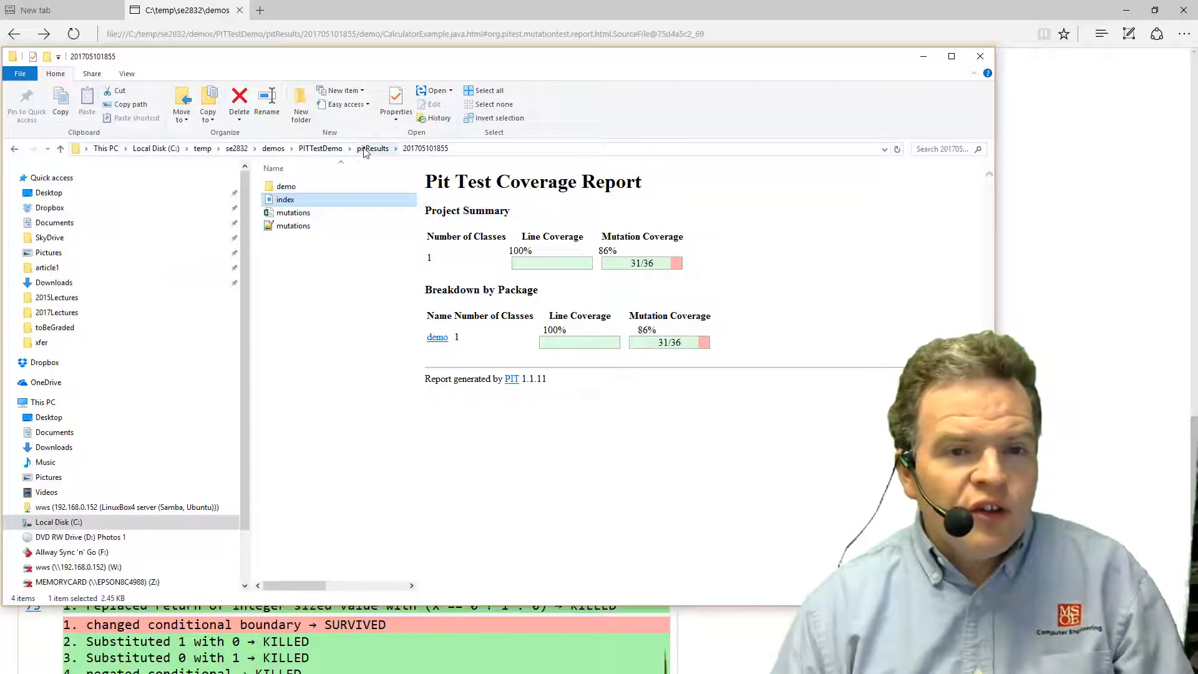
pyautogui.click(372, 147)
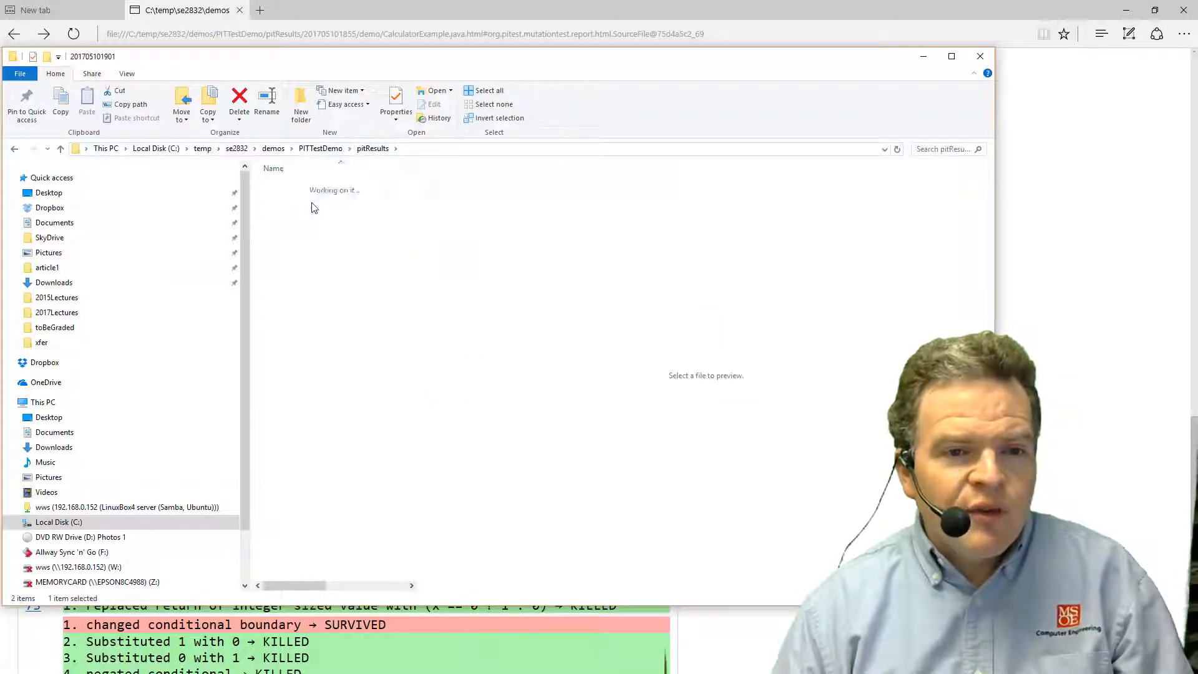
pyautogui.click(980, 56)
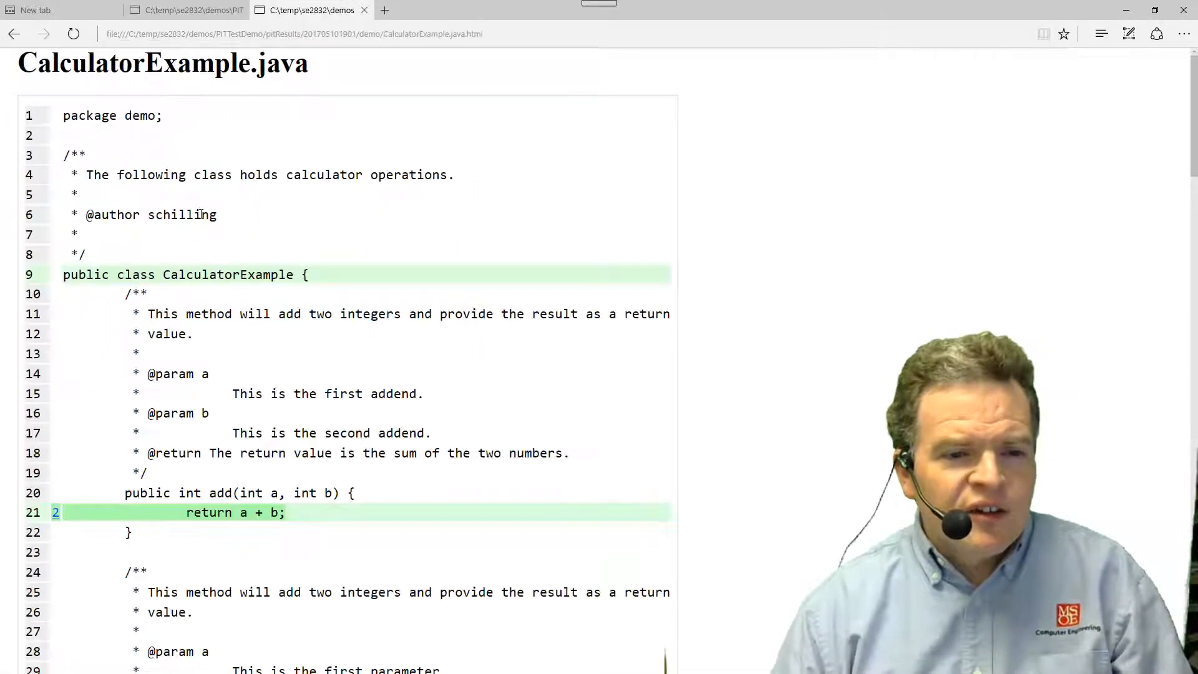
# Scroll to isPositive and list line 83's 8 mutations, showing the conditional boundary one survived
pyautogui.scroll(-3)
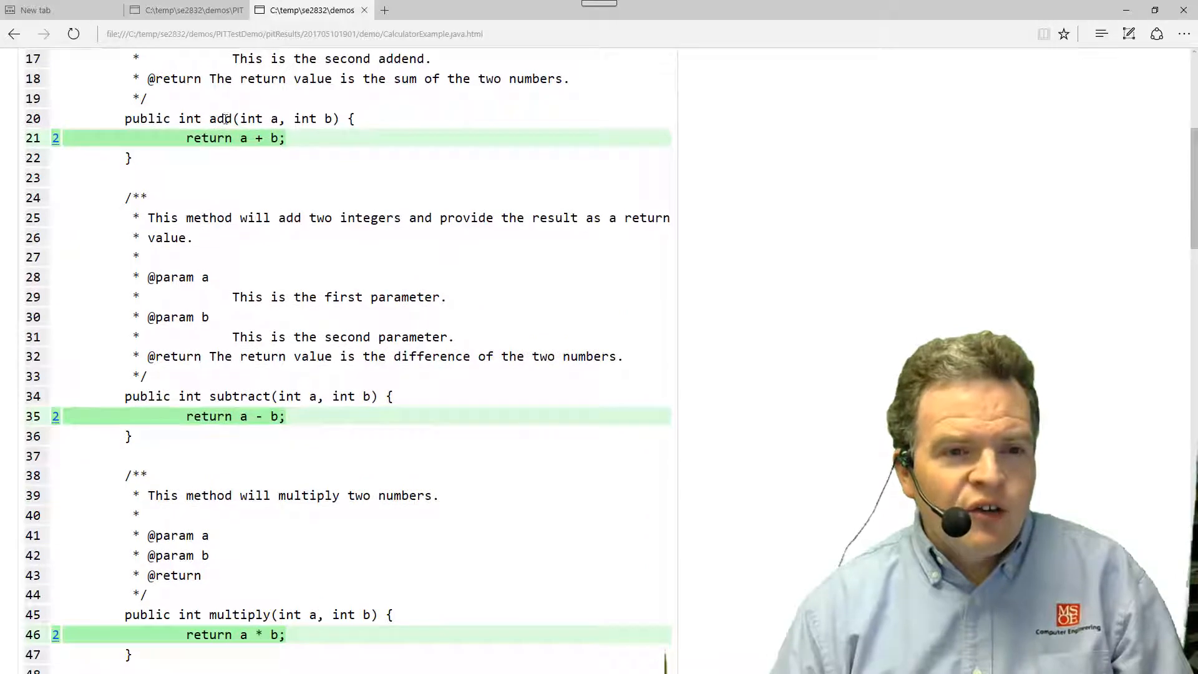
pyautogui.scroll(-3)
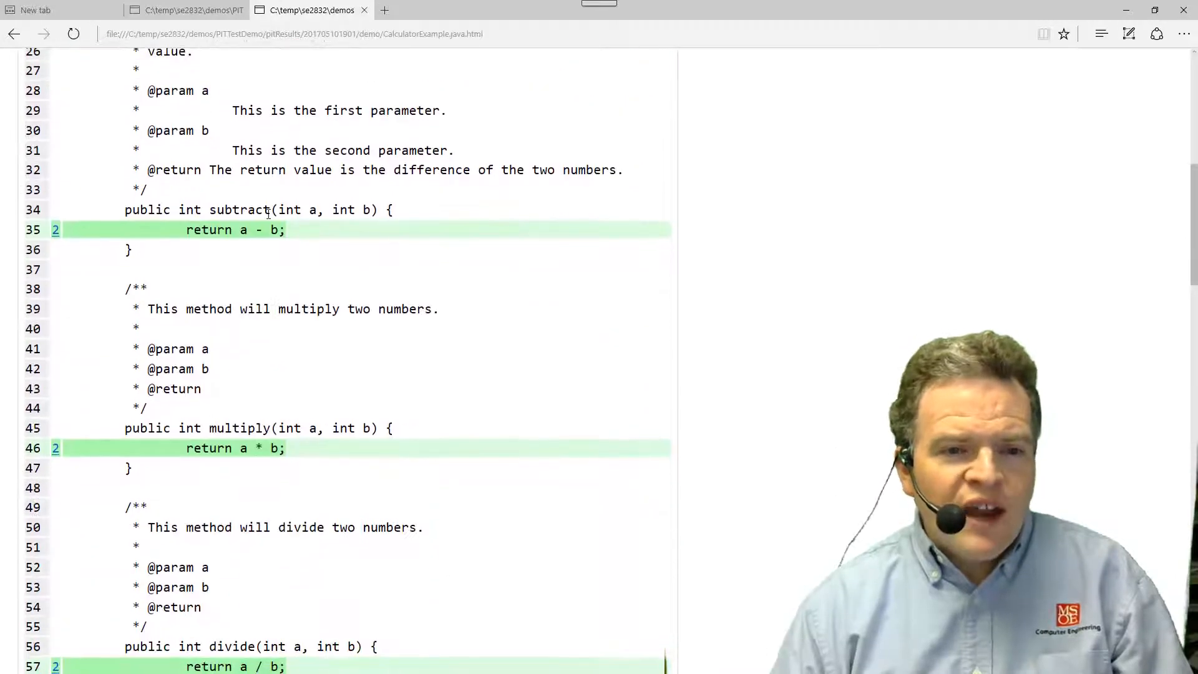
pyautogui.scroll(-3)
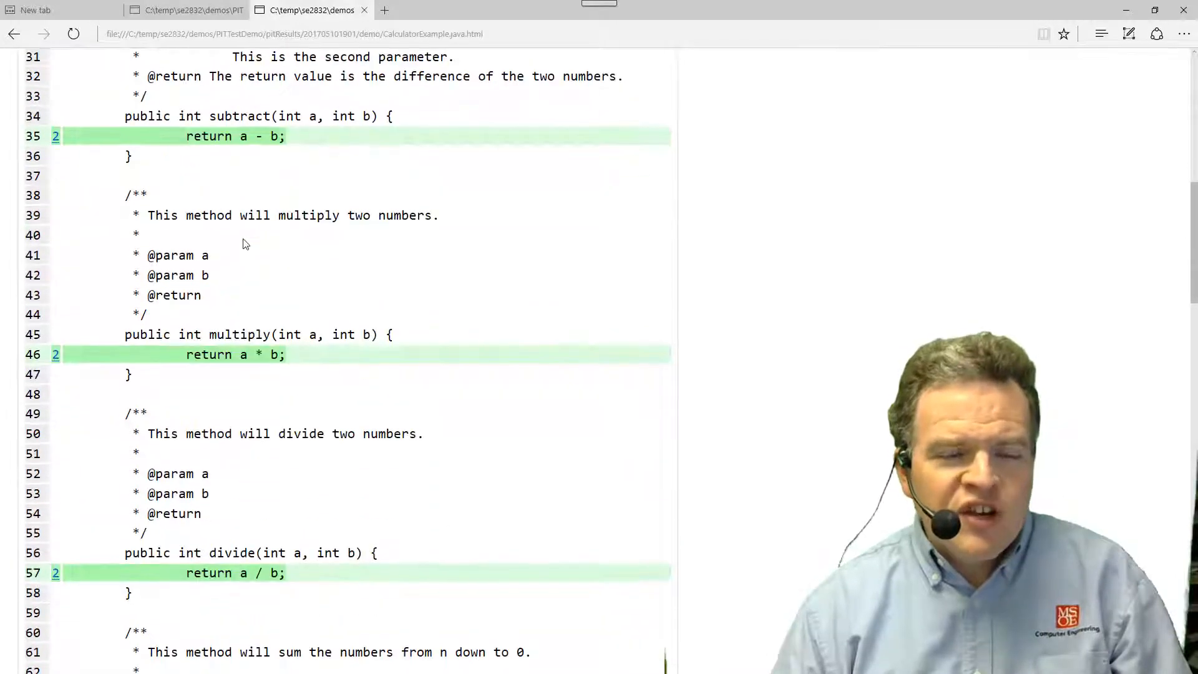
pyautogui.scroll(-3)
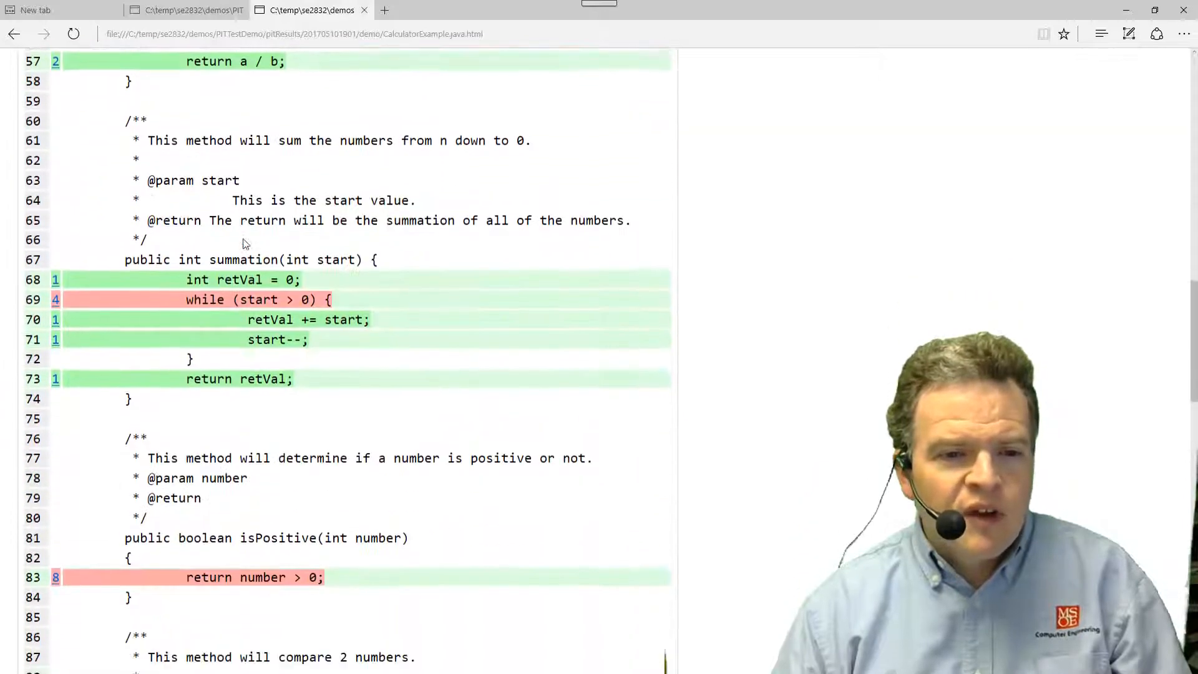
pyautogui.scroll(-3)
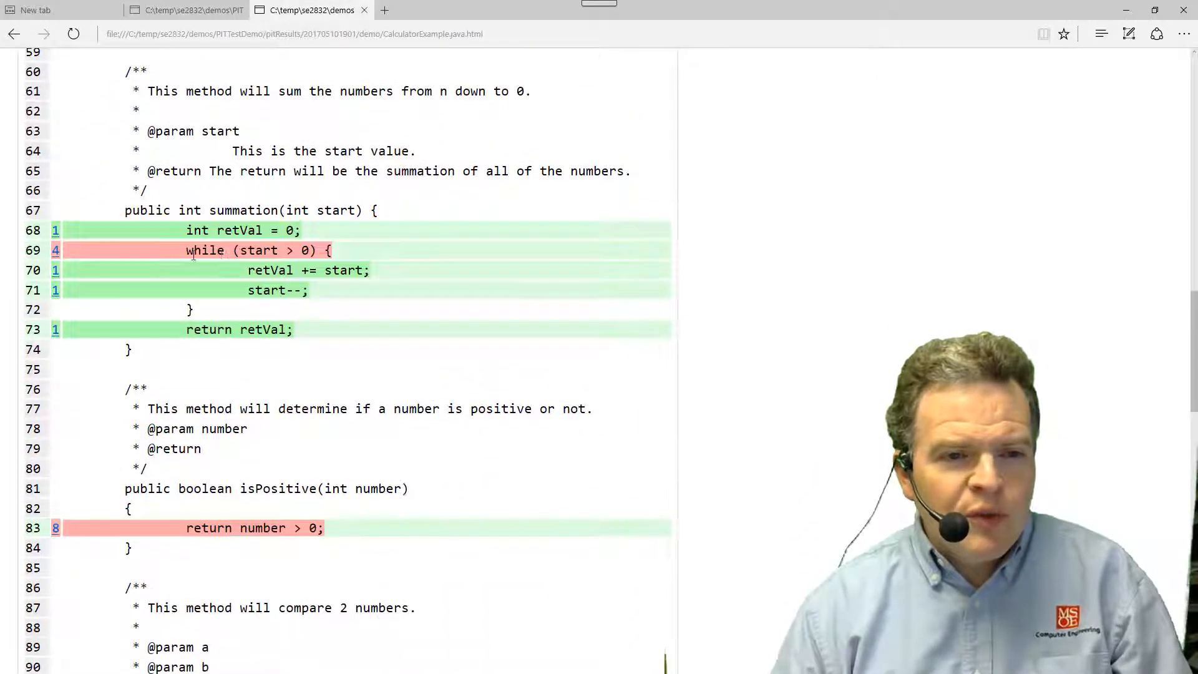
pyautogui.scroll(-3)
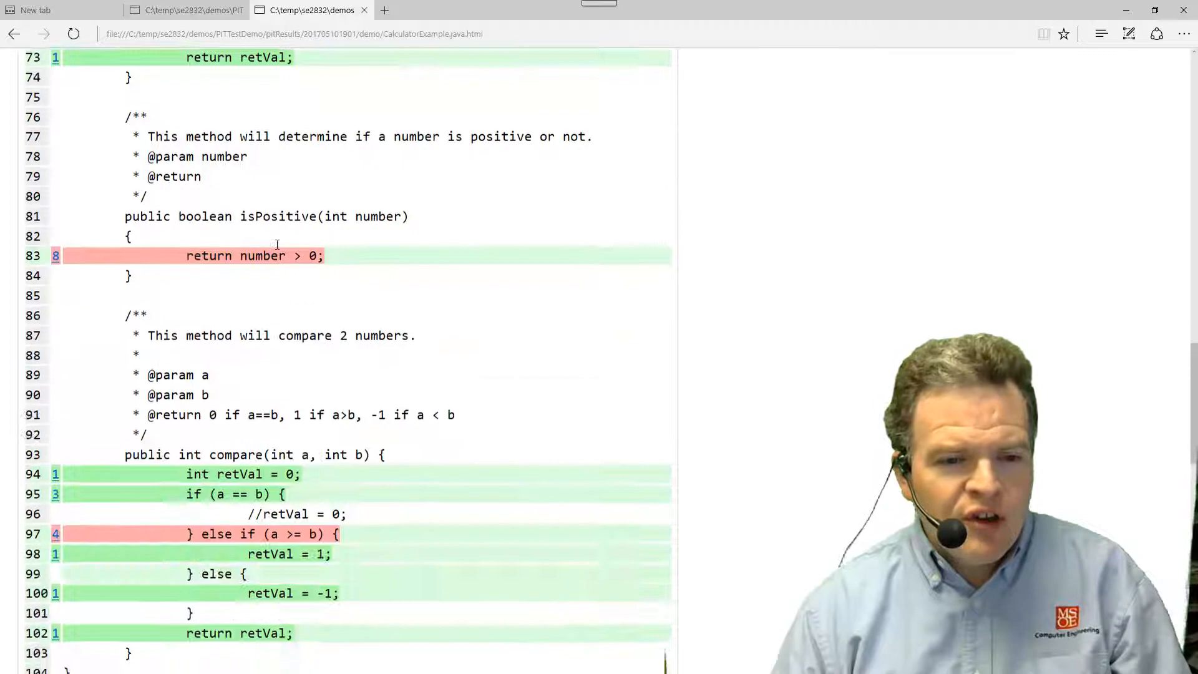
pyautogui.scroll(-3)
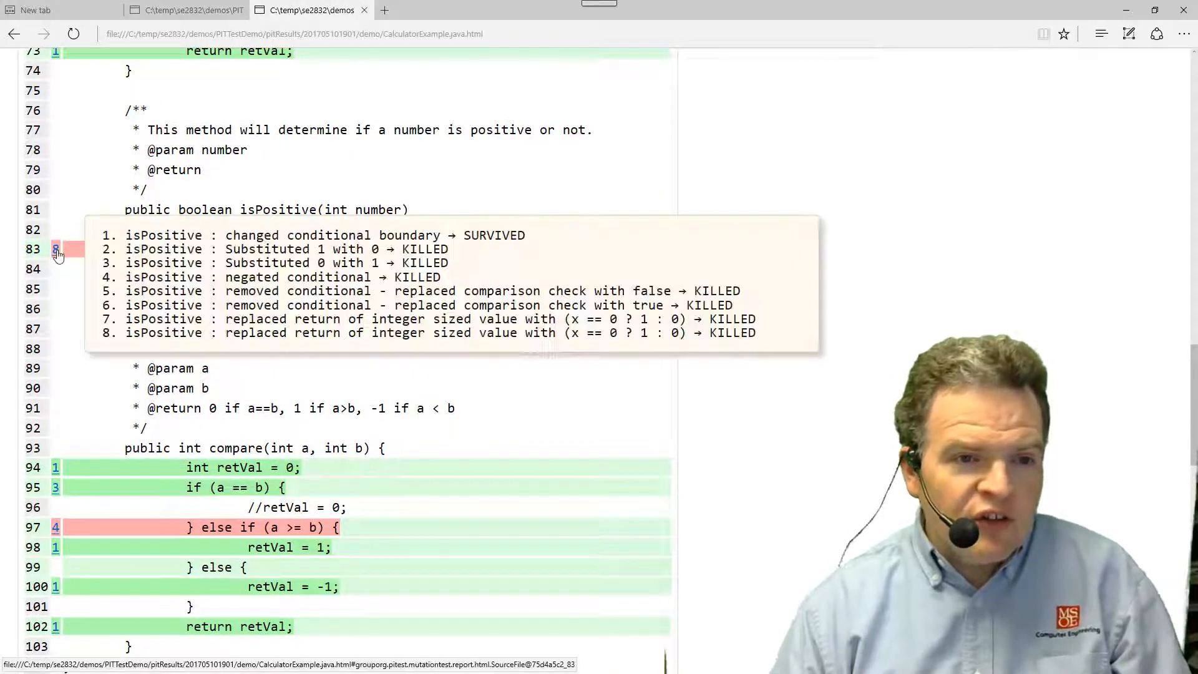
pyautogui.click(55, 248)
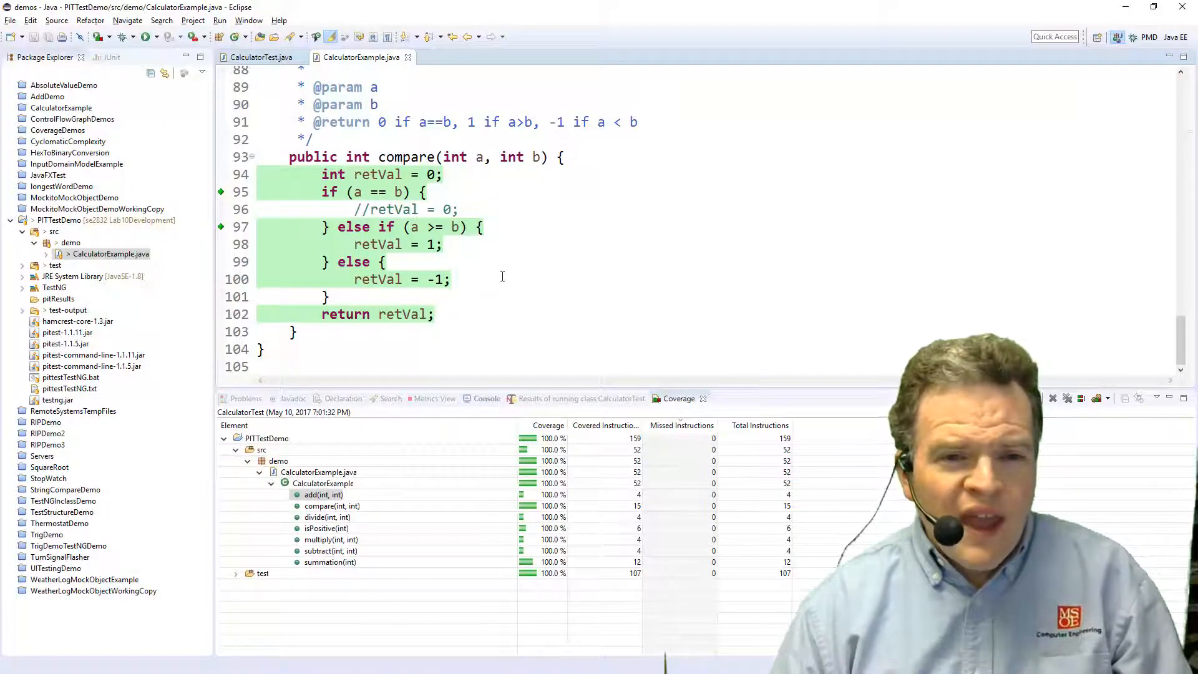
# Change isPositive's line 83 to 'return number >= 0;' and return to CalculatorTest.java
pyautogui.click(261, 58)
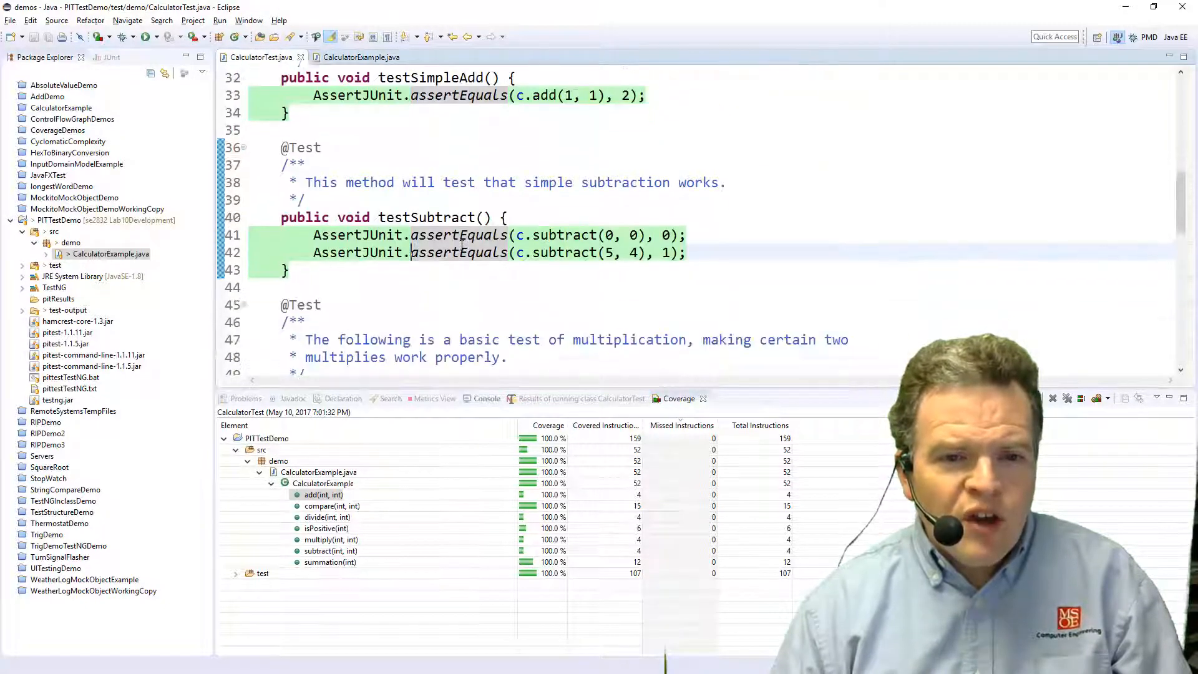
pyautogui.scroll(-3)
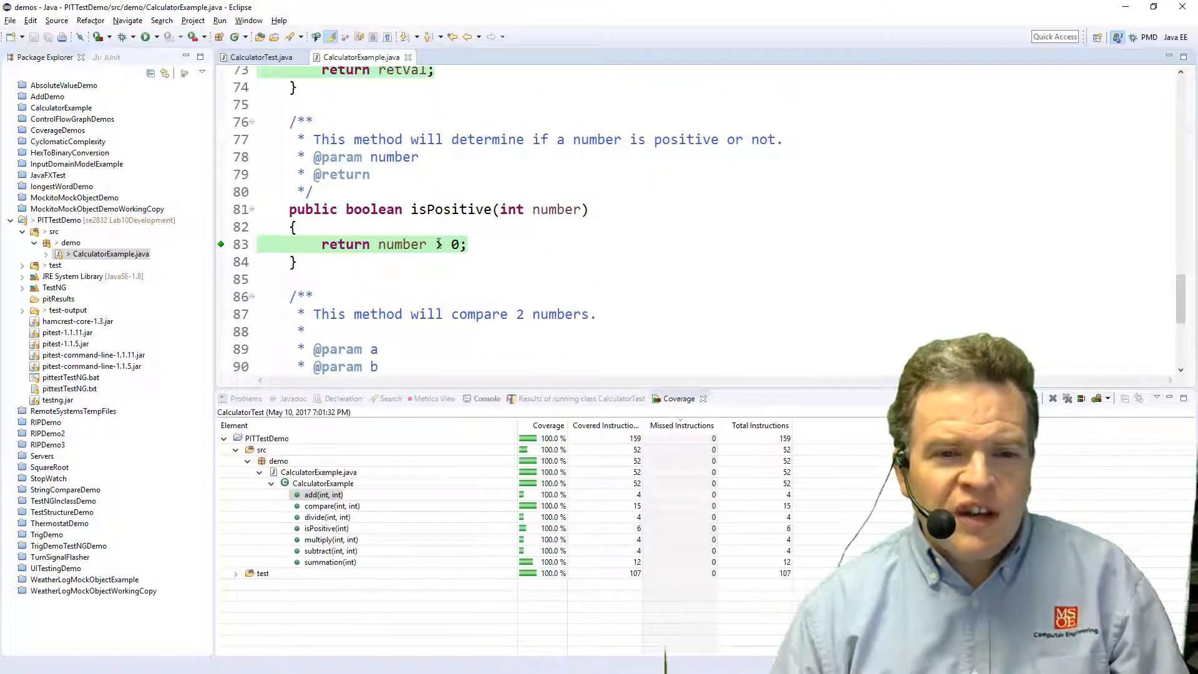
pyautogui.write('=')
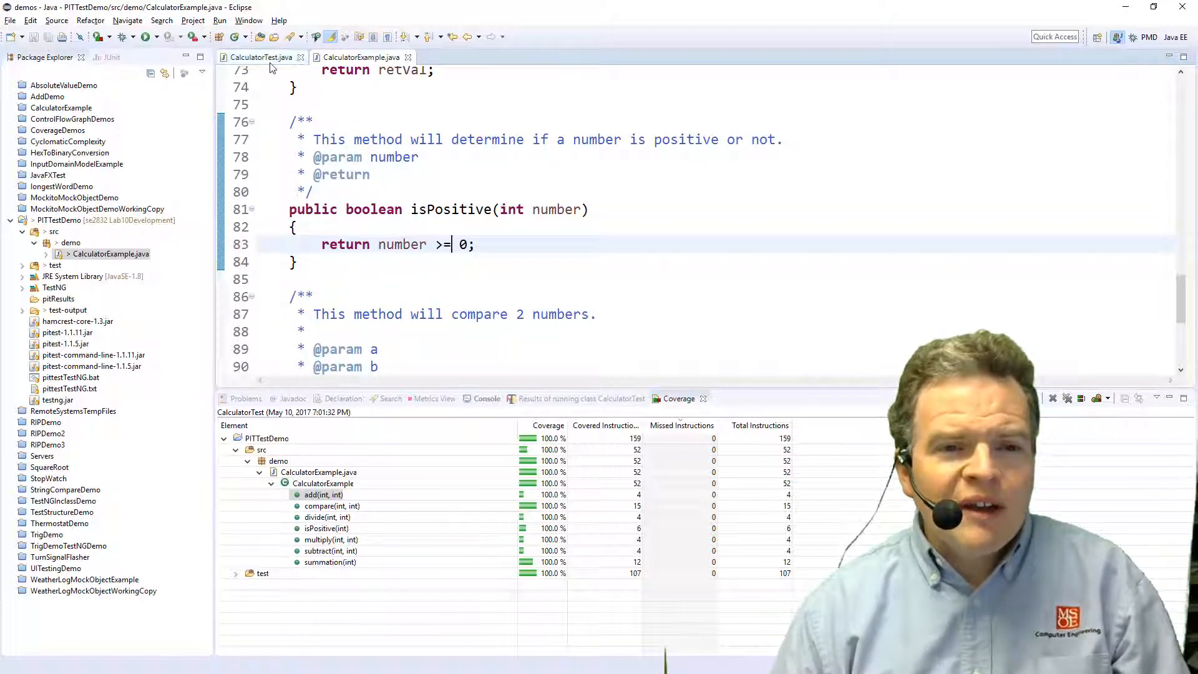
pyautogui.click(260, 58)
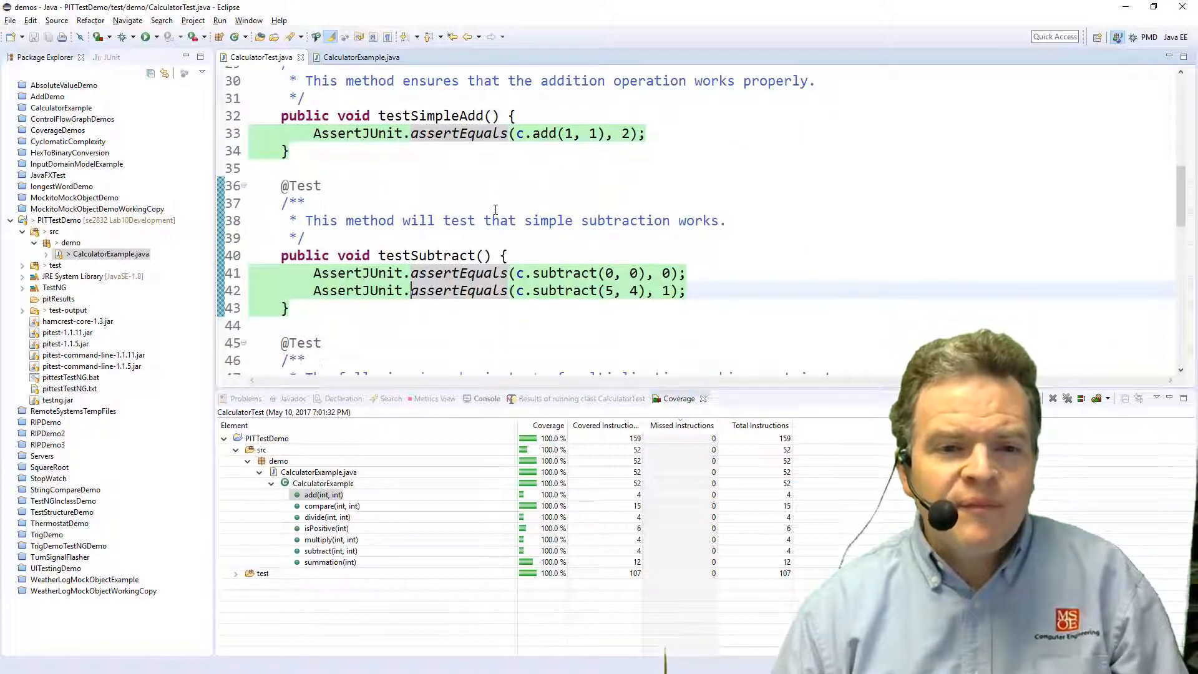
# Make testPositive assert true for 1 and 0 and false for -1, adding AssertJUnit.assertTrue(c.isPositive(0)), and save
pyautogui.scroll(-3)
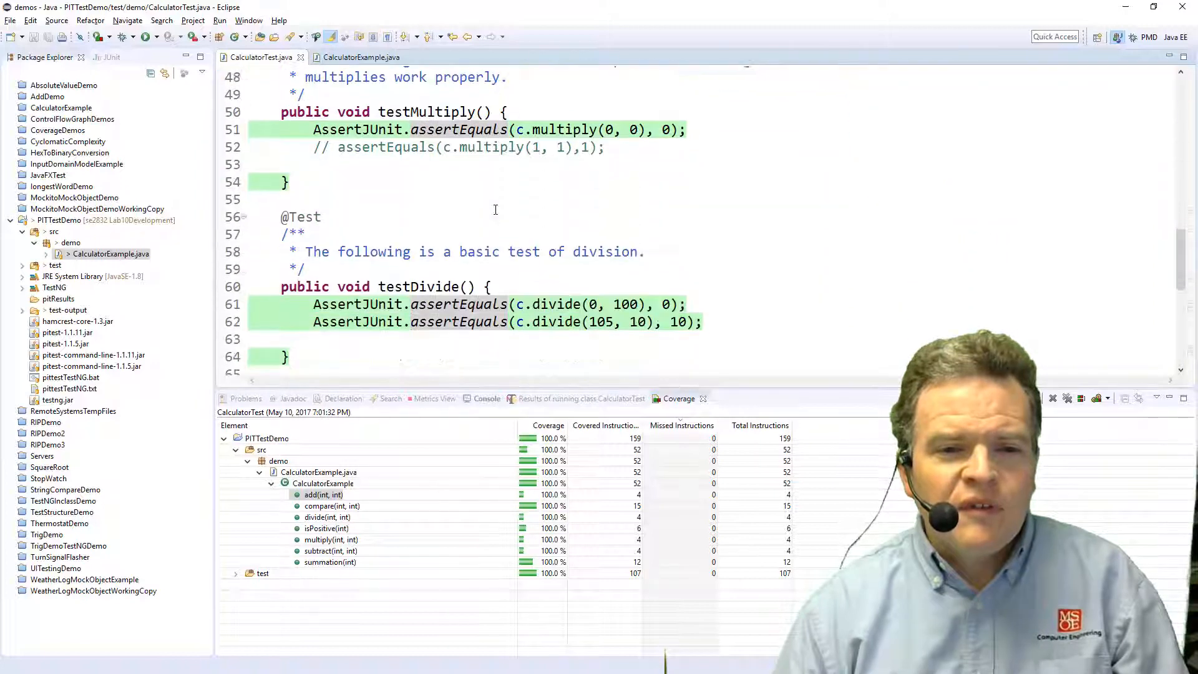
pyautogui.scroll(-3)
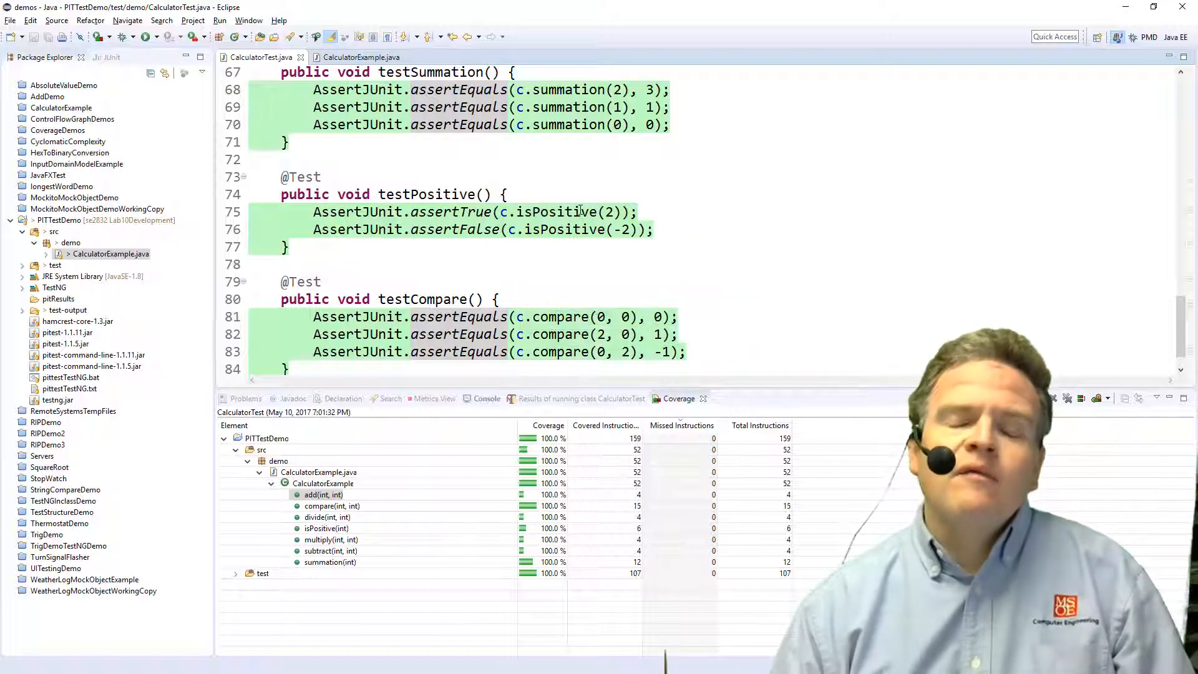
pyautogui.moveTo(579, 211)
pyautogui.write('1')
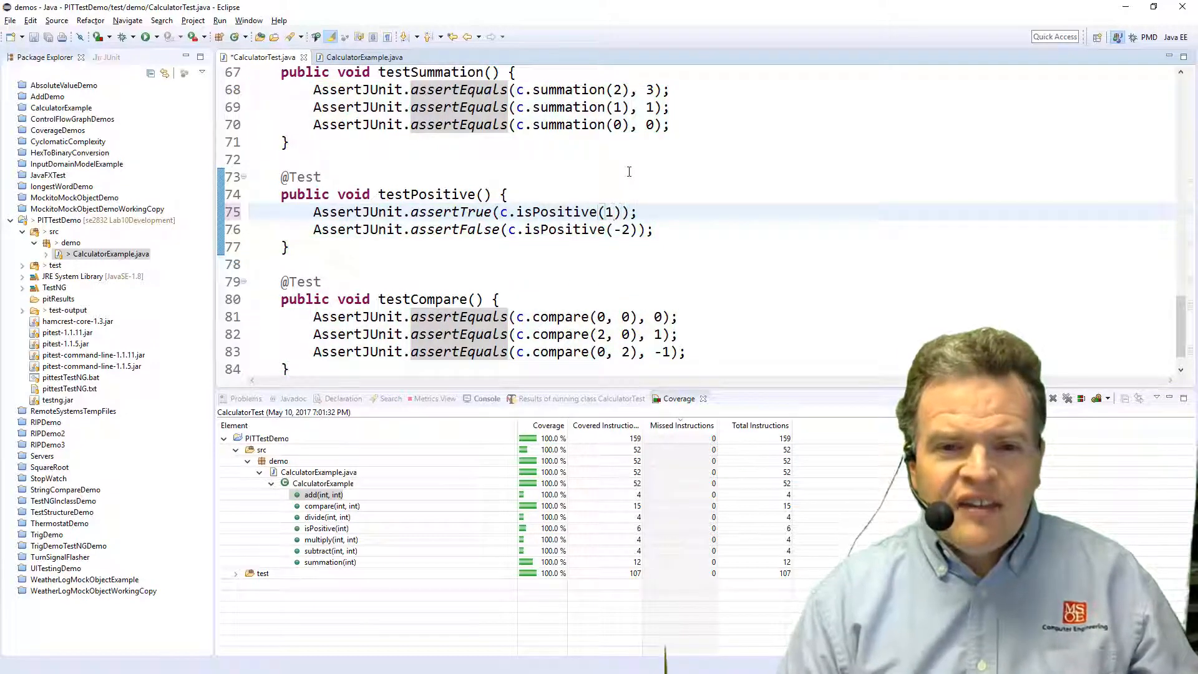
pyautogui.write('-1')
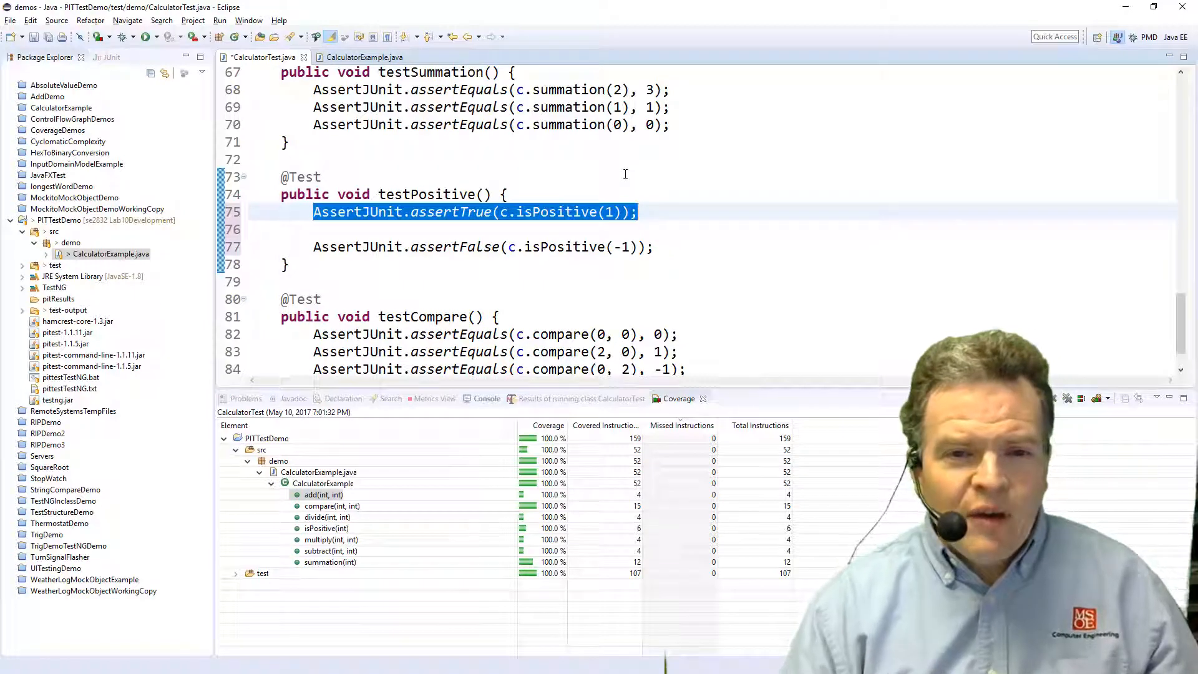
pyautogui.rightClick(476, 212)
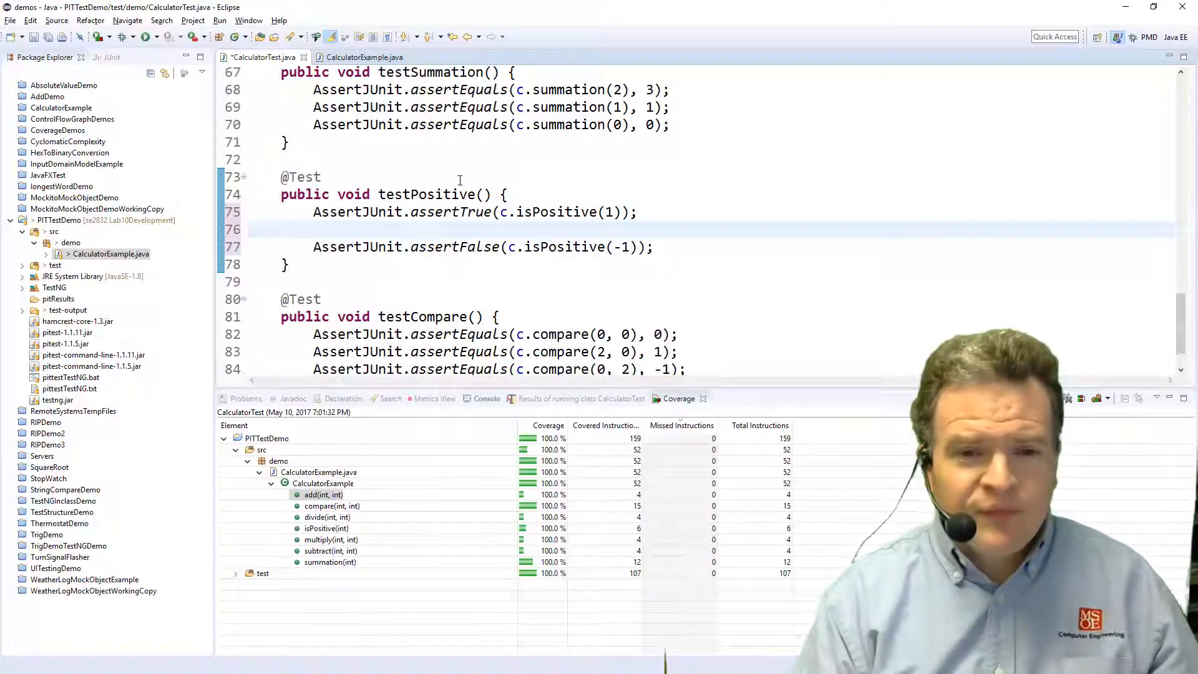
pyautogui.write('AssertJUnit.assertTrue(c.isPositive());')
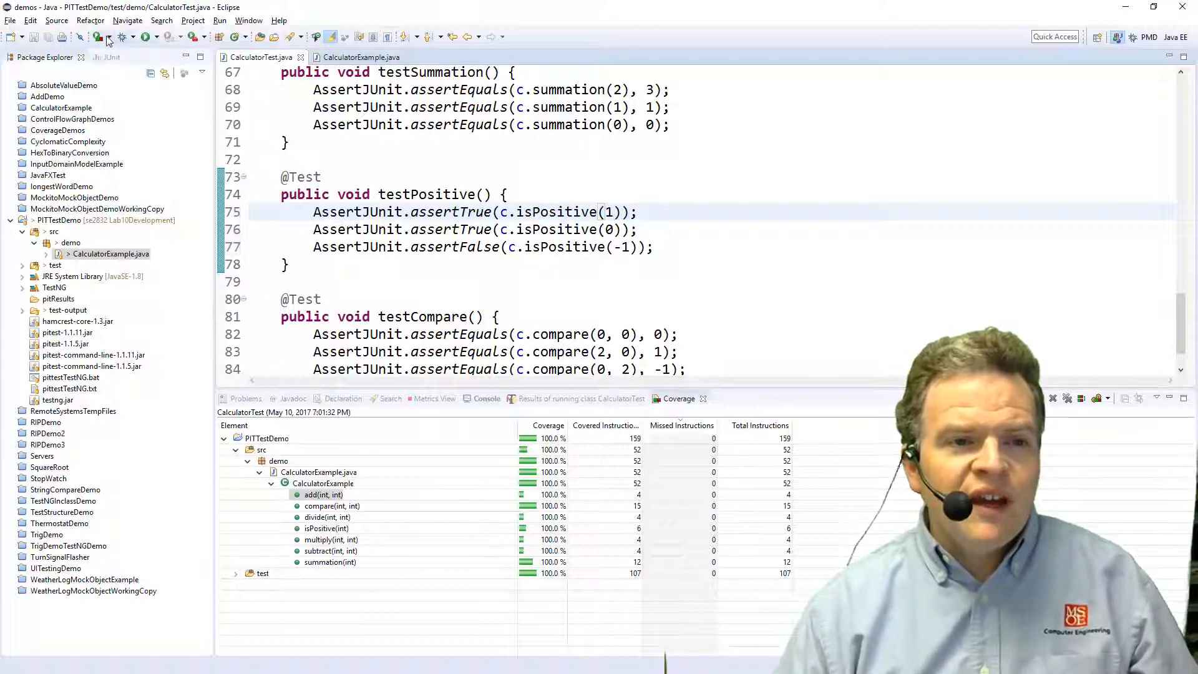
pyautogui.click(105, 38)
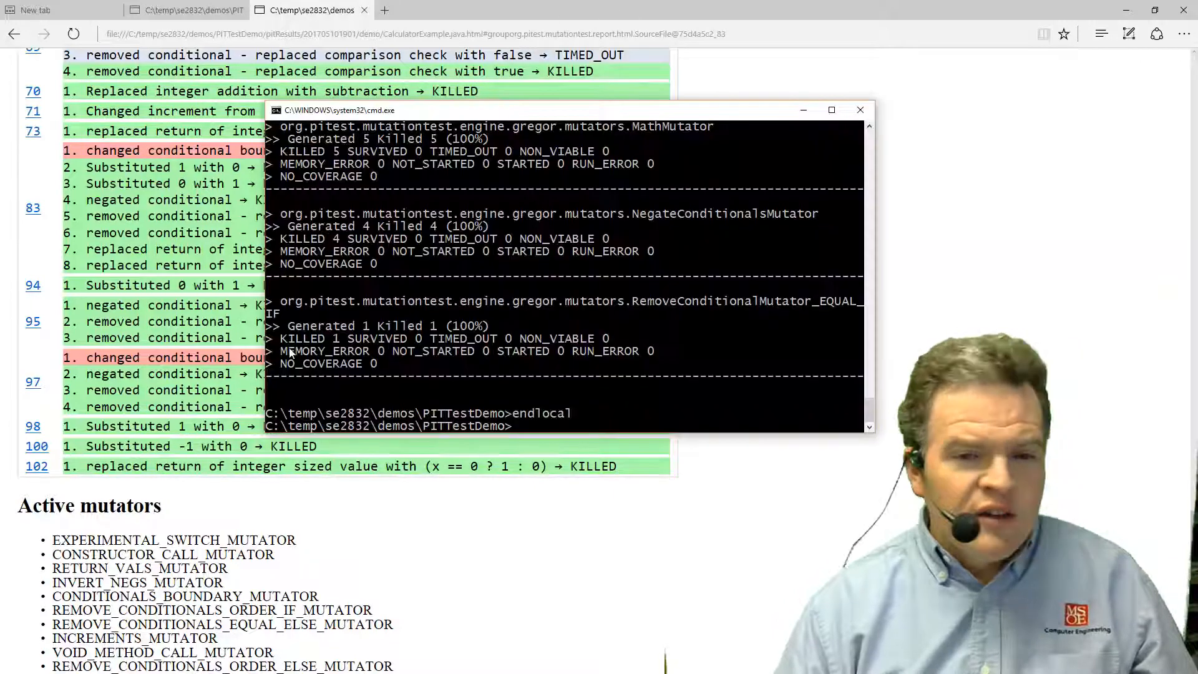
# Run pittesttestng.bat to regenerate the PIT mutation report
pyautogui.write('pittesttestng.bat')
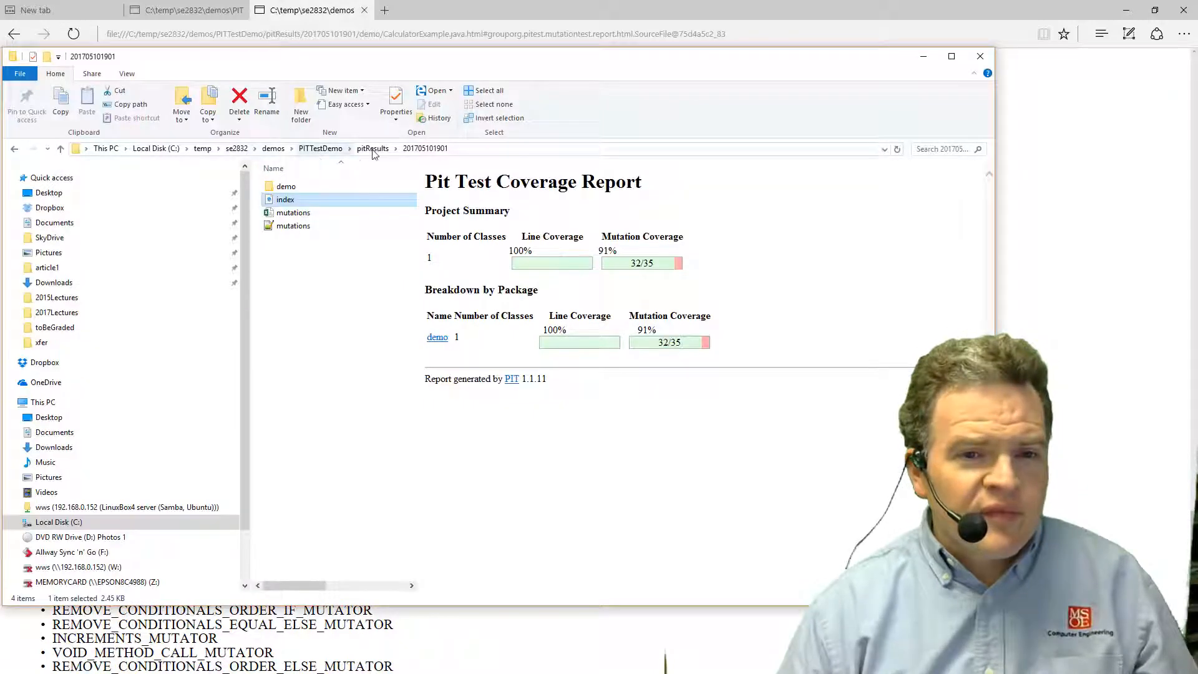
pyautogui.click(372, 148)
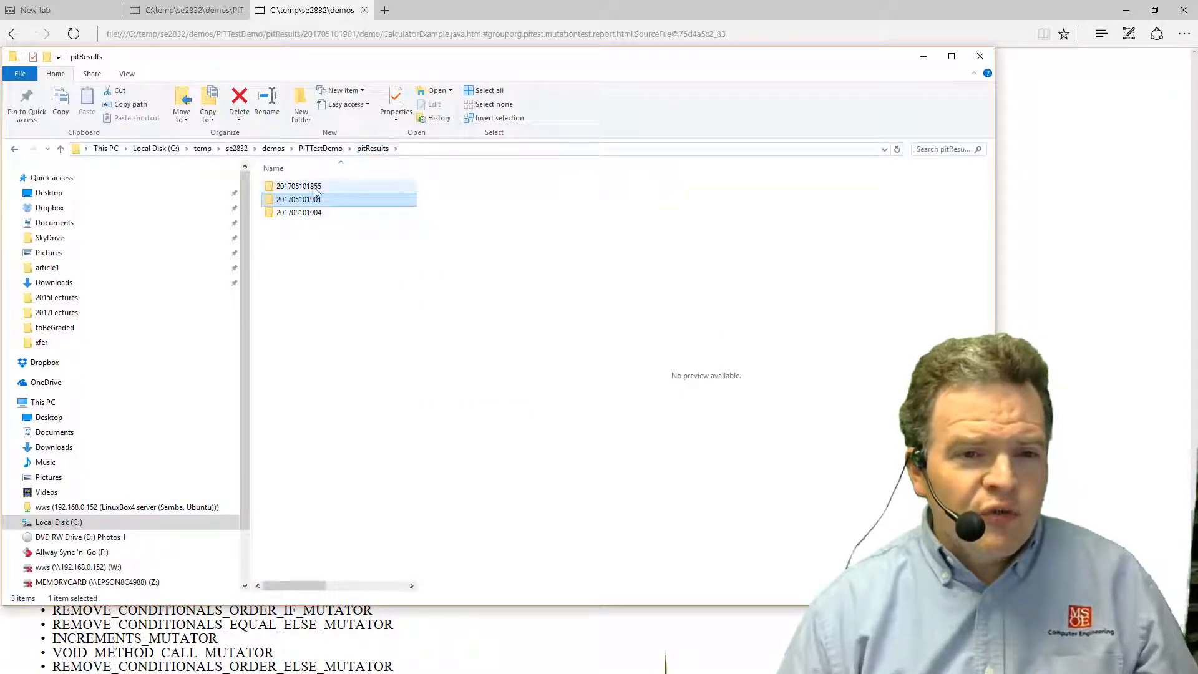
pyautogui.moveTo(297, 199)
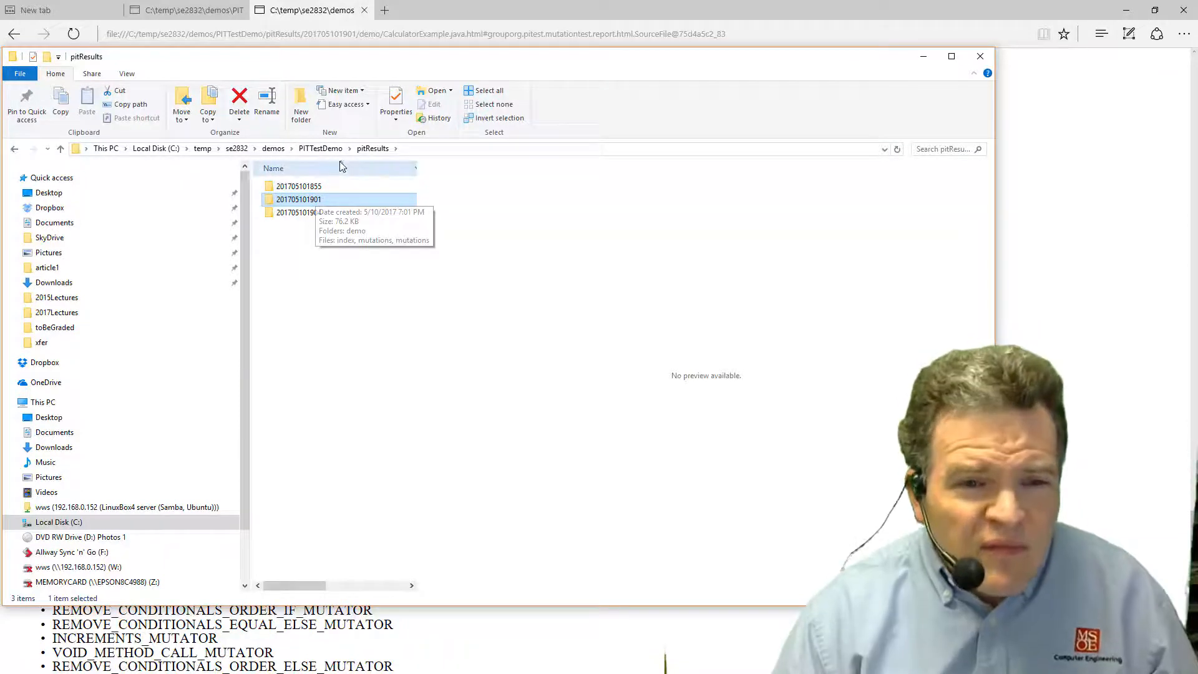
pyautogui.doubleClick(298, 199)
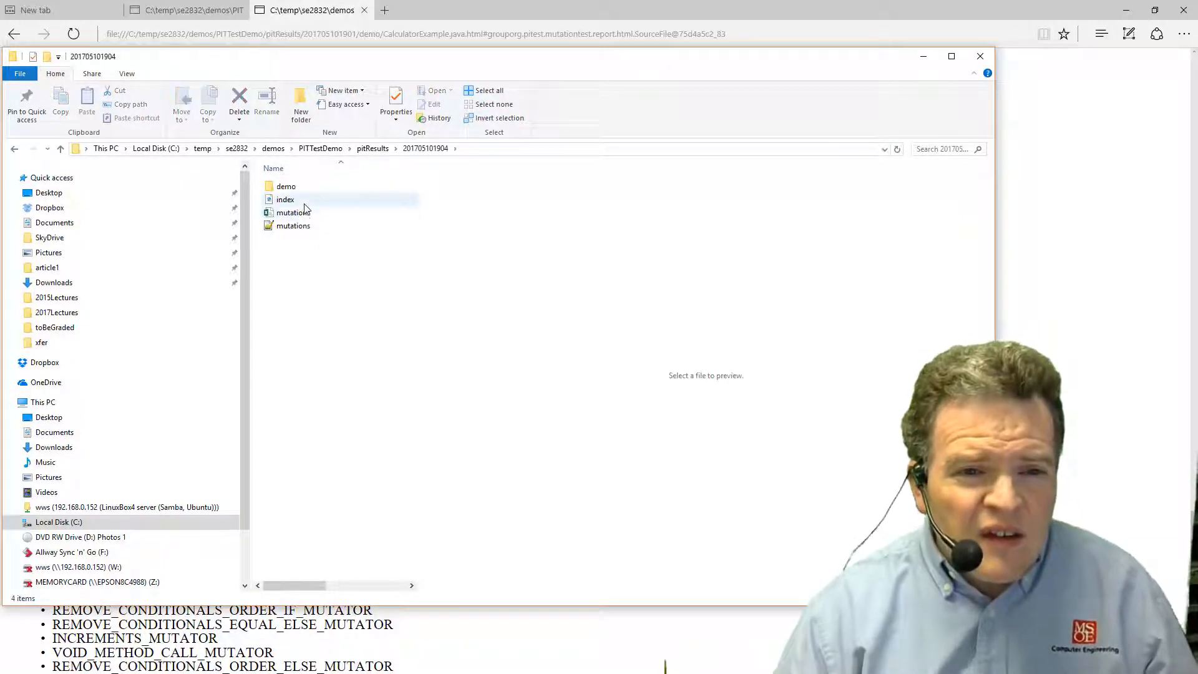
pyautogui.click(284, 199)
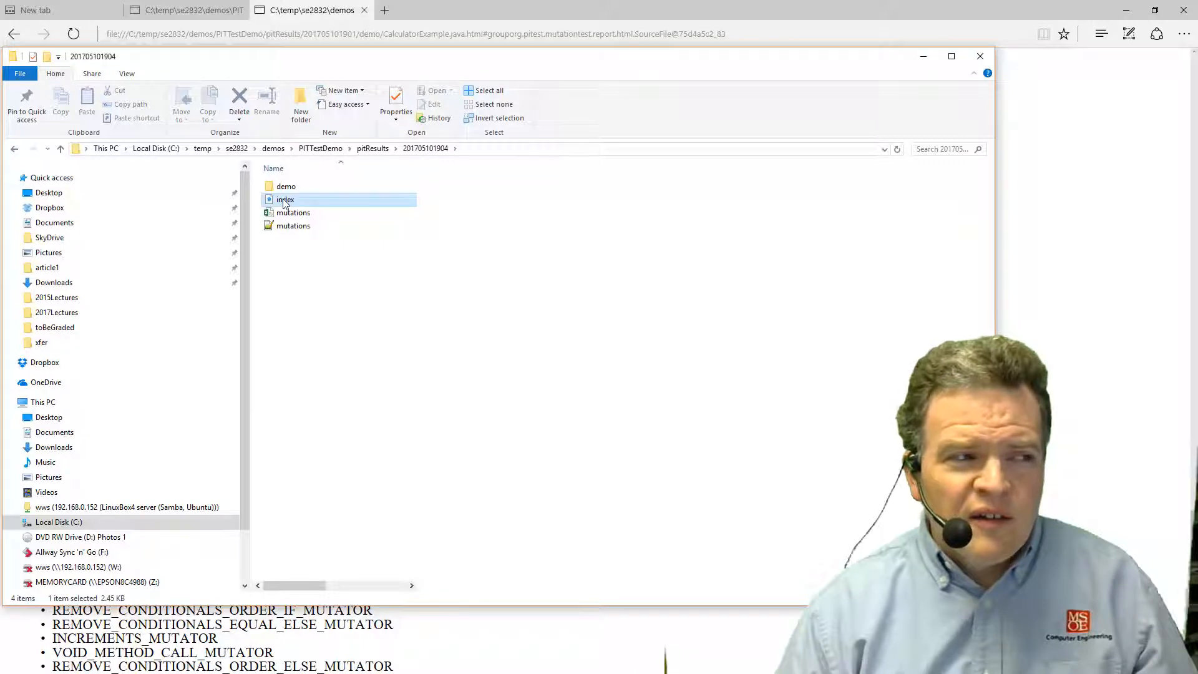
pyautogui.doubleClick(285, 199)
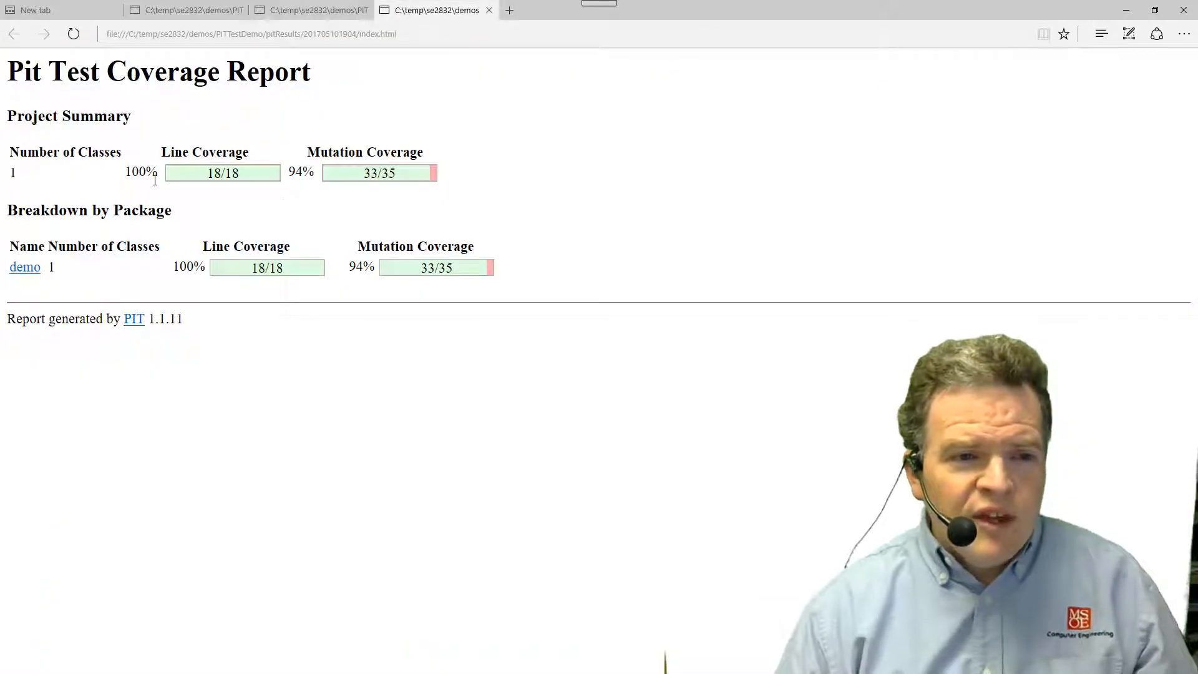
# Open CalculatorExample.java in the new report and check line 83 of isPositive is green
pyautogui.click(24, 267)
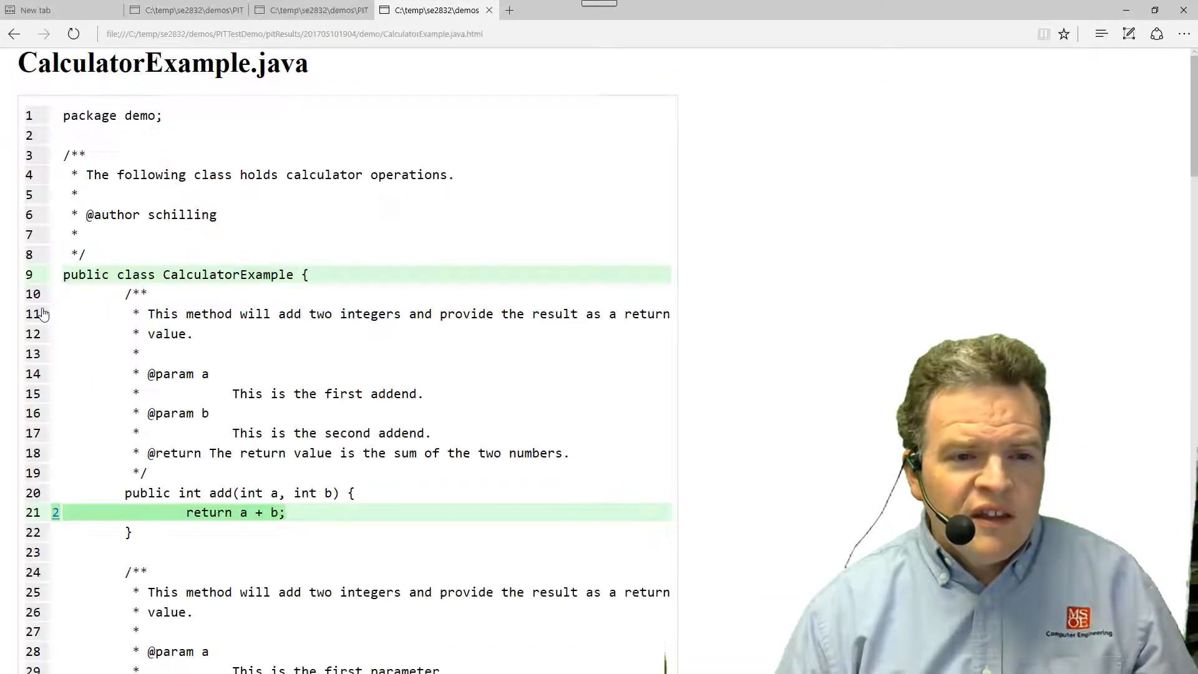
pyautogui.scroll(-3)
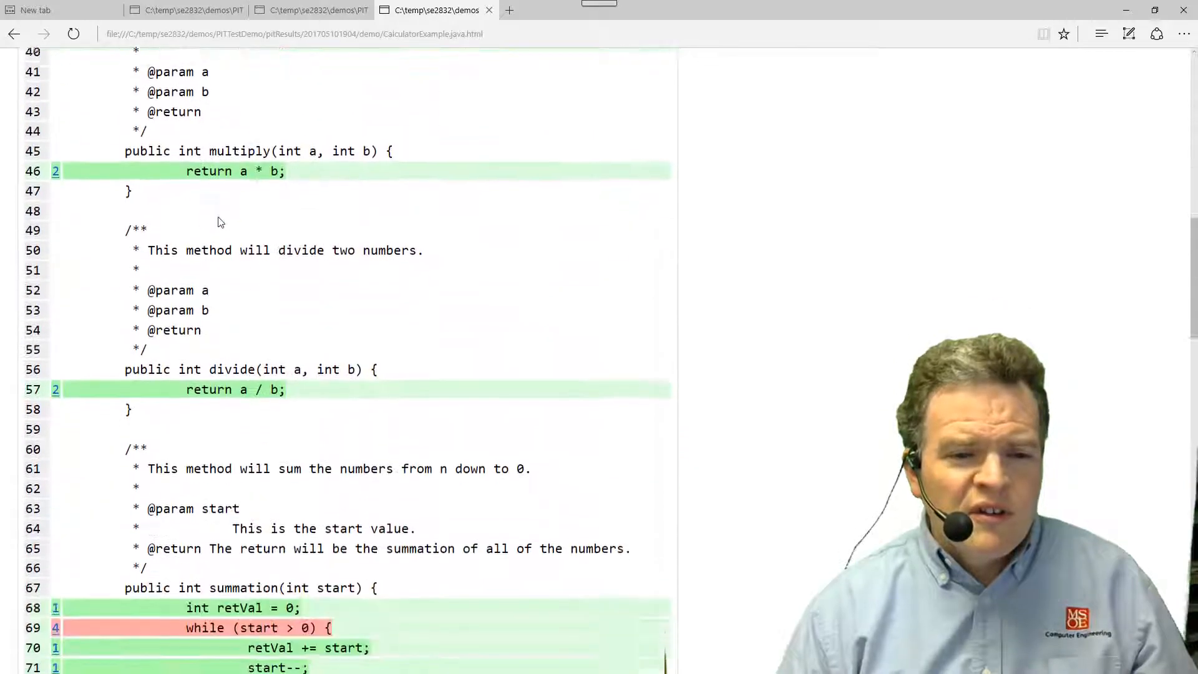
pyautogui.scroll(-3)
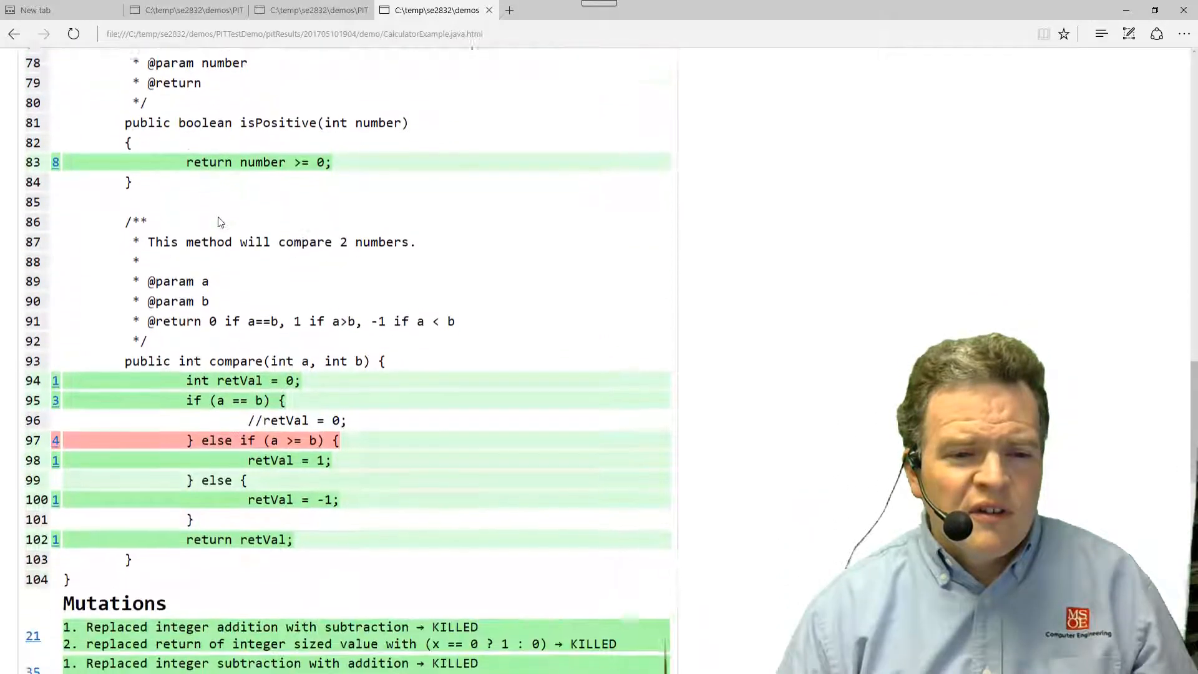
pyautogui.scroll(3)
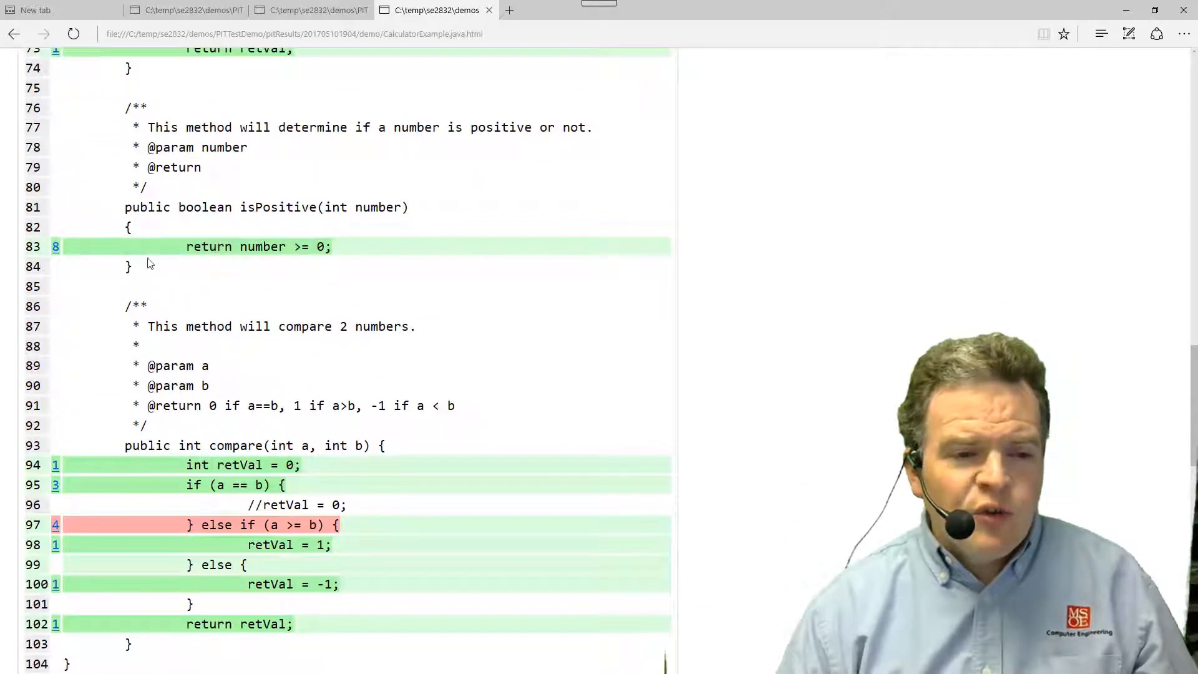